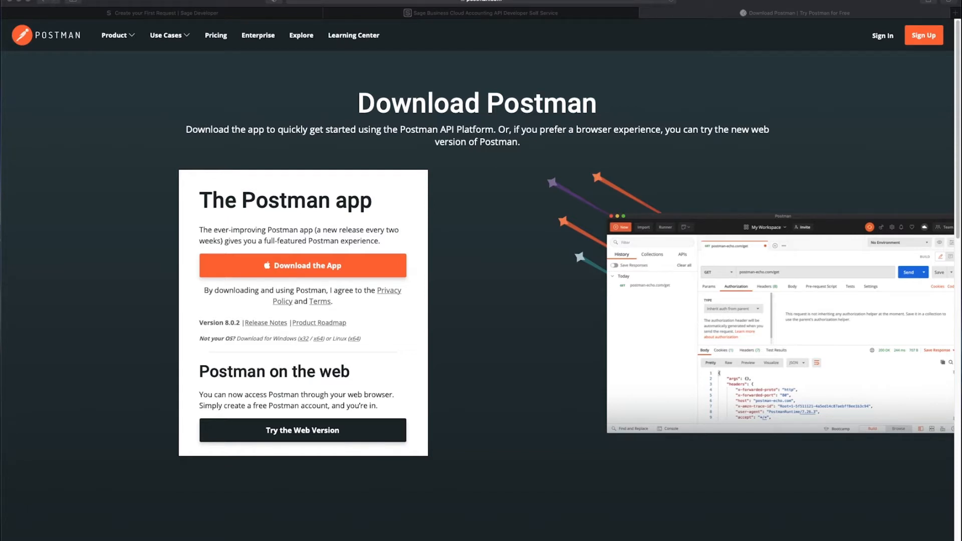
mouse_move(618, 443)
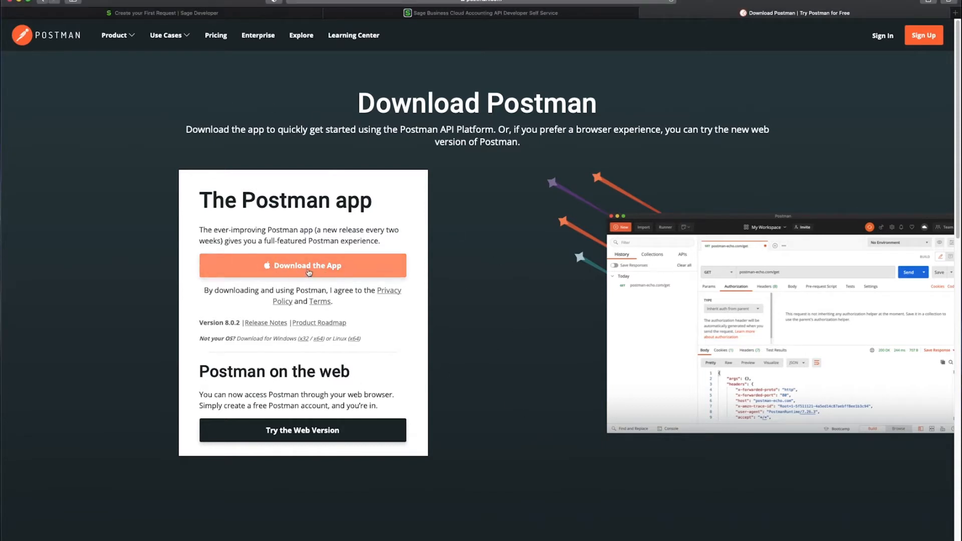
mouse_move(515, 416)
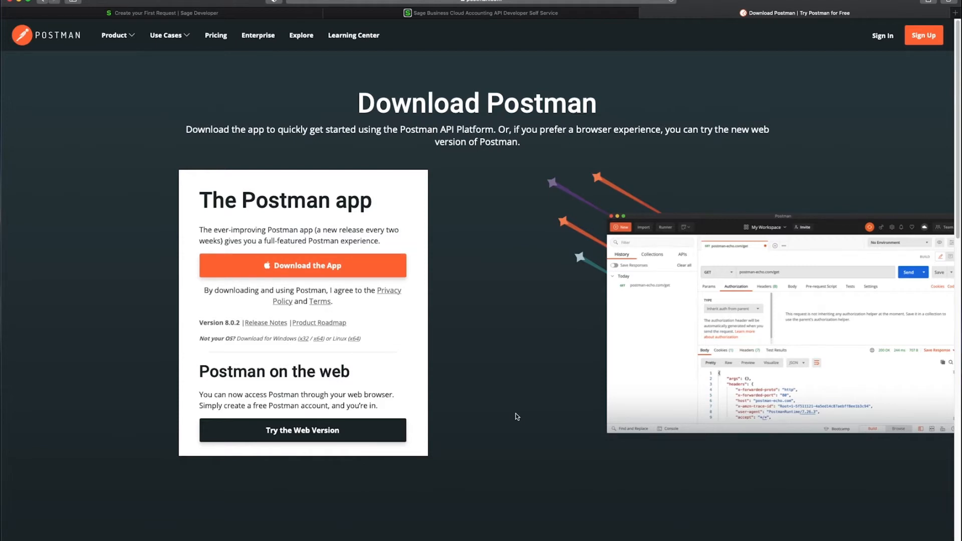
mouse_move(514, 415)
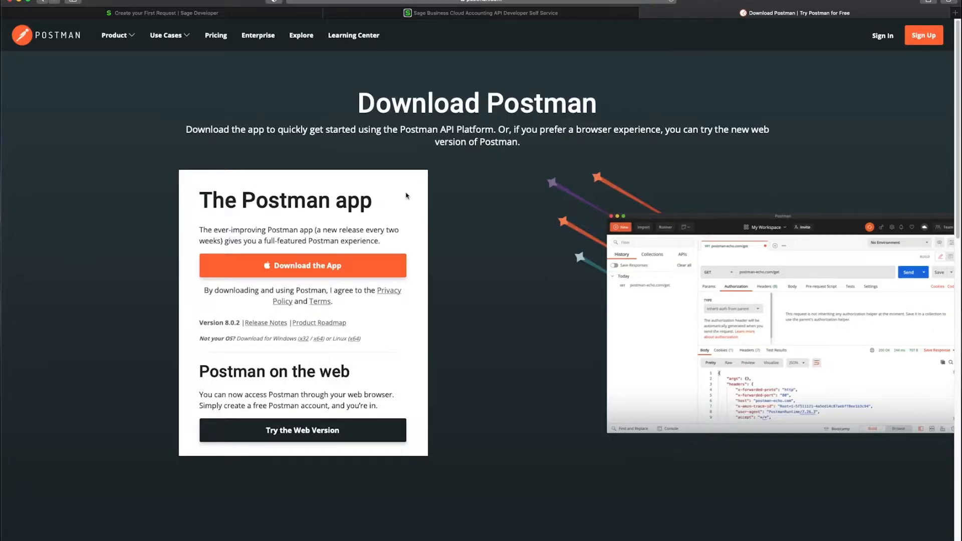
- Run the guide's Accounting collection in Postman for Mac and allow the app to open
click(163, 12)
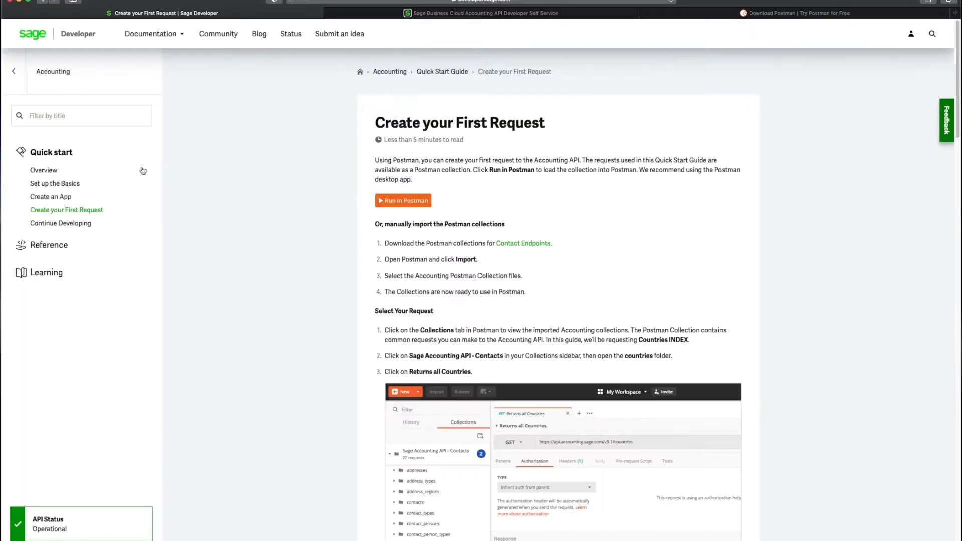
mouse_move(412, 206)
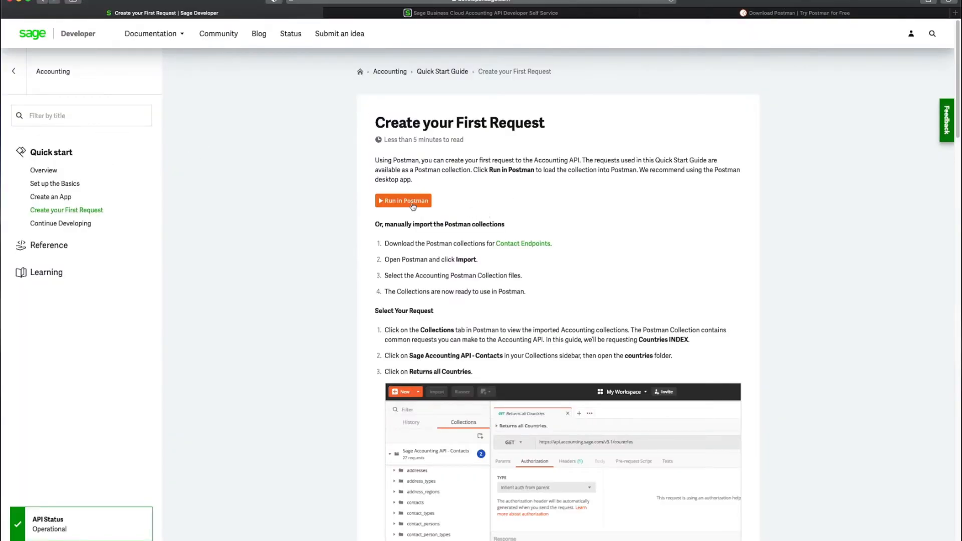
mouse_move(460, 220)
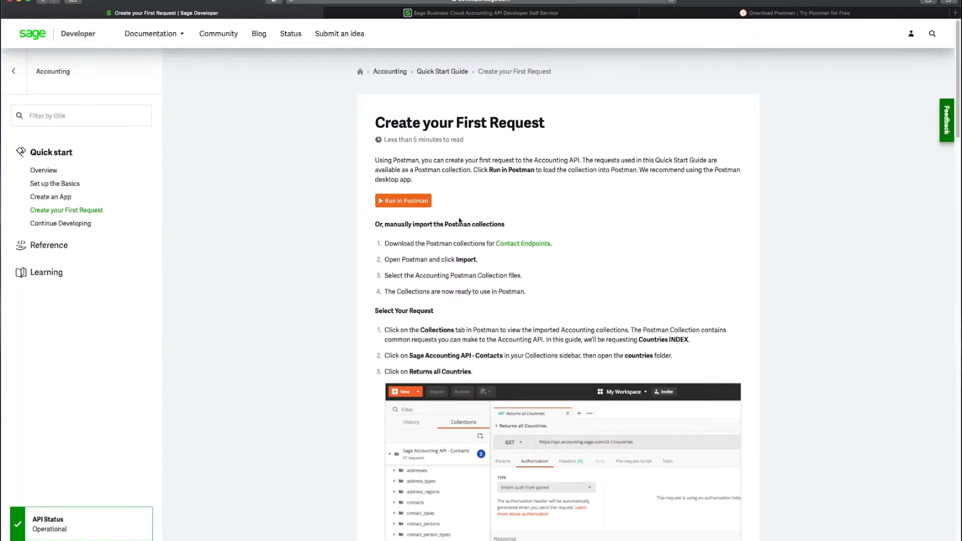
click(403, 201)
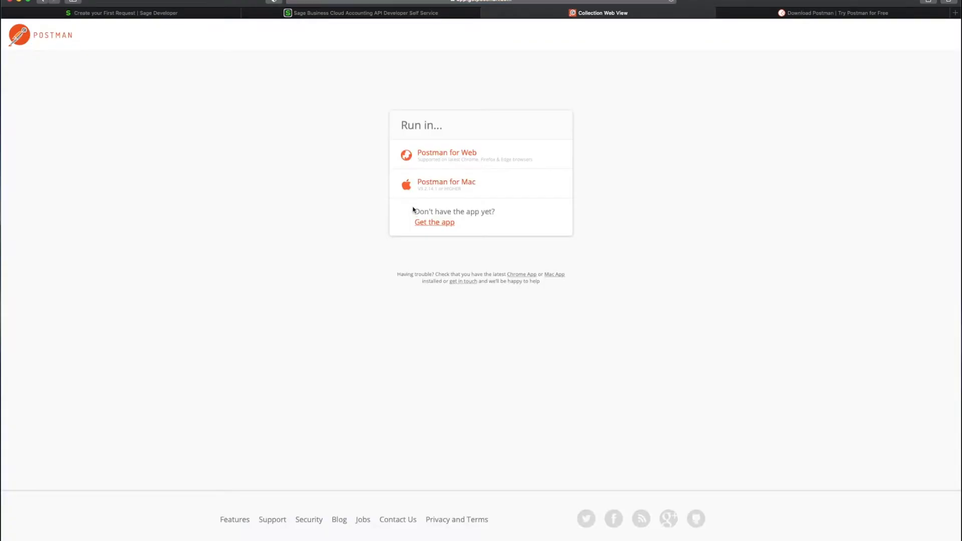
mouse_move(548, 174)
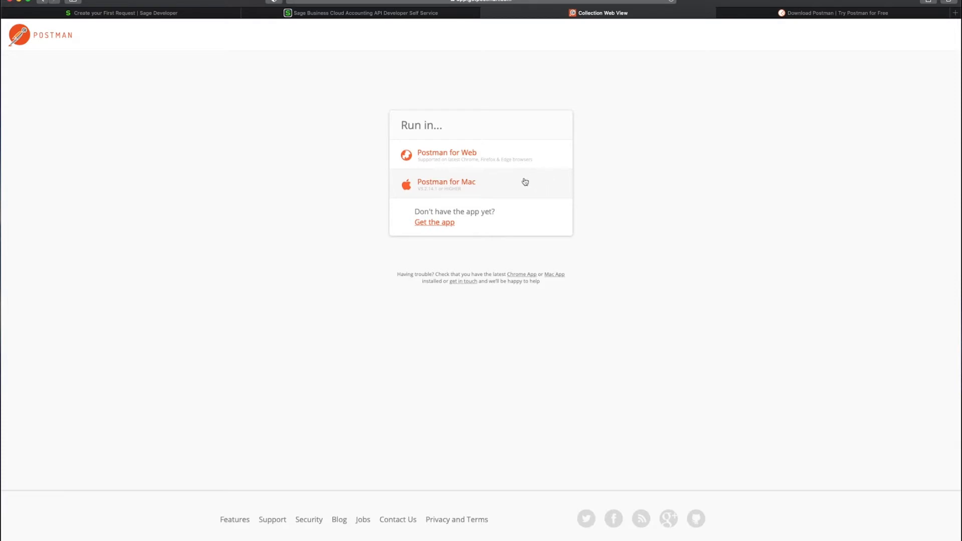
click(446, 182)
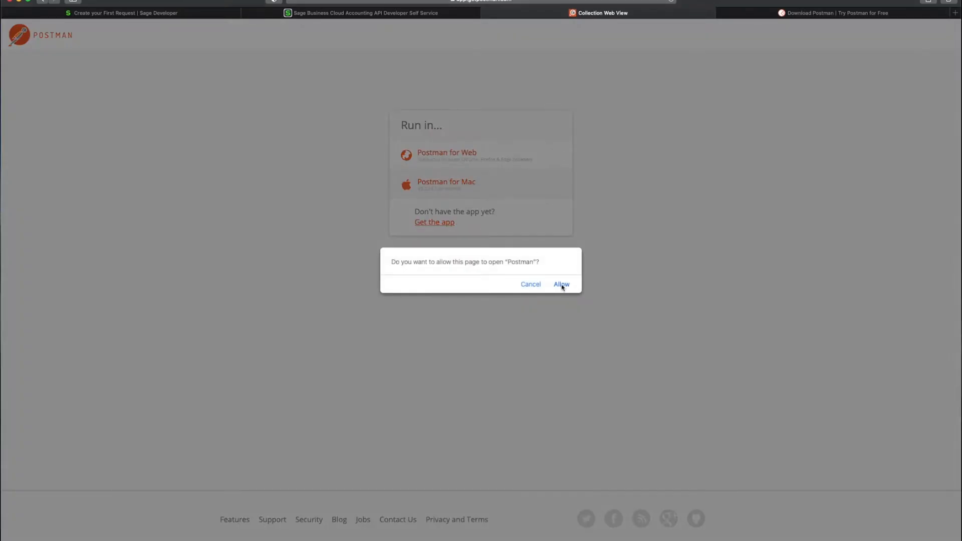
click(561, 284)
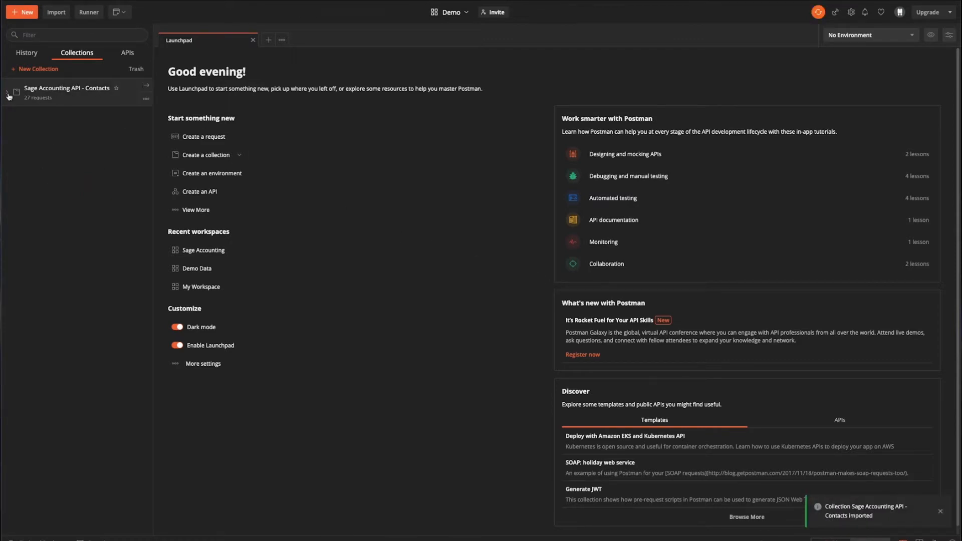
- Expand the Sage Accounting API - Contacts collection and its contacts folder of requests
click(7, 92)
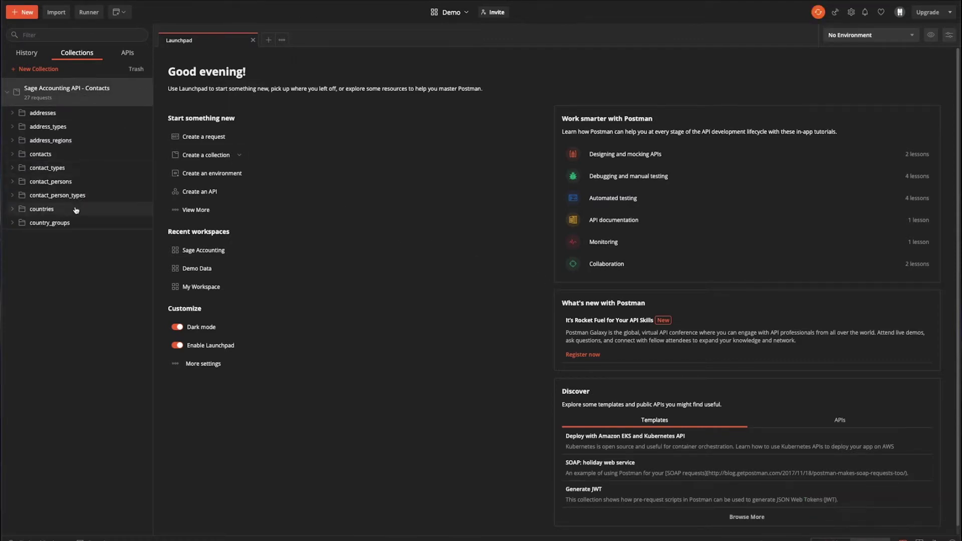
click(40, 154)
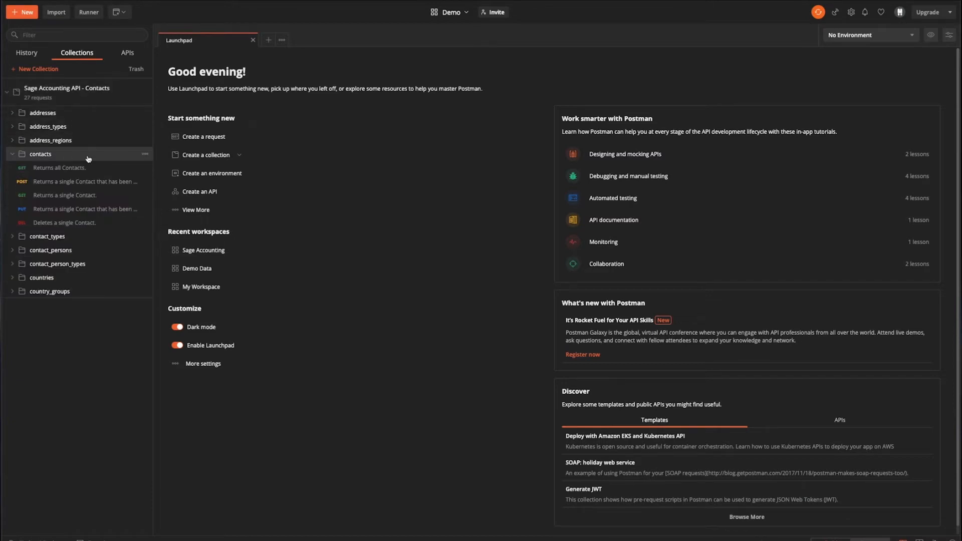
mouse_move(86, 159)
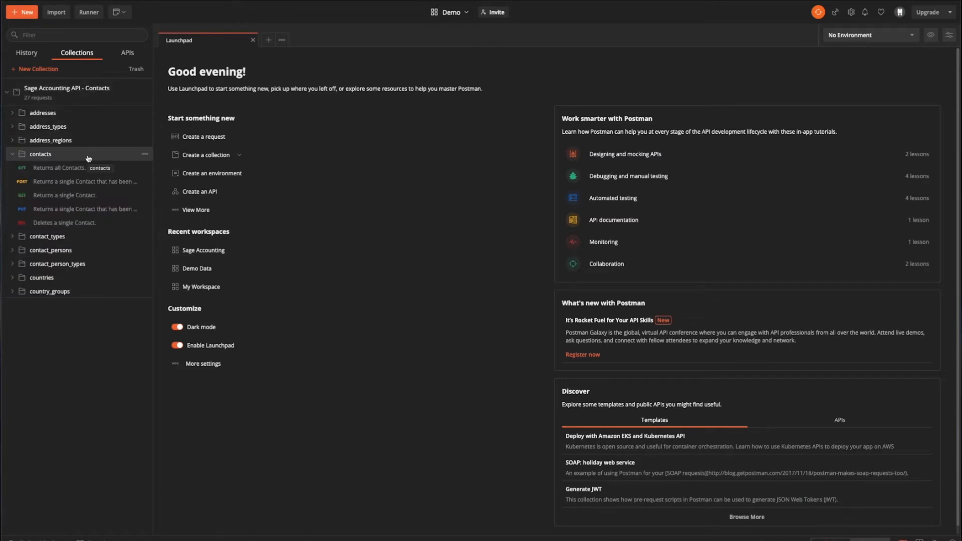
mouse_move(64, 211)
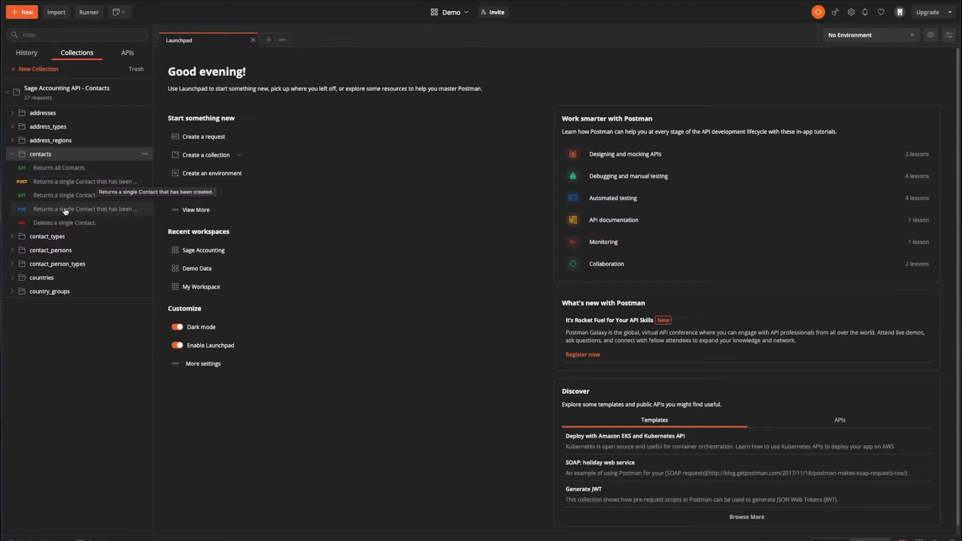
mouse_move(102, 221)
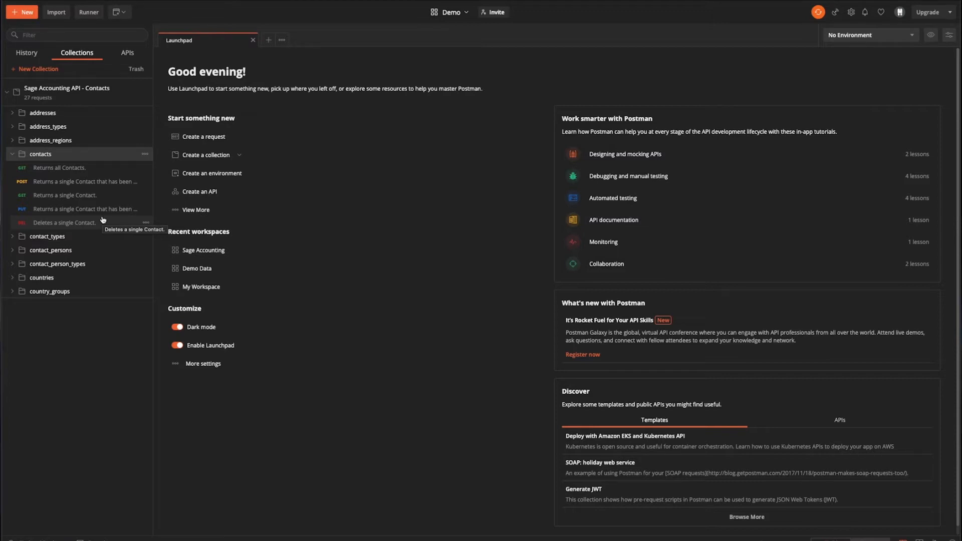
mouse_move(358, 221)
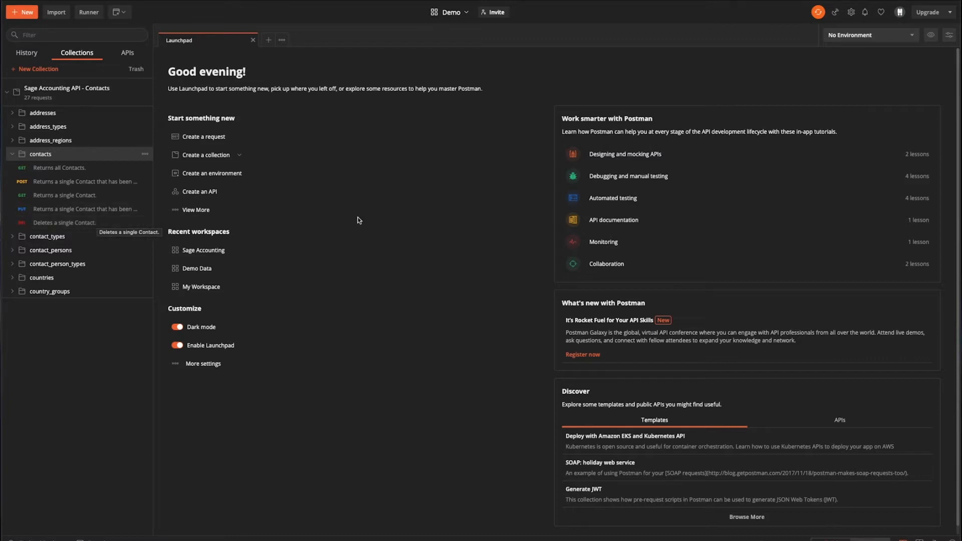
mouse_move(204, 136)
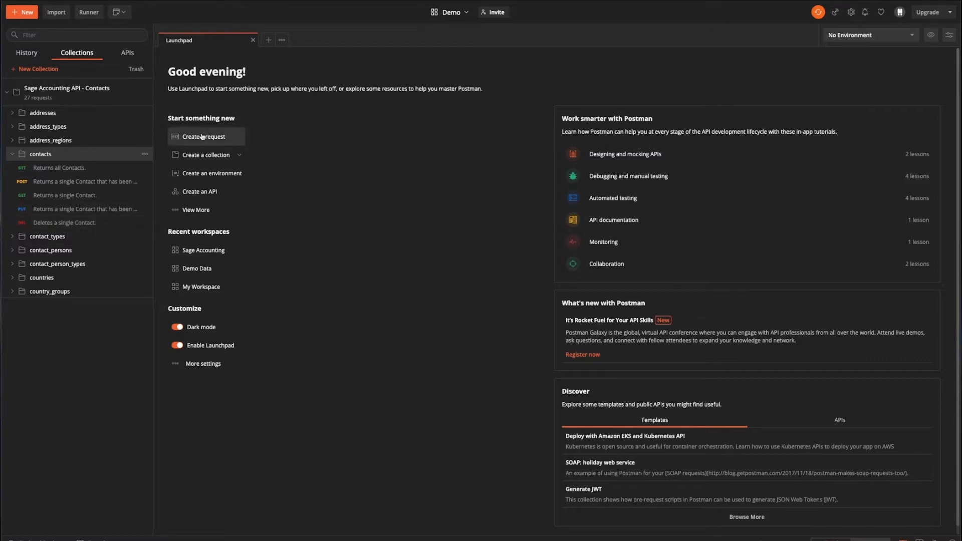
- Create a blank request and look through its Body, Pre-request Script and Authorization sections
click(203, 136)
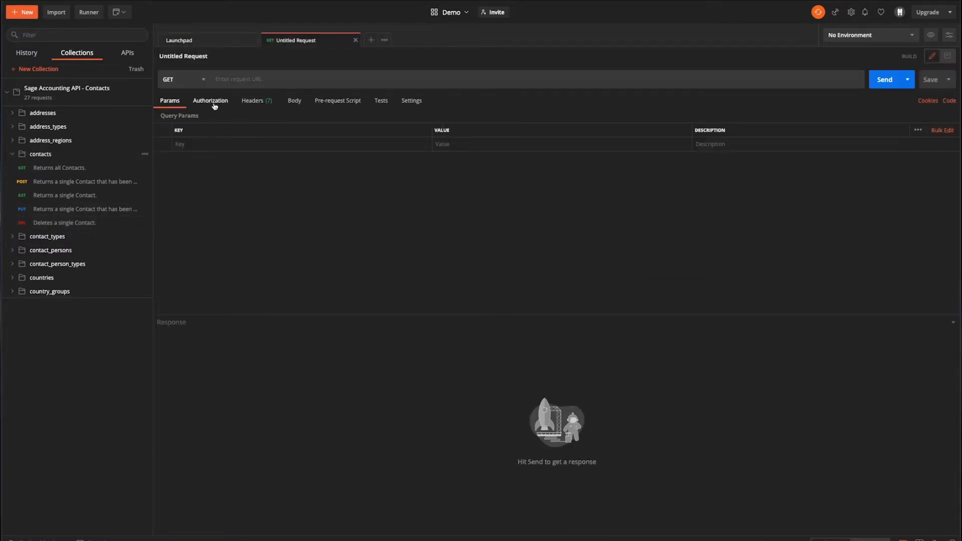
mouse_move(683, 75)
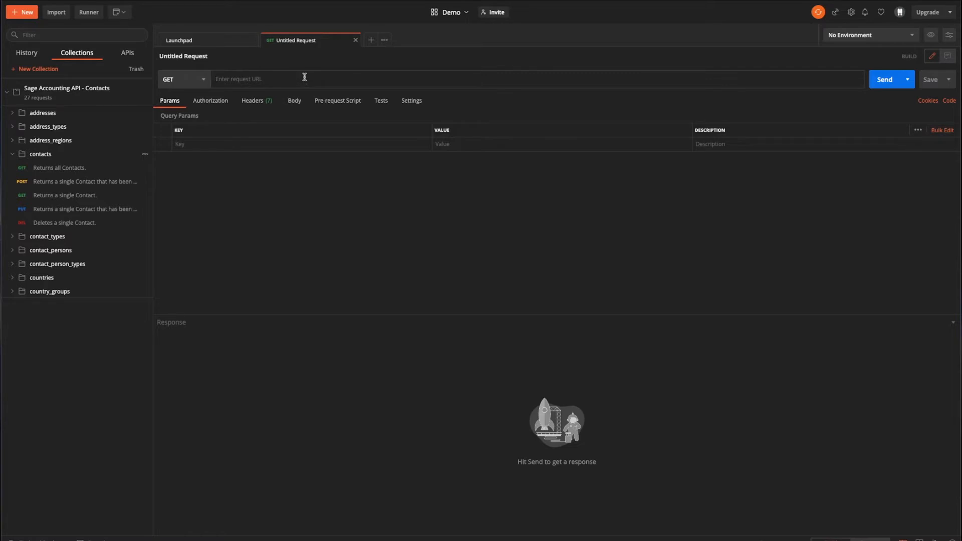
mouse_move(176, 101)
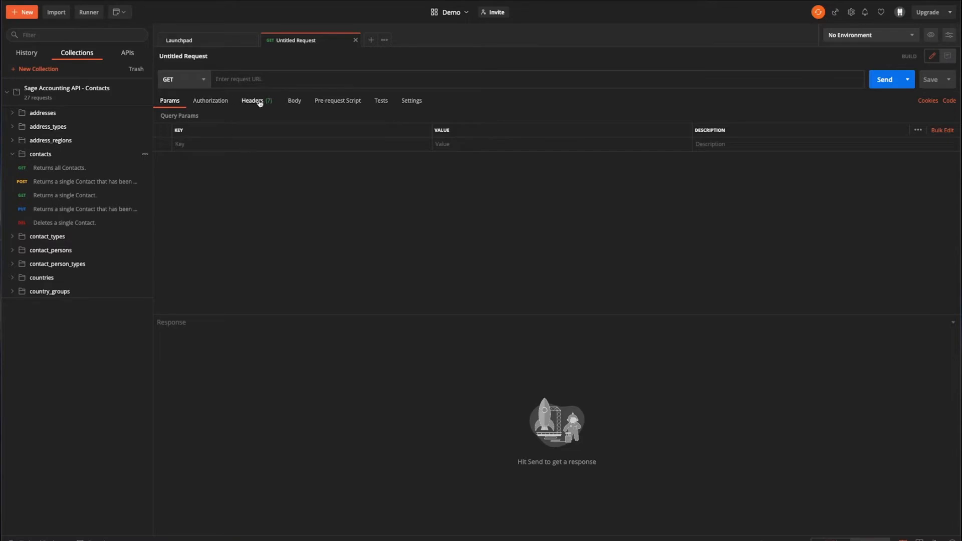
click(293, 101)
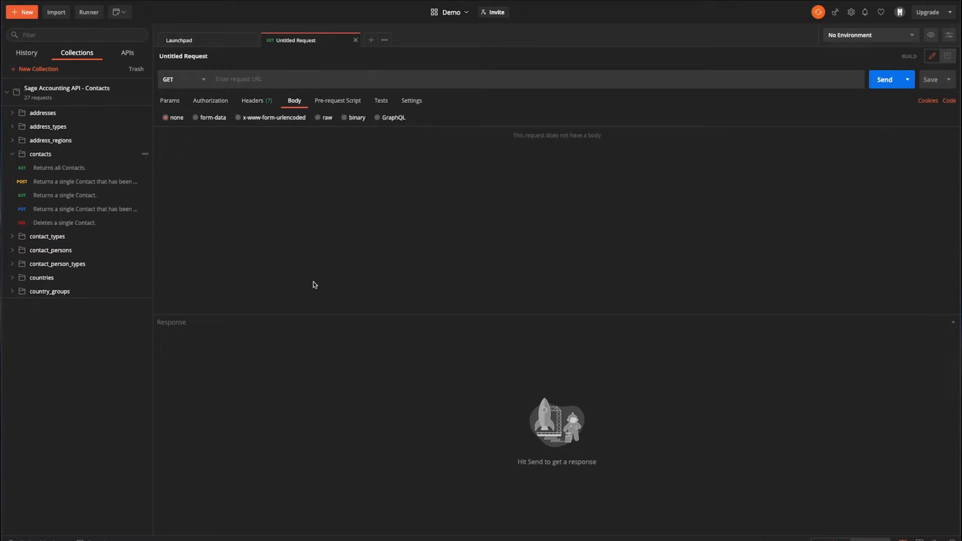
mouse_move(338, 100)
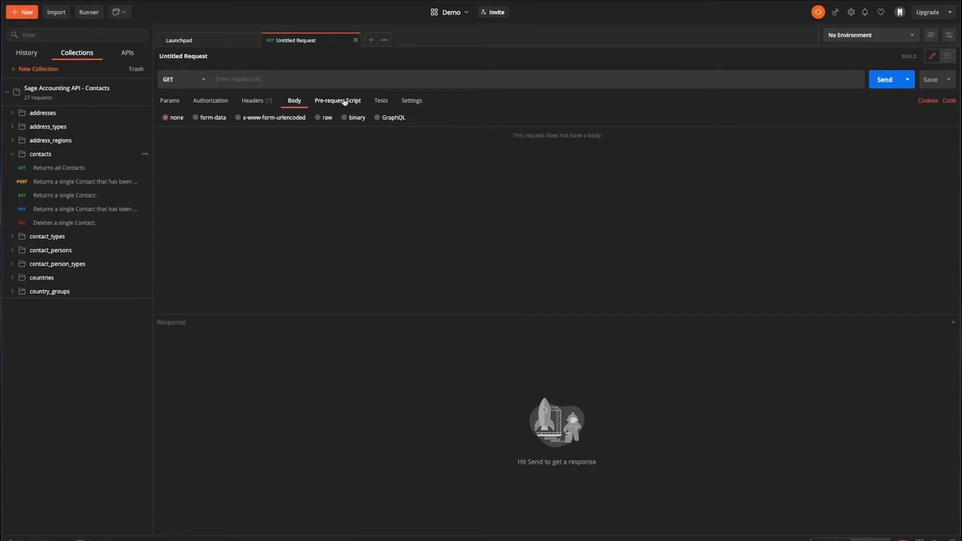
mouse_move(381, 101)
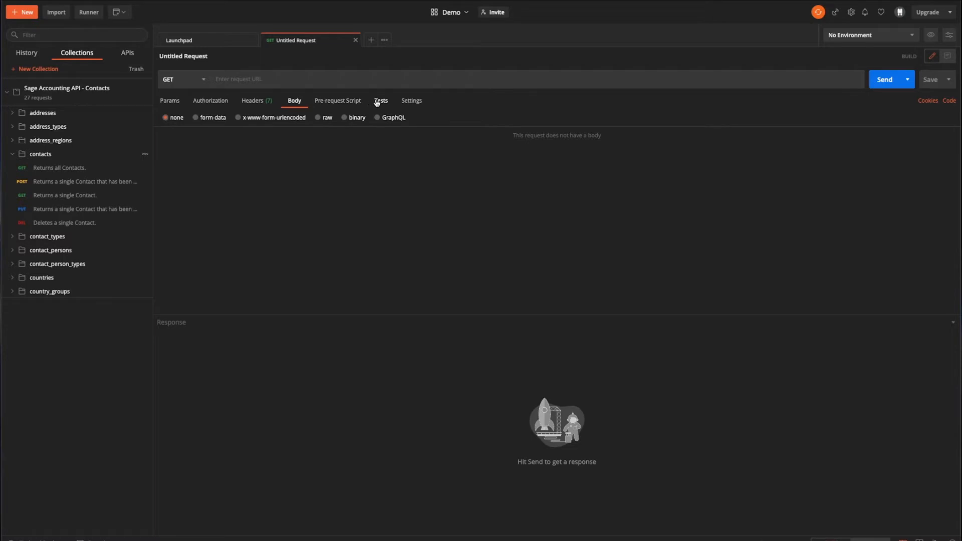
click(337, 100)
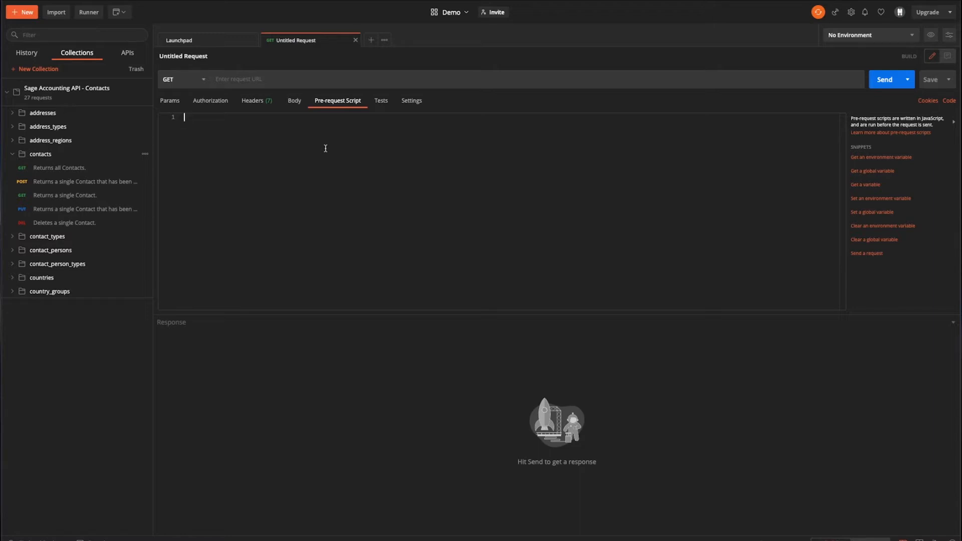
mouse_move(252, 100)
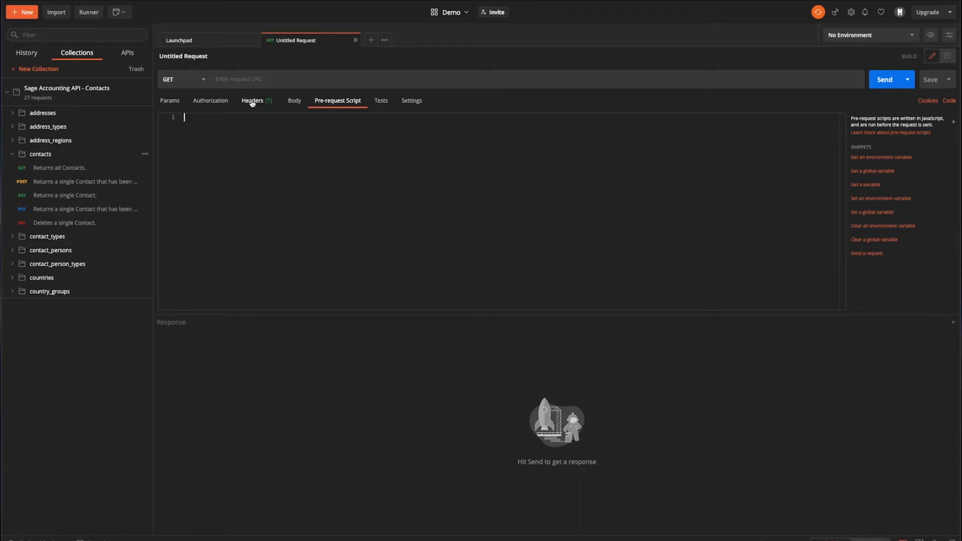
click(210, 101)
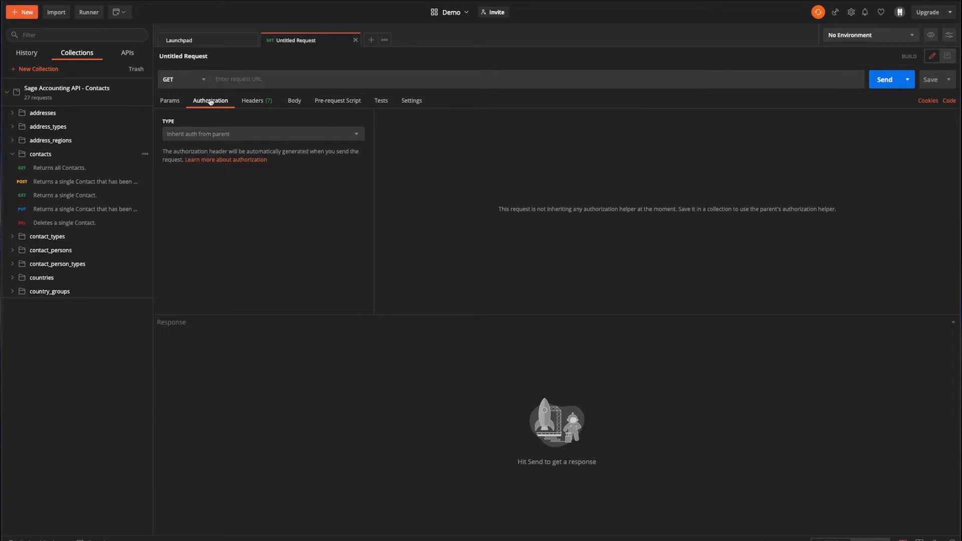
mouse_move(215, 133)
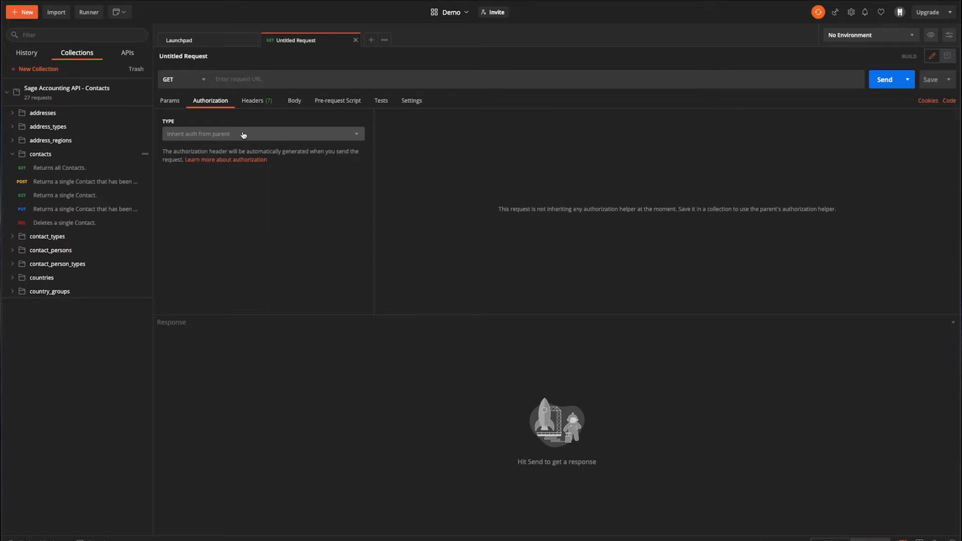
- Choose OAuth 2.0 authorization, name the token 'API v3.1' and keep grant type Authorization Code
click(261, 133)
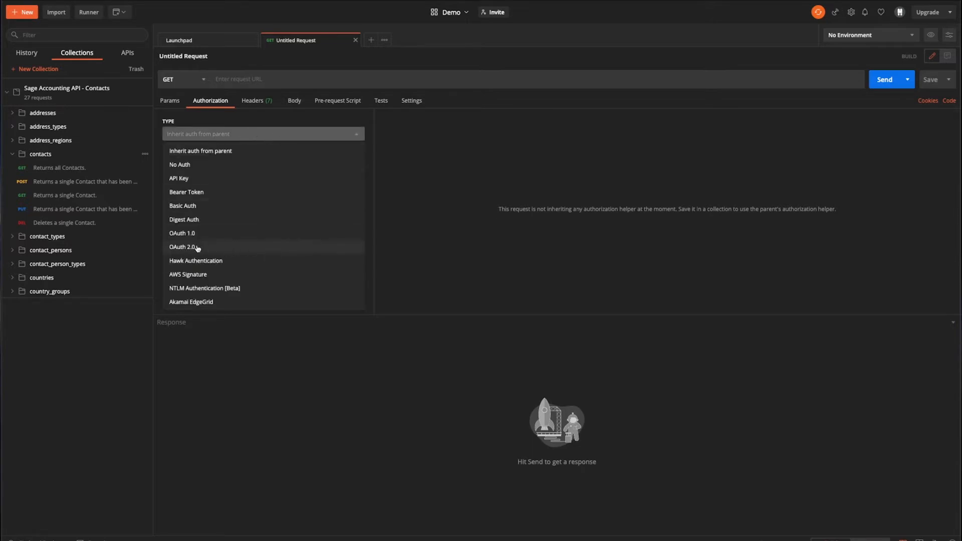
click(183, 246)
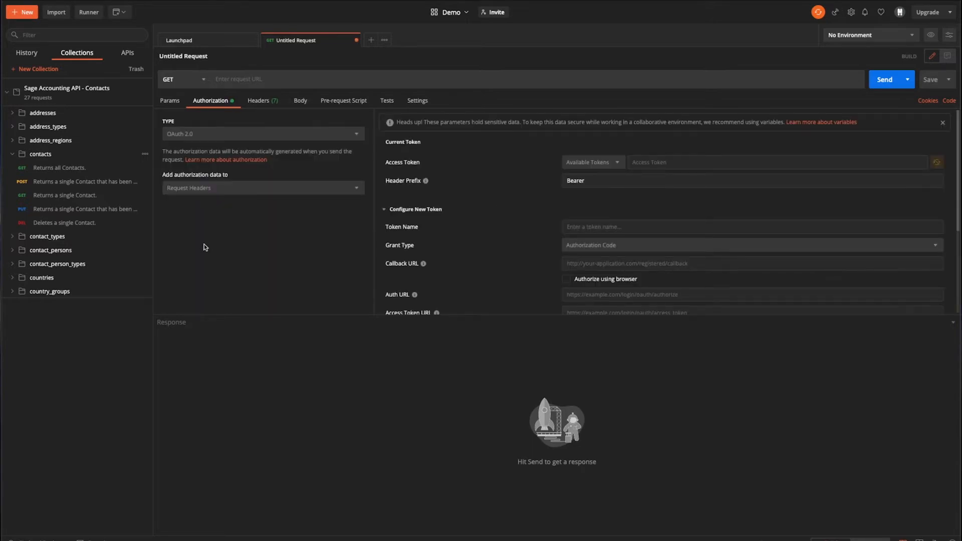
mouse_move(222, 251)
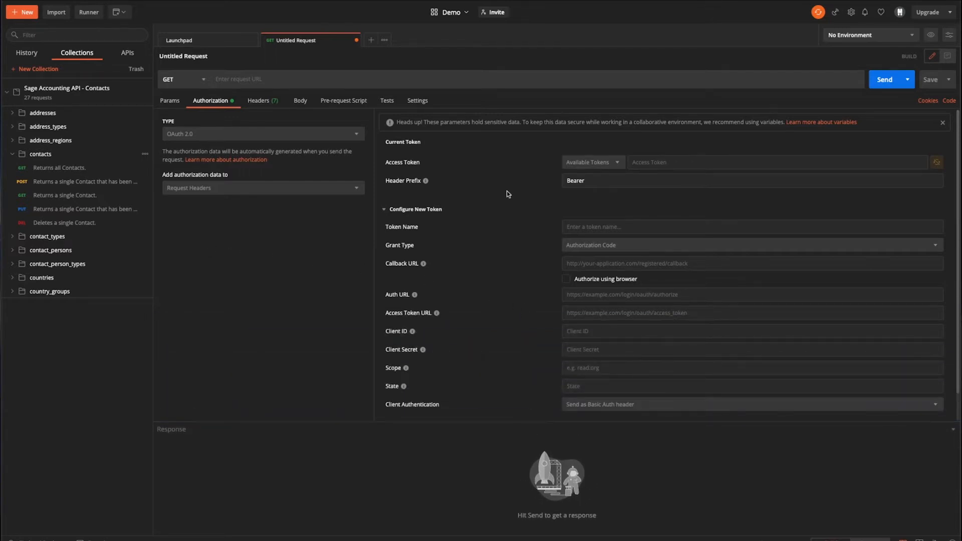
mouse_move(471, 234)
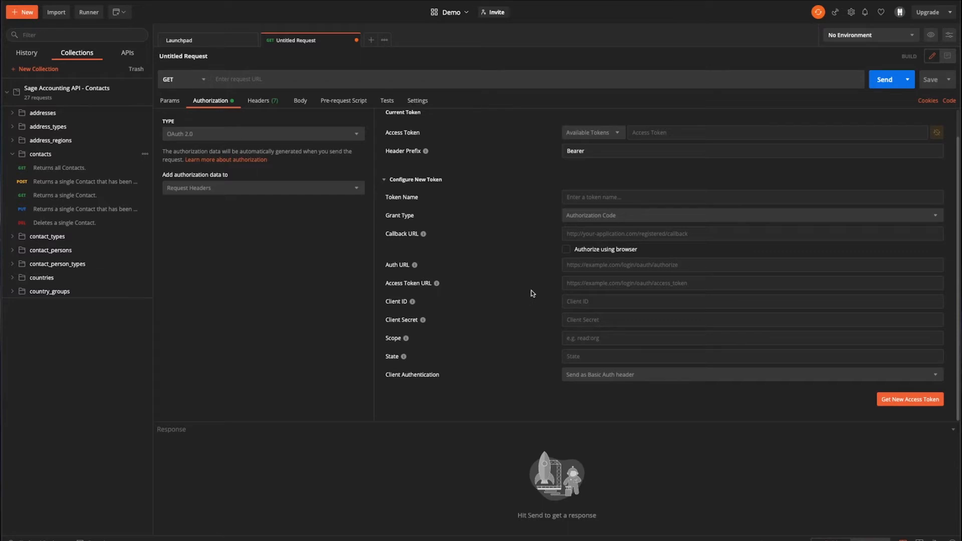
mouse_move(527, 281)
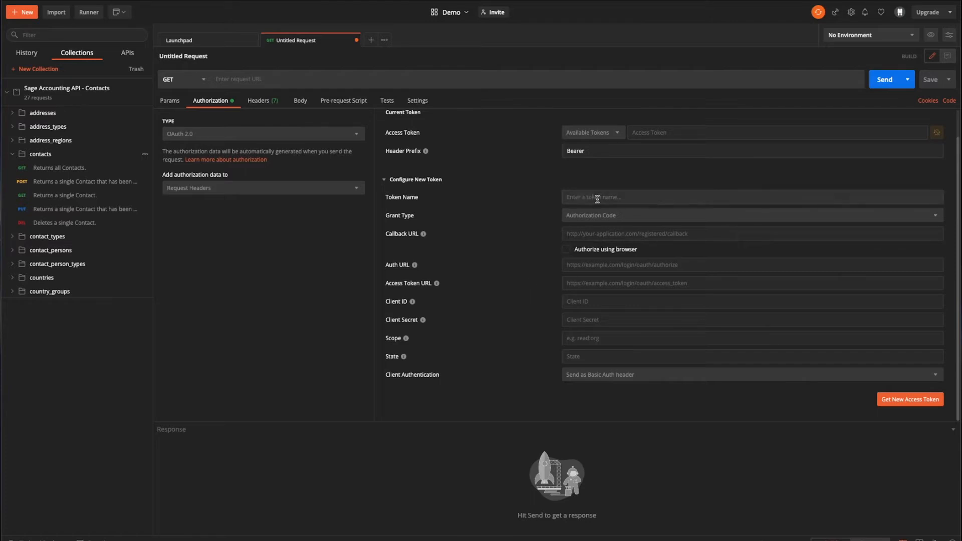
mouse_move(631, 198)
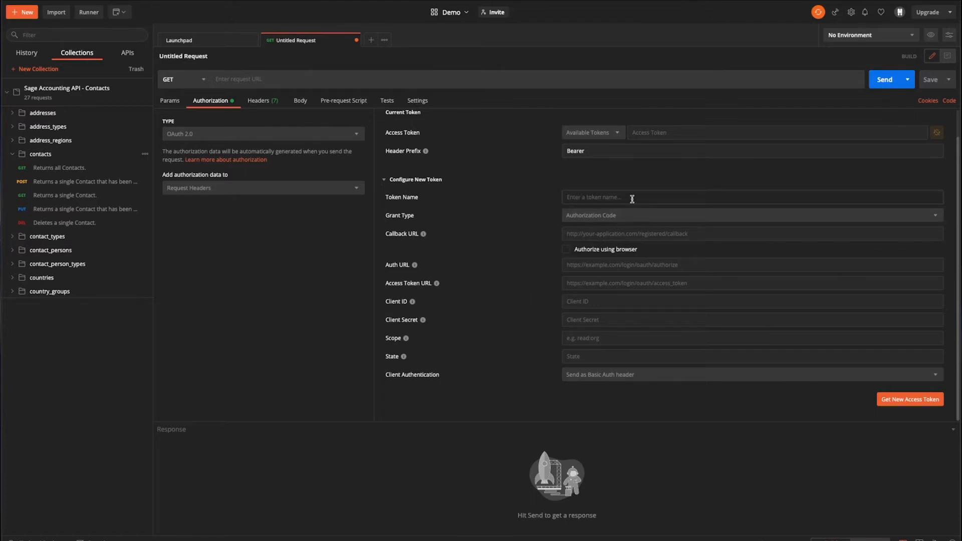
text(API)
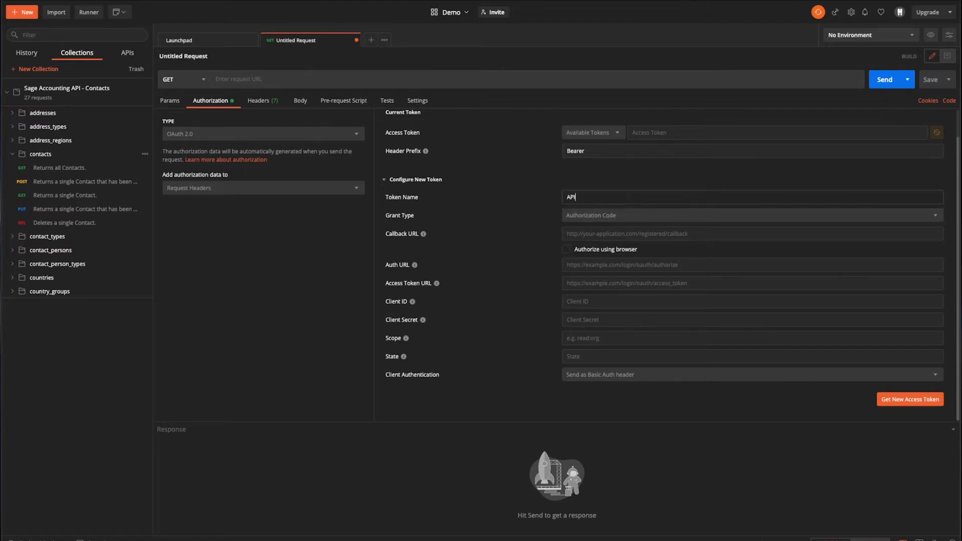
text(v3.1)
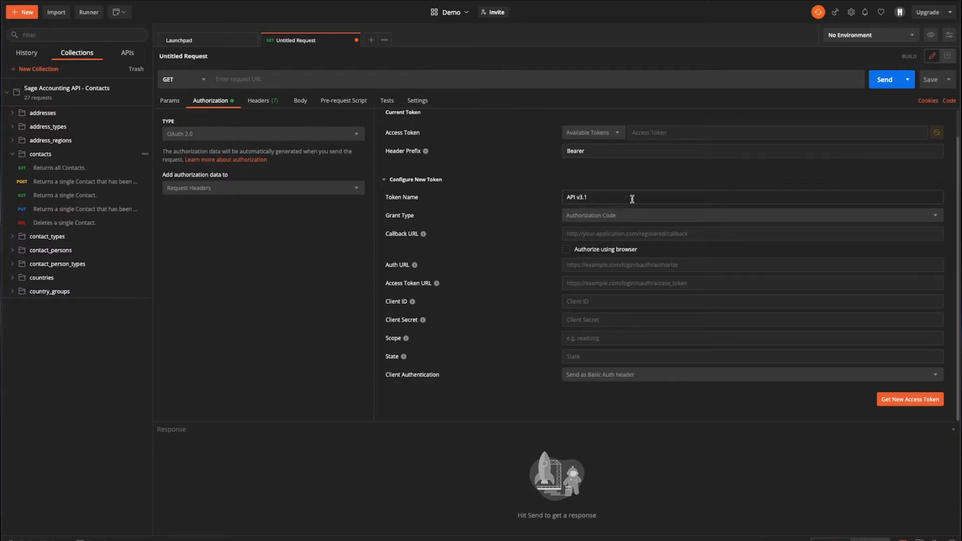
click(675, 214)
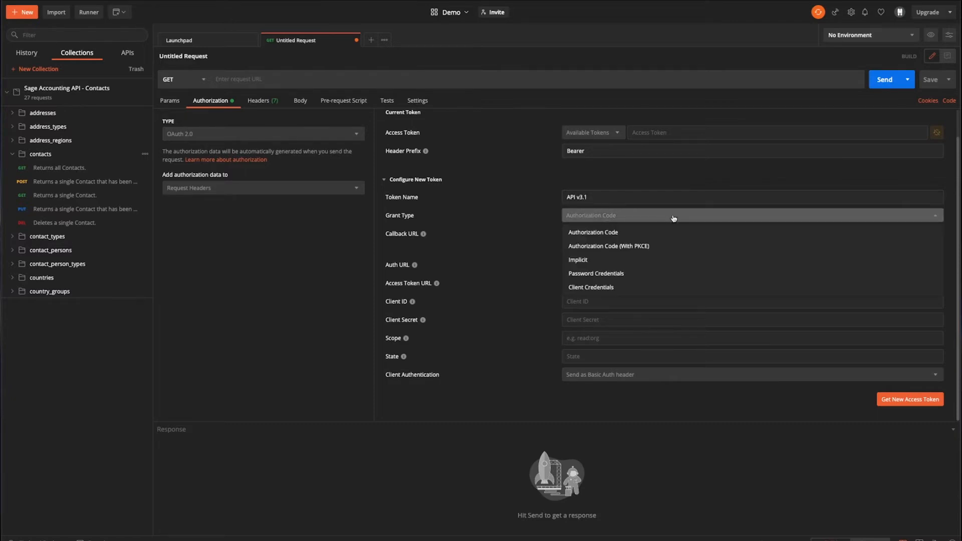
click(592, 231)
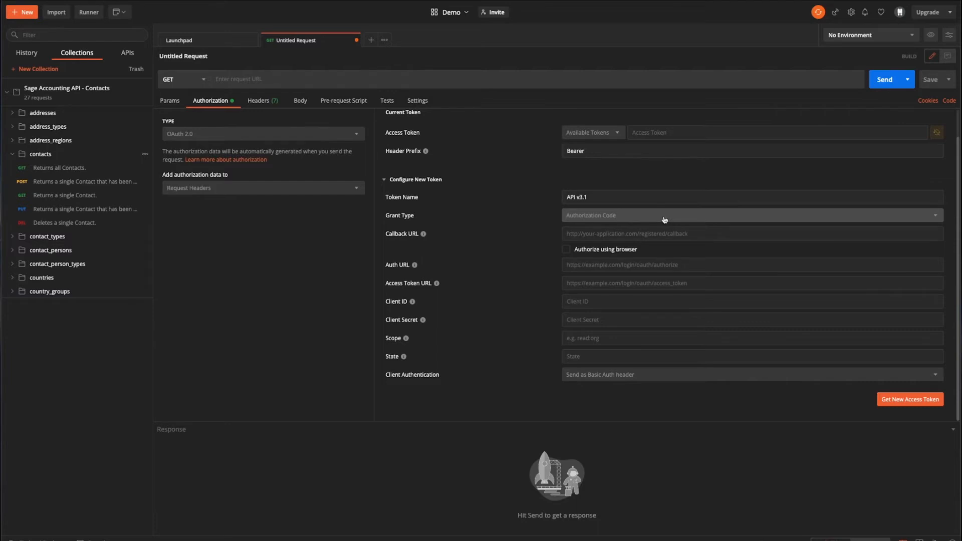
mouse_move(603, 220)
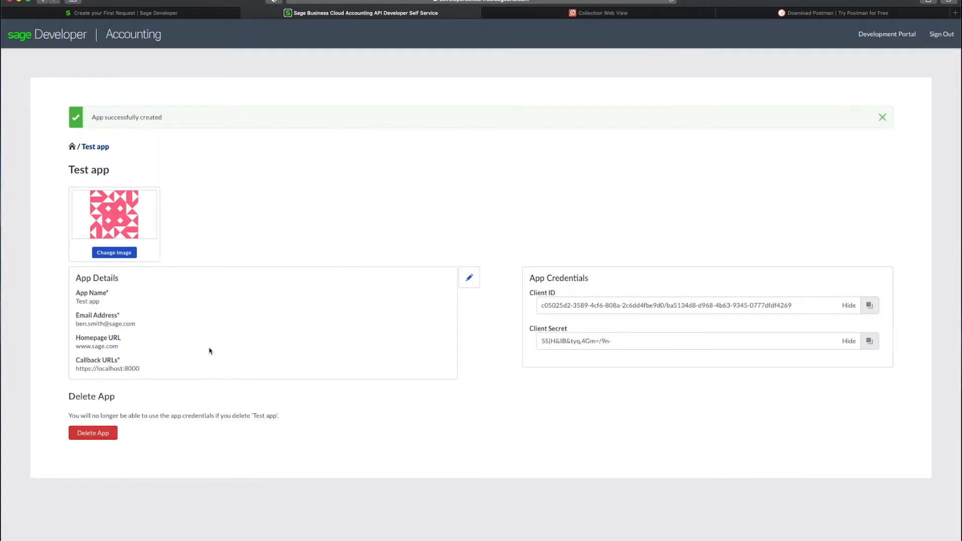
double_click(108, 368)
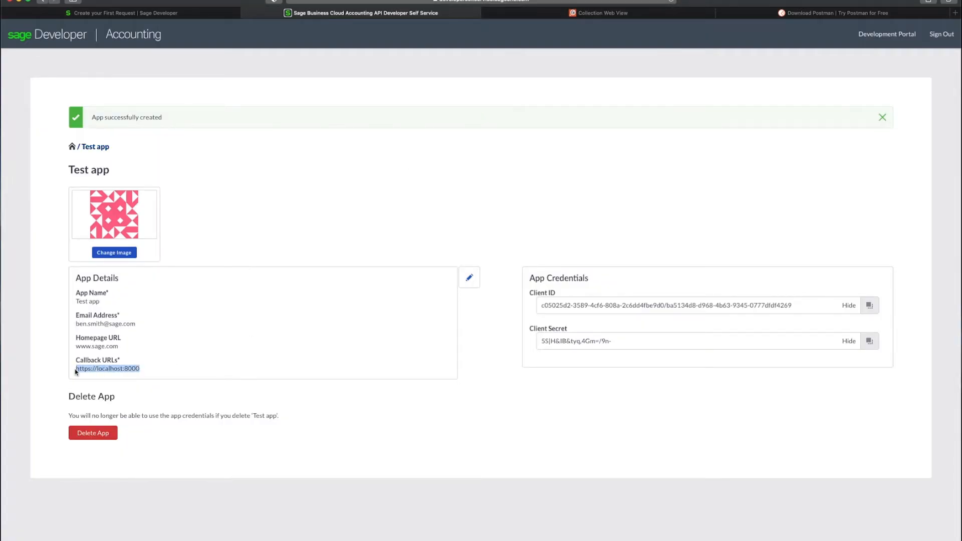
mouse_move(436, 510)
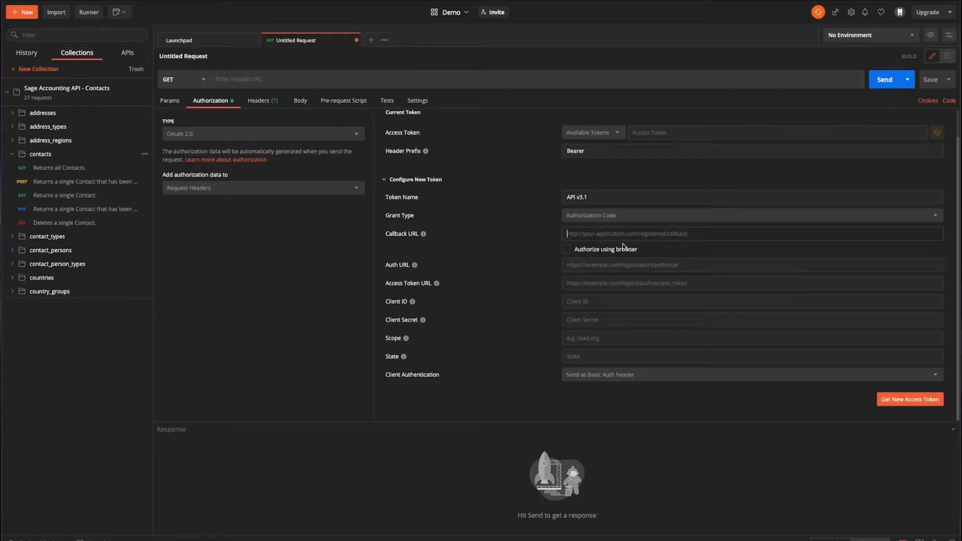
text(https://localhost:8000)
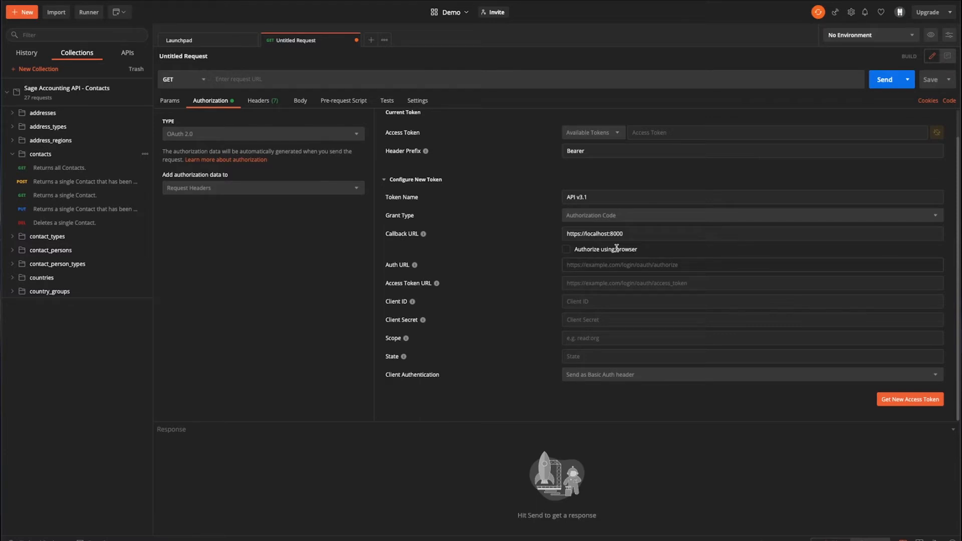
mouse_move(625, 265)
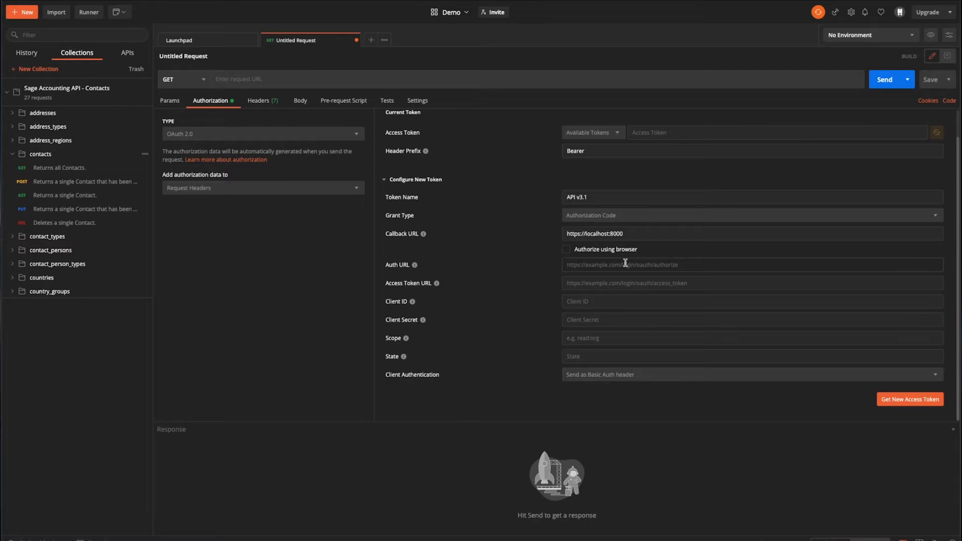
click(625, 264)
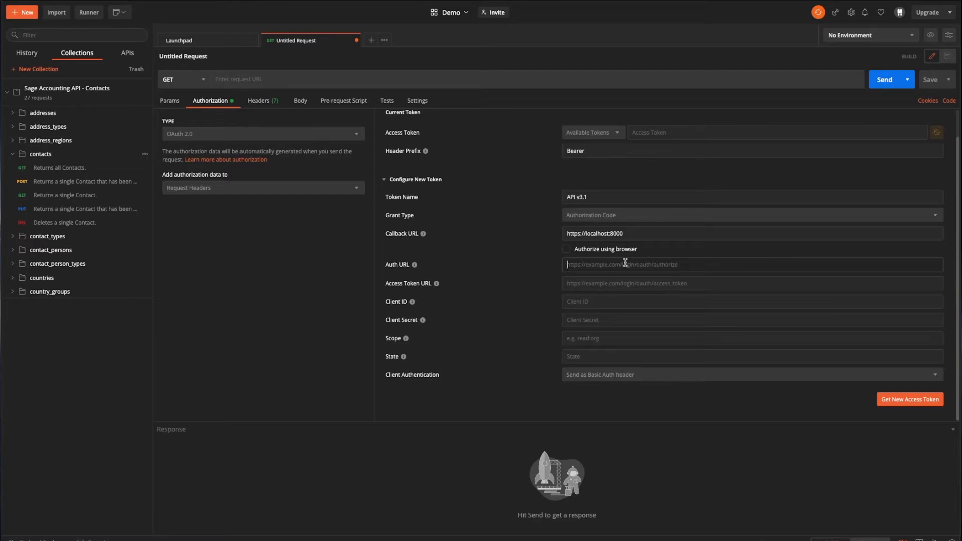
text(https://www.sageone.com/oauth2/auth/central)
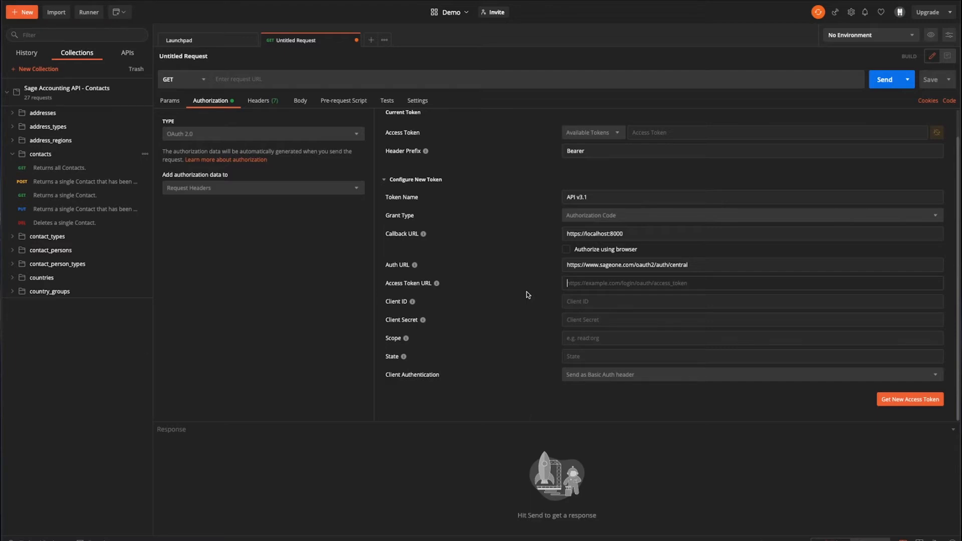
mouse_move(529, 292)
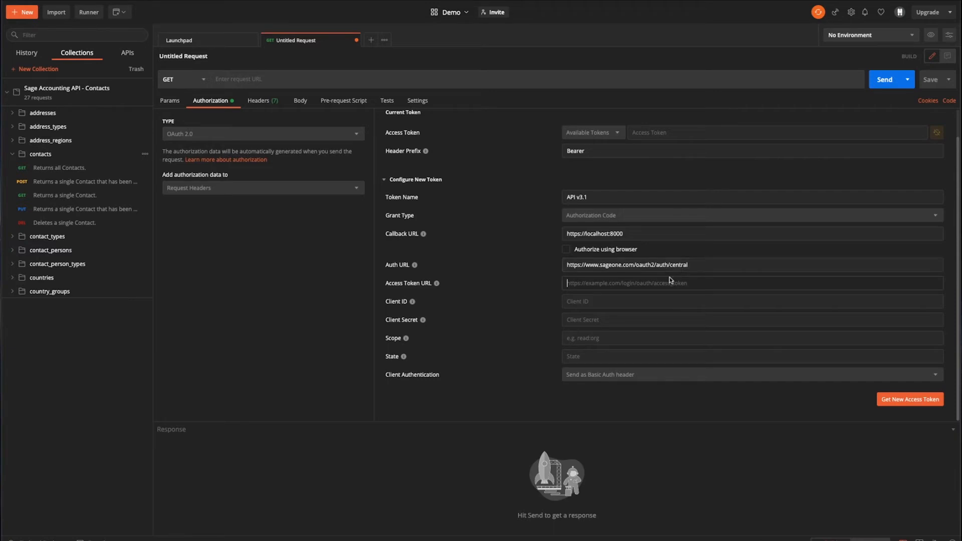
text(https://oauth.accounting.sage.com/token)
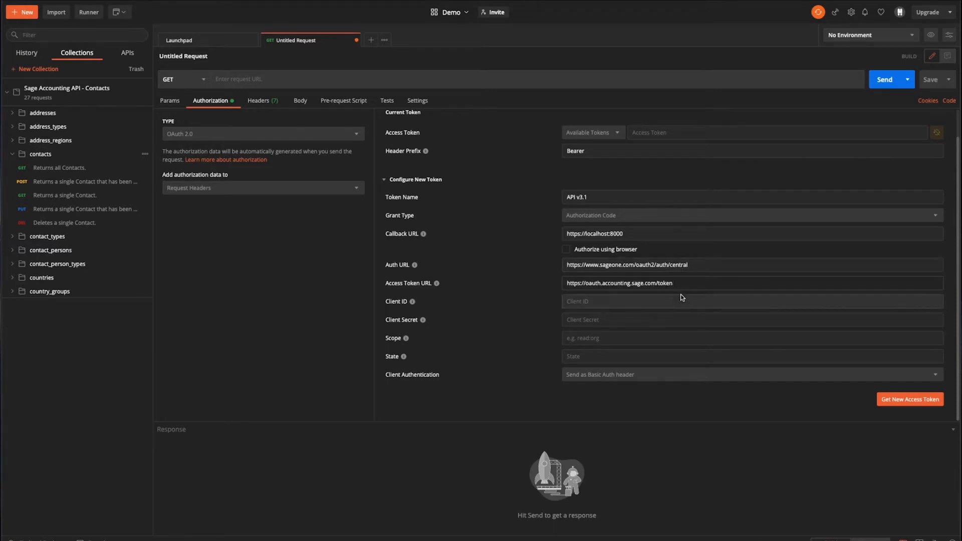
click(688, 282)
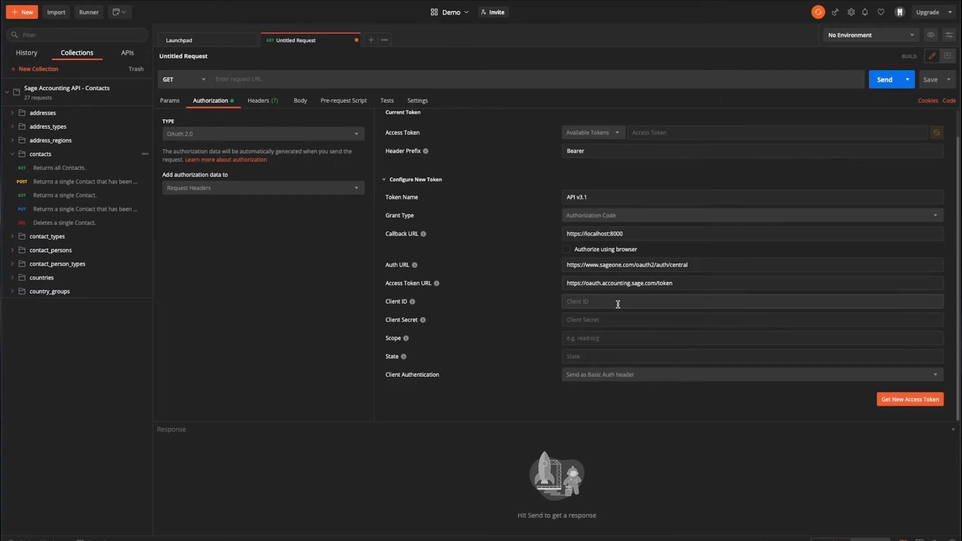
mouse_move(613, 320)
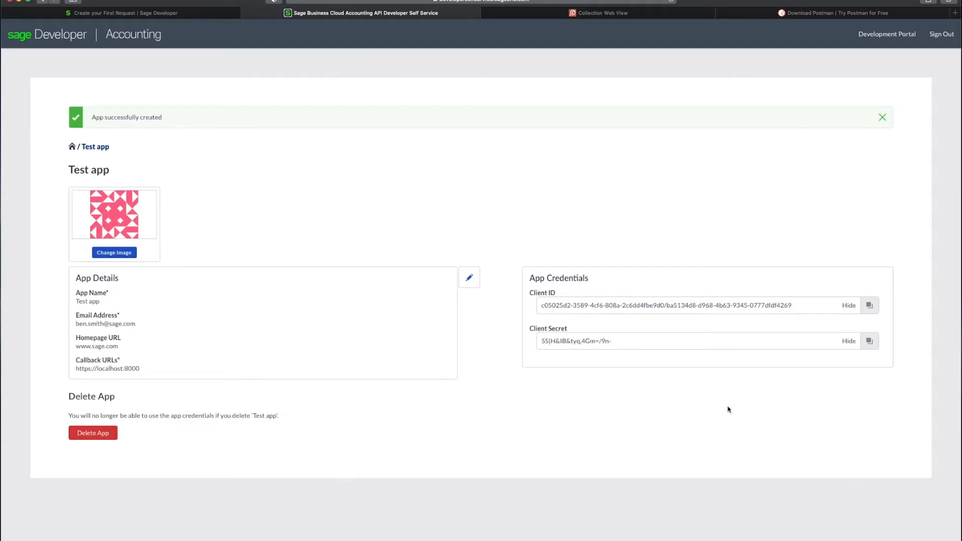
mouse_move(898, 312)
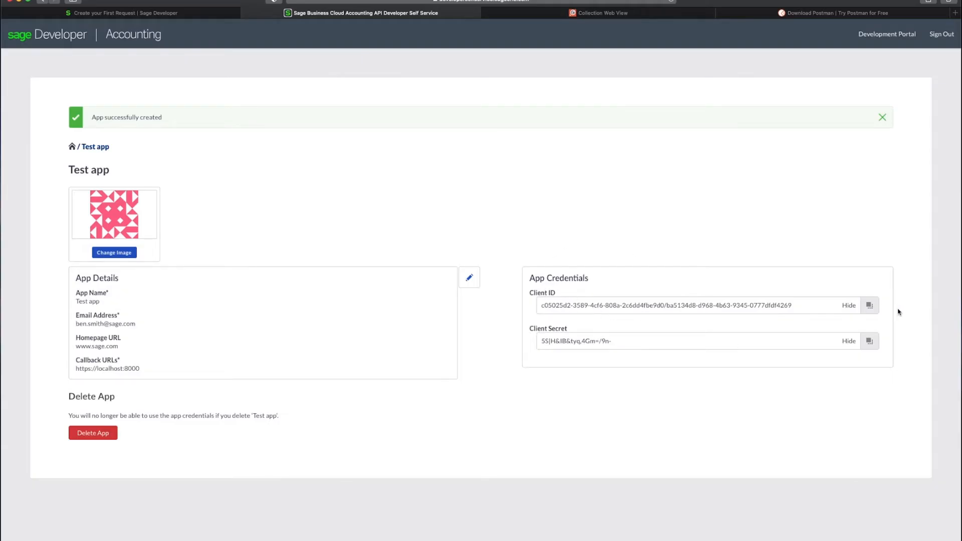
mouse_move(898, 313)
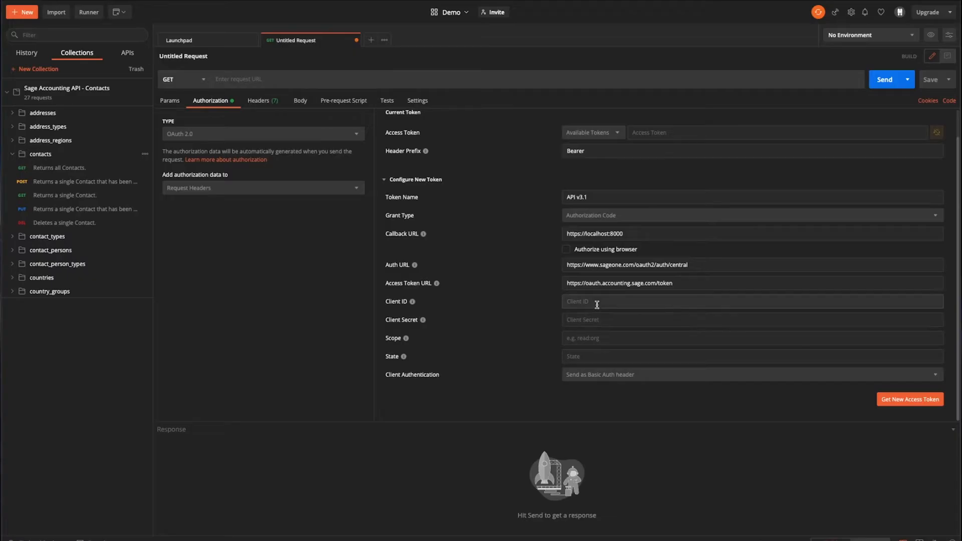
- Paste the Test app's client ID into Client ID and check the environment quick look
text(c05025d2-3589-4cf6-808a-2c6dd4fbe9d0/ba5134d8-d968-4b63-9345-0777dfdf4269)
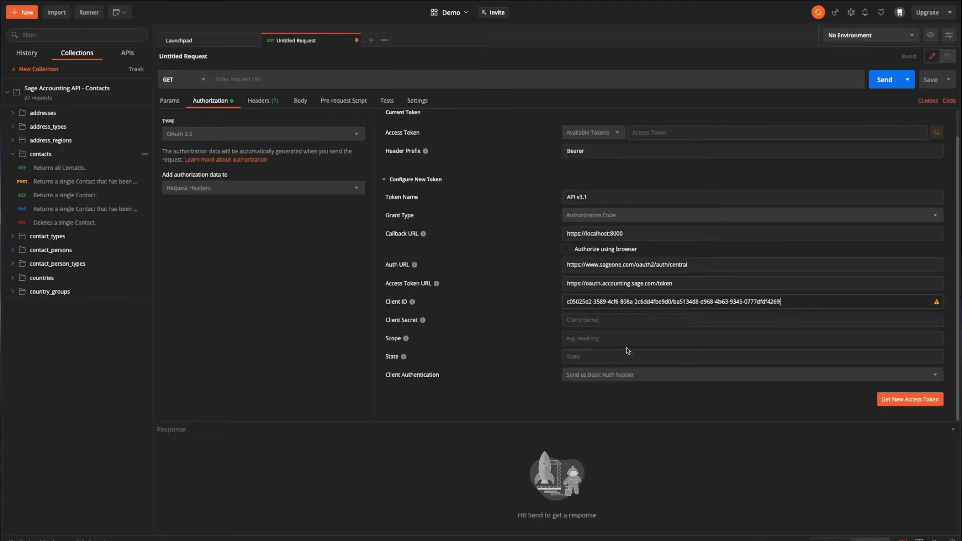
mouse_move(939, 310)
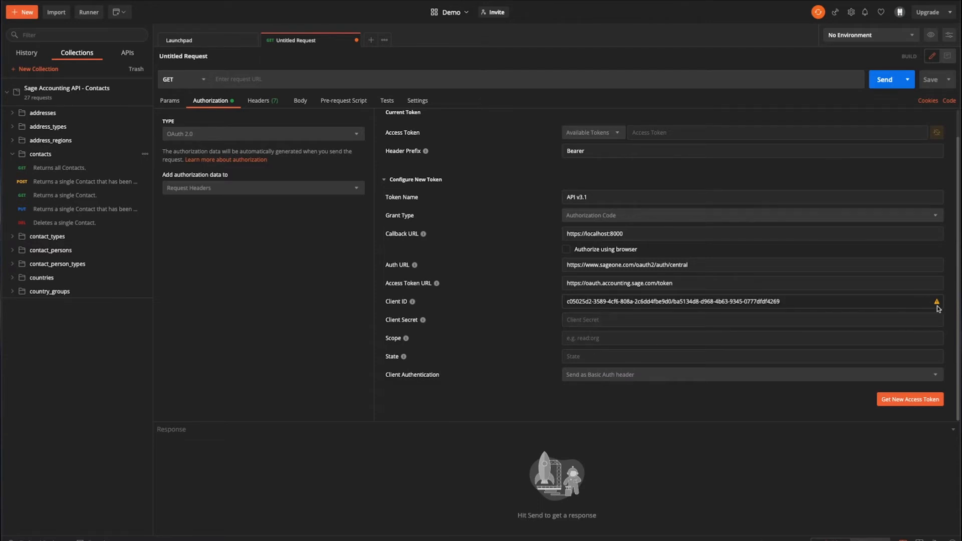
mouse_move(936, 305)
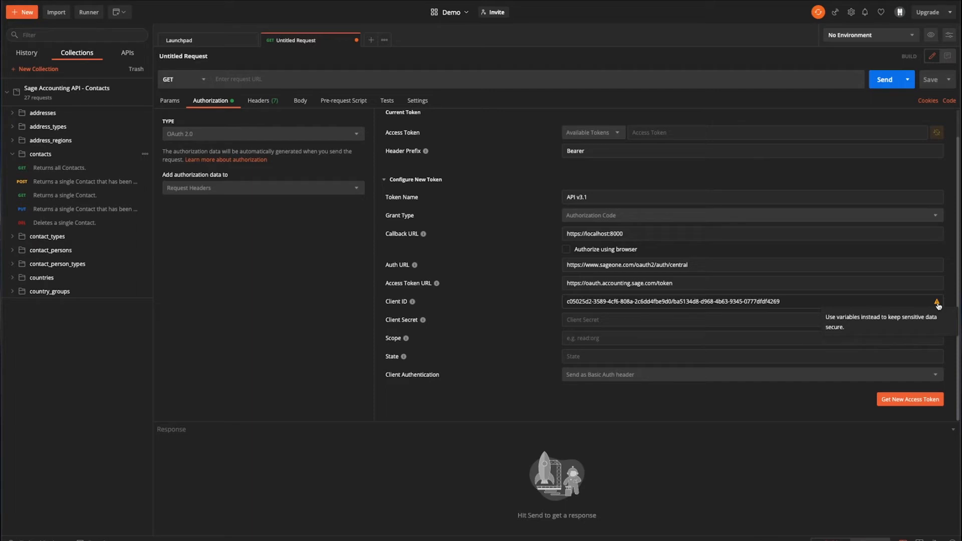
click(672, 302)
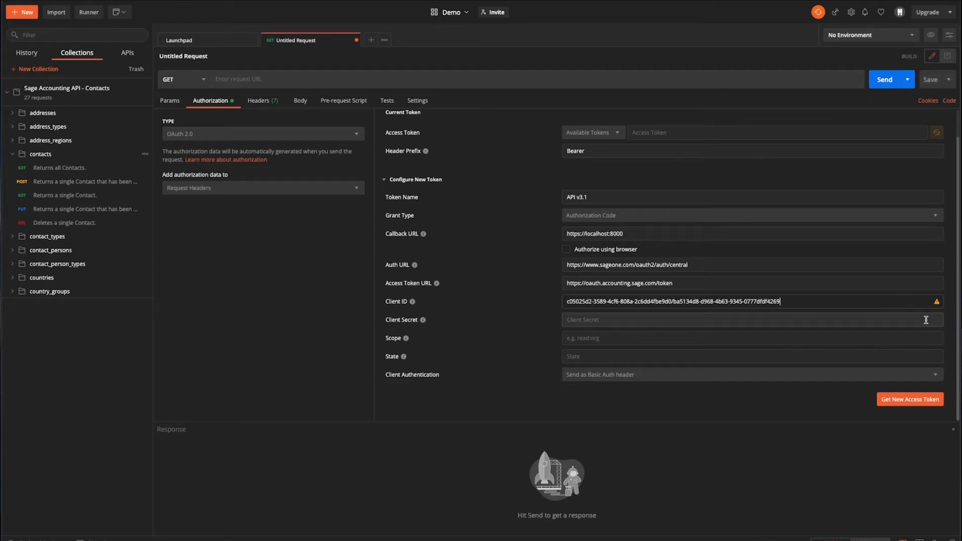
mouse_move(897, 321)
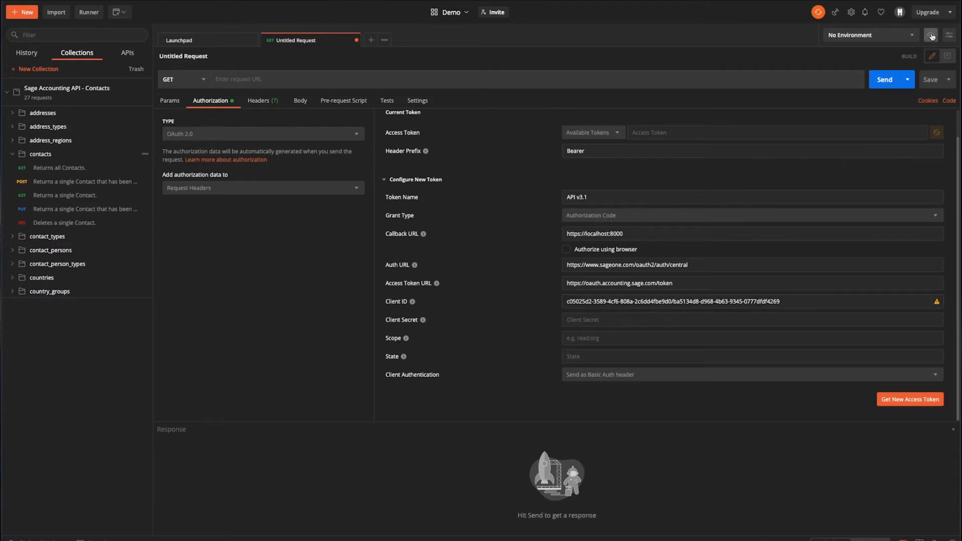
click(931, 35)
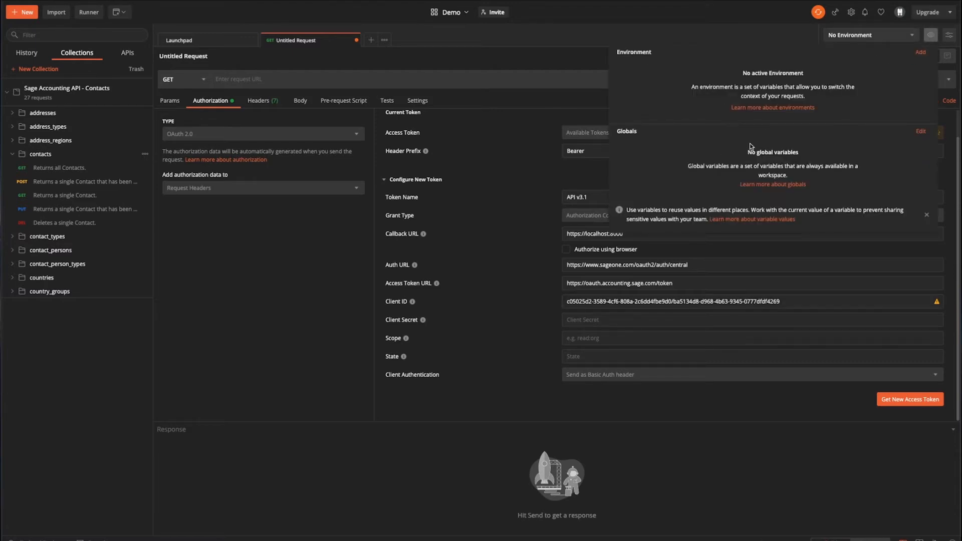
mouse_move(745, 150)
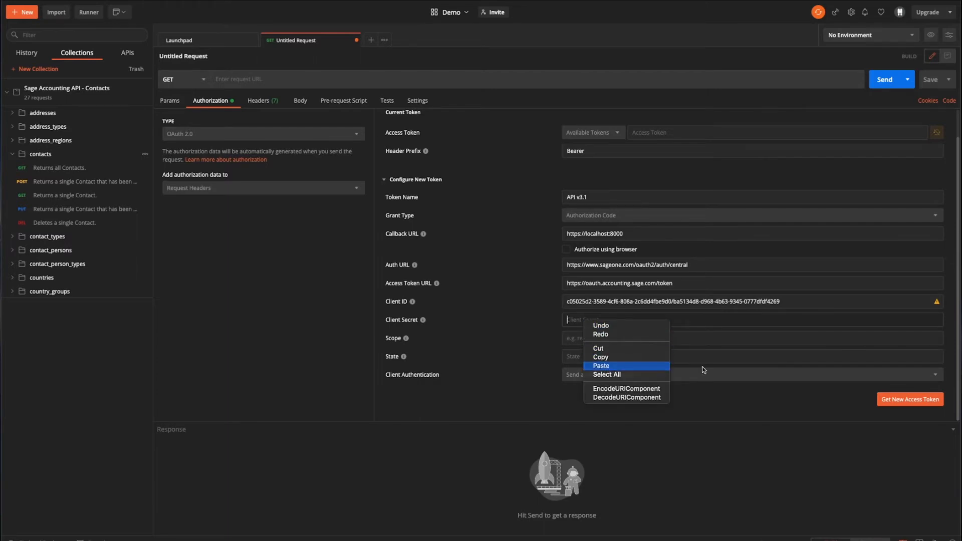
- Paste the client secret, set scope full_access, state AABBCCDD, keeping Basic Auth header authentication
click(601, 366)
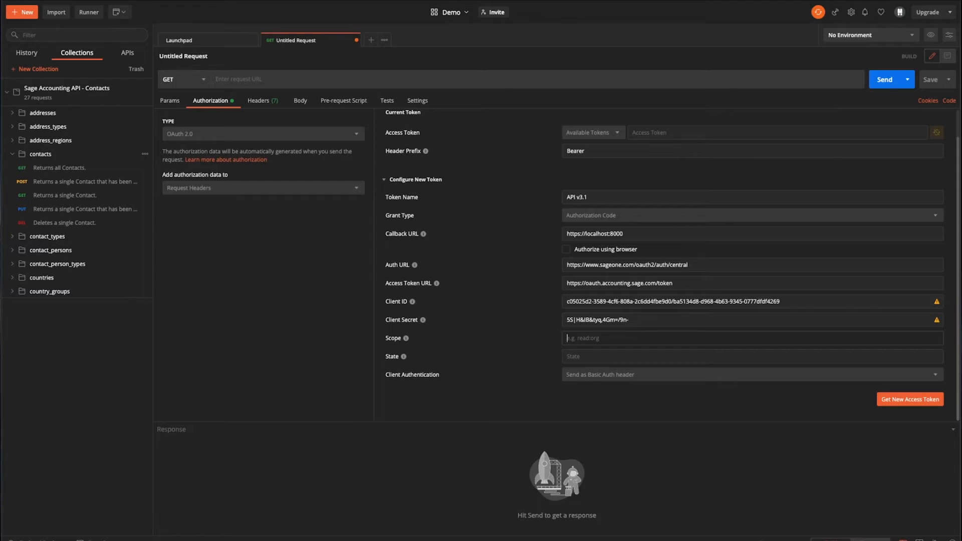
text(full_)
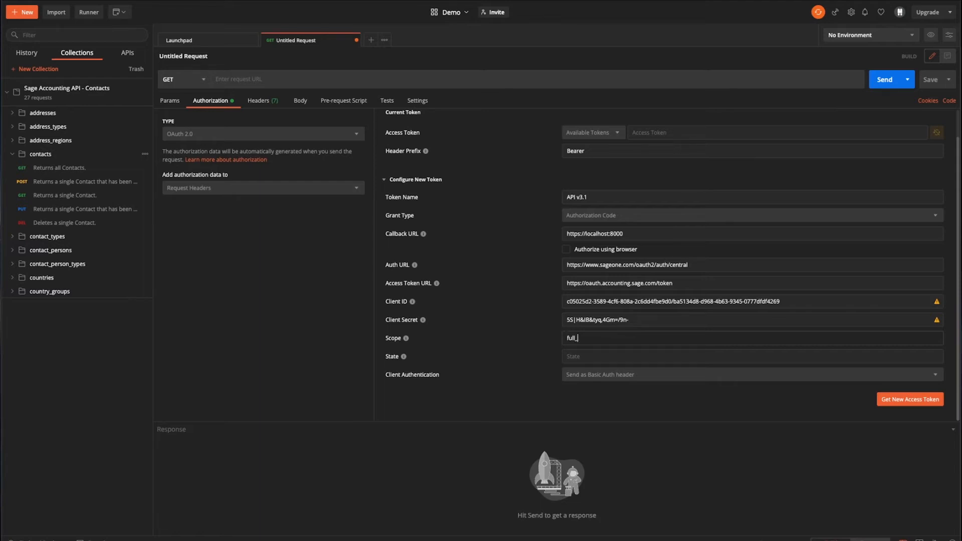
text(access)
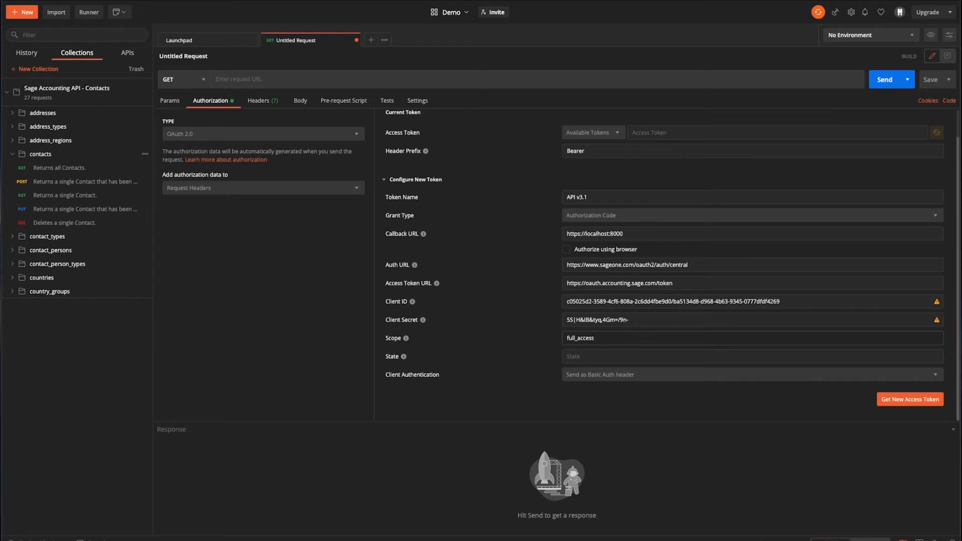
mouse_move(610, 366)
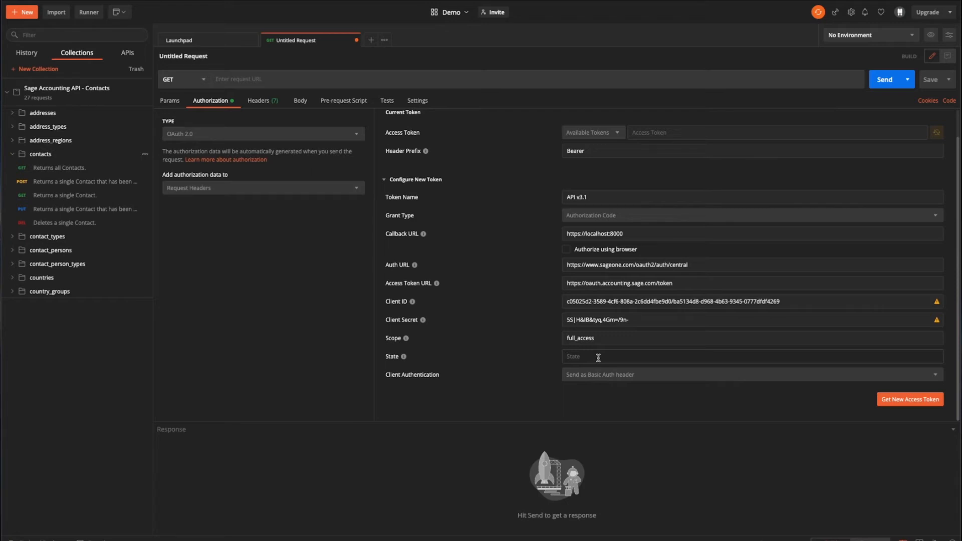
text(AAB)
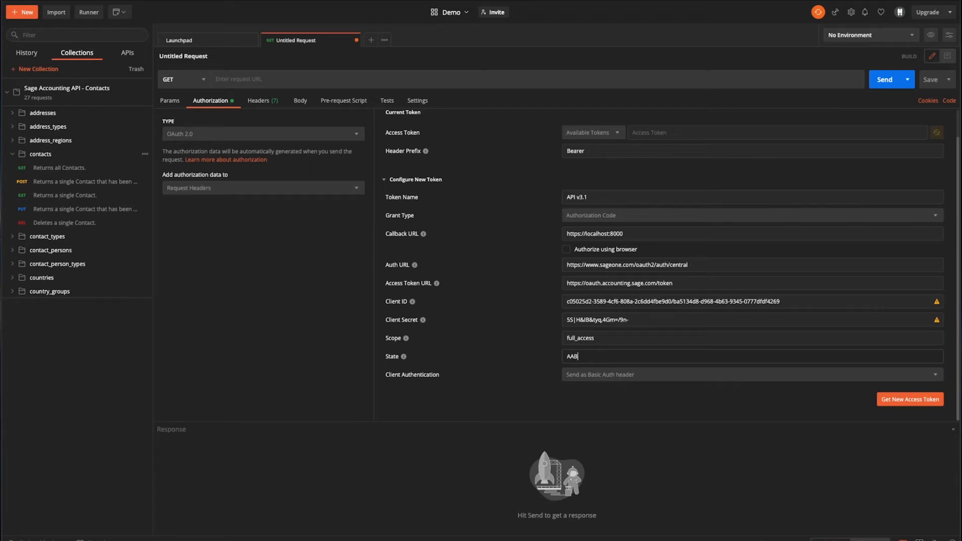
text(BCCDD)
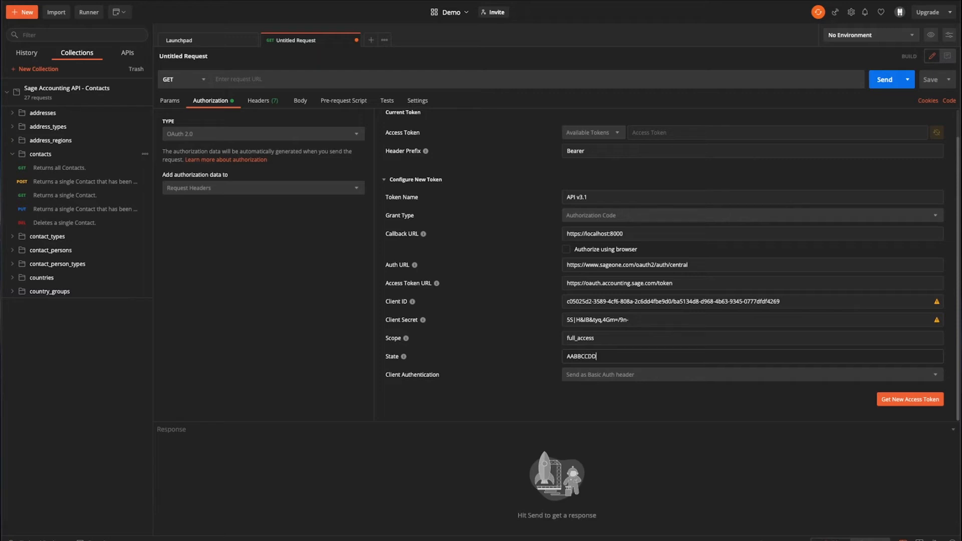
mouse_move(604, 373)
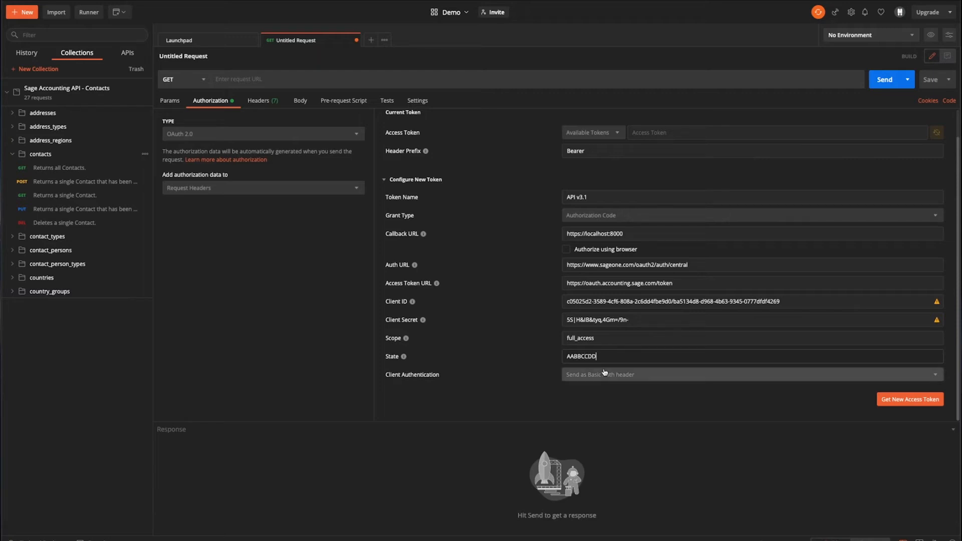
mouse_move(660, 391)
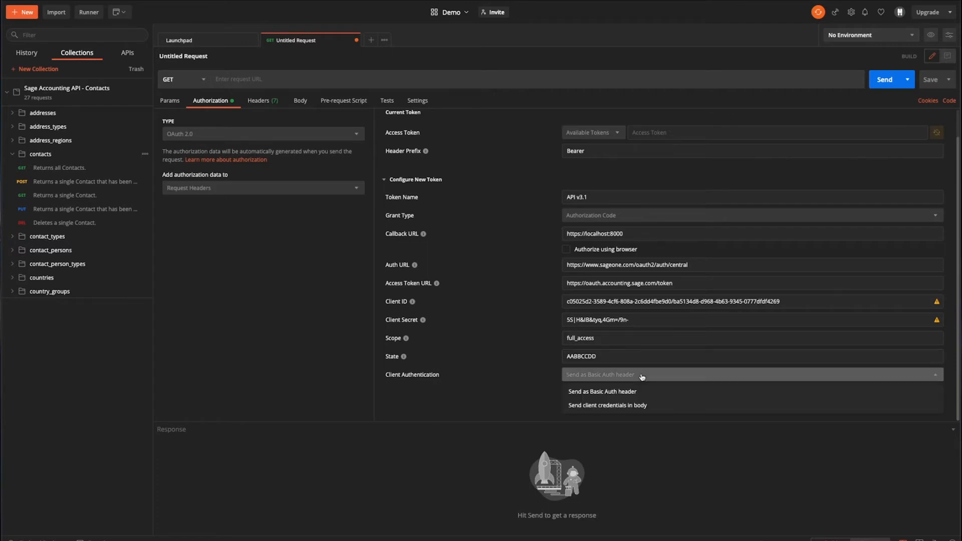
click(602, 392)
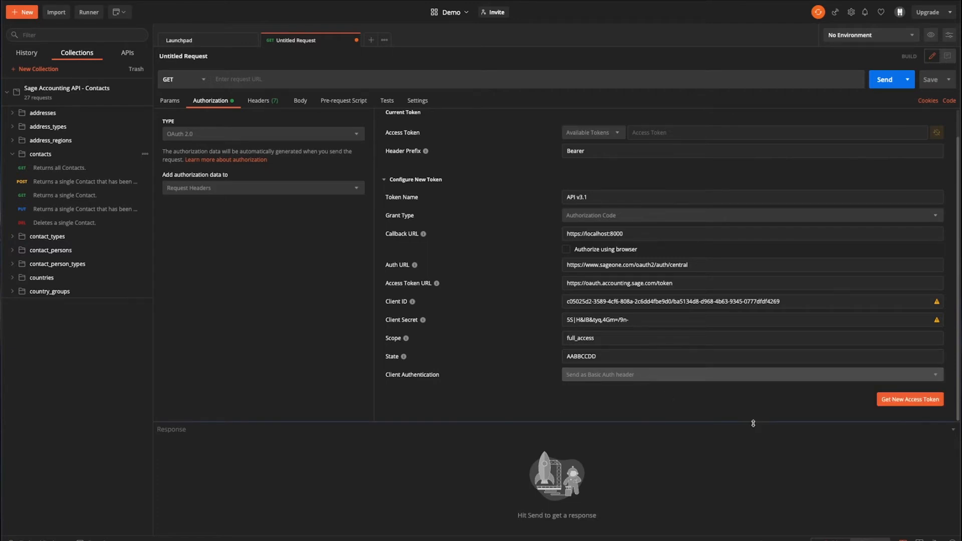
mouse_move(939, 447)
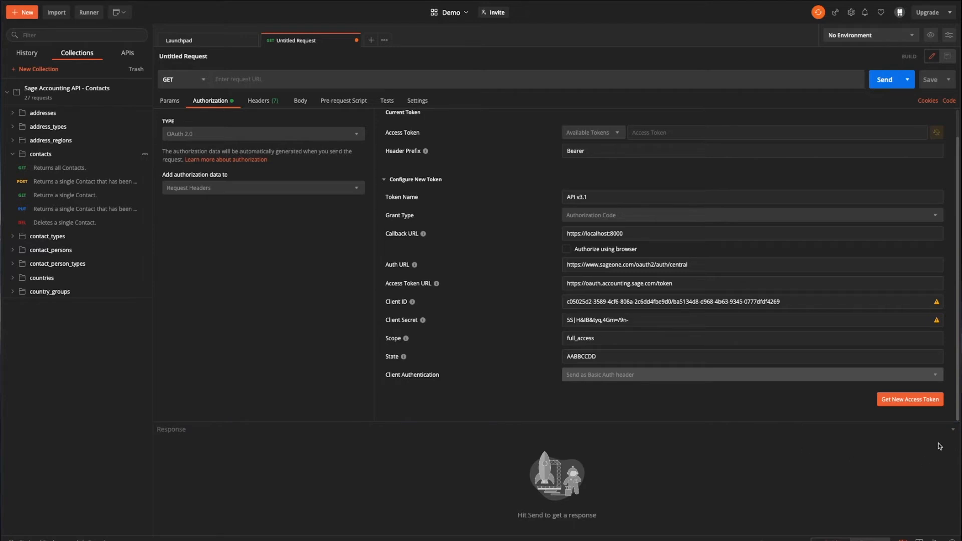
mouse_move(933, 442)
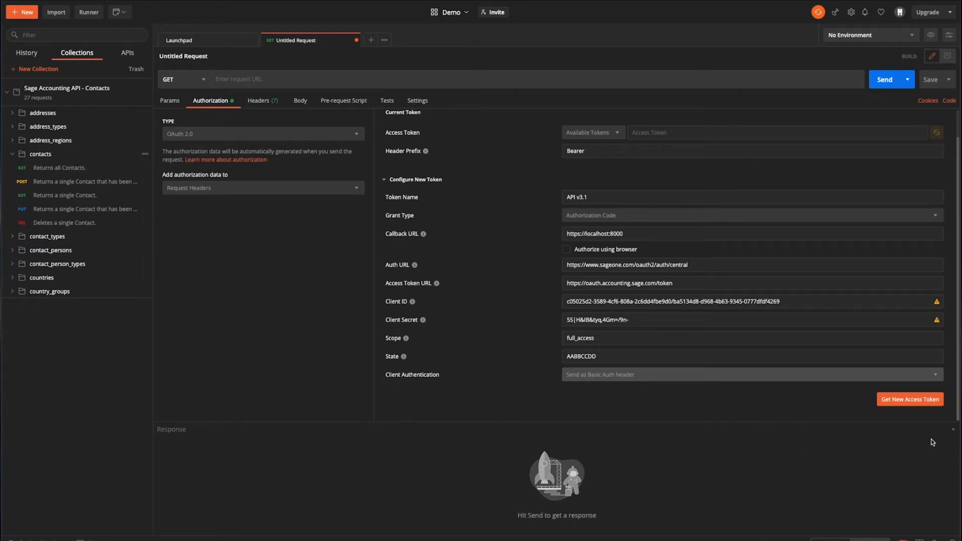
mouse_move(911, 400)
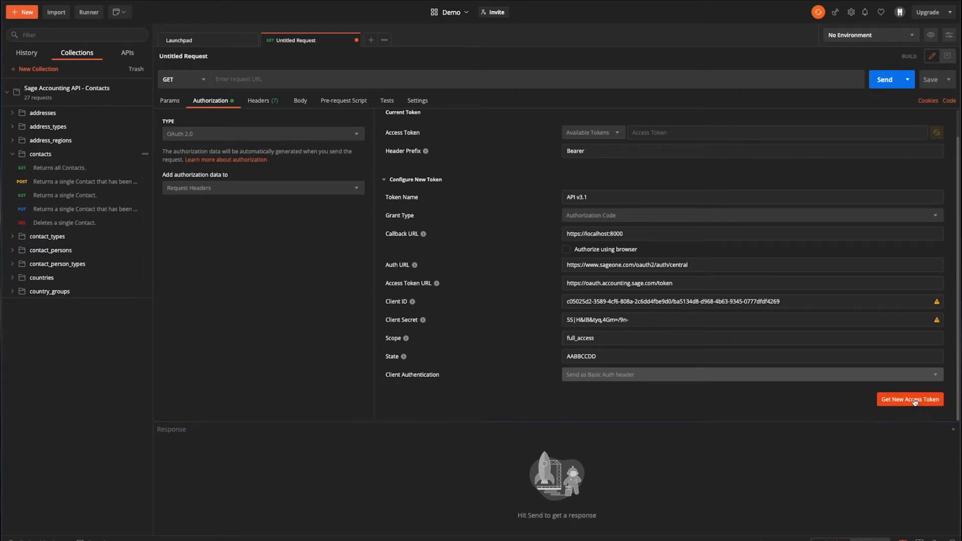
- Request a new access token and pick United Kingdom in the Sage sign-in window
click(911, 400)
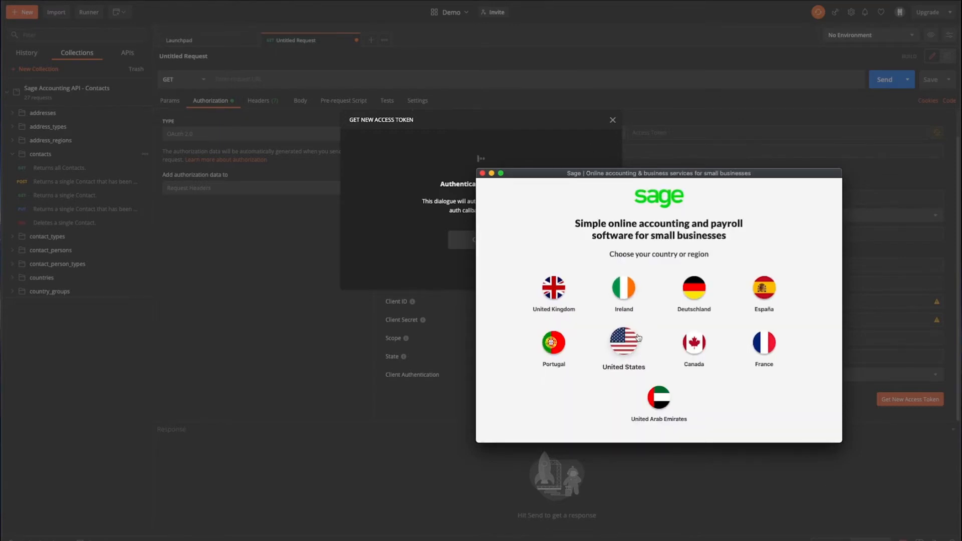
mouse_move(633, 355)
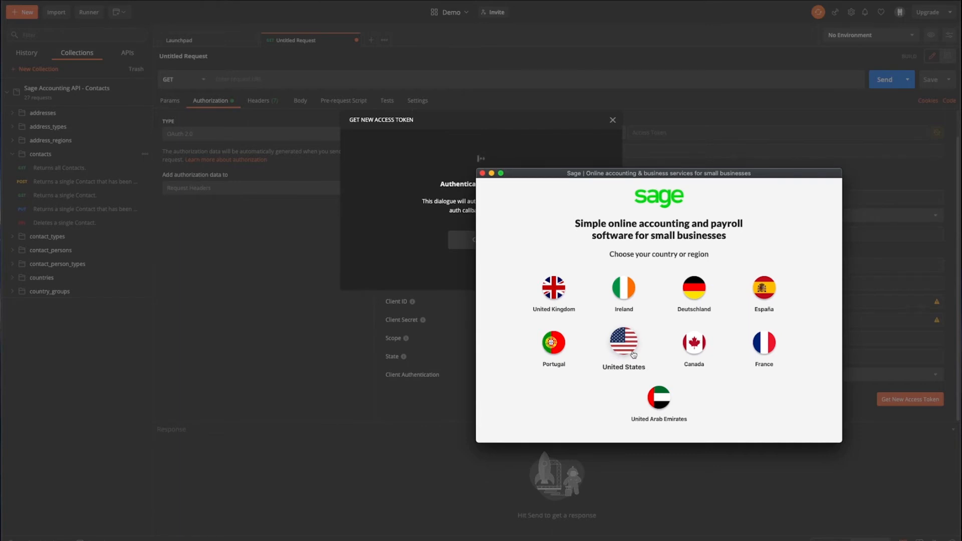
mouse_move(559, 319)
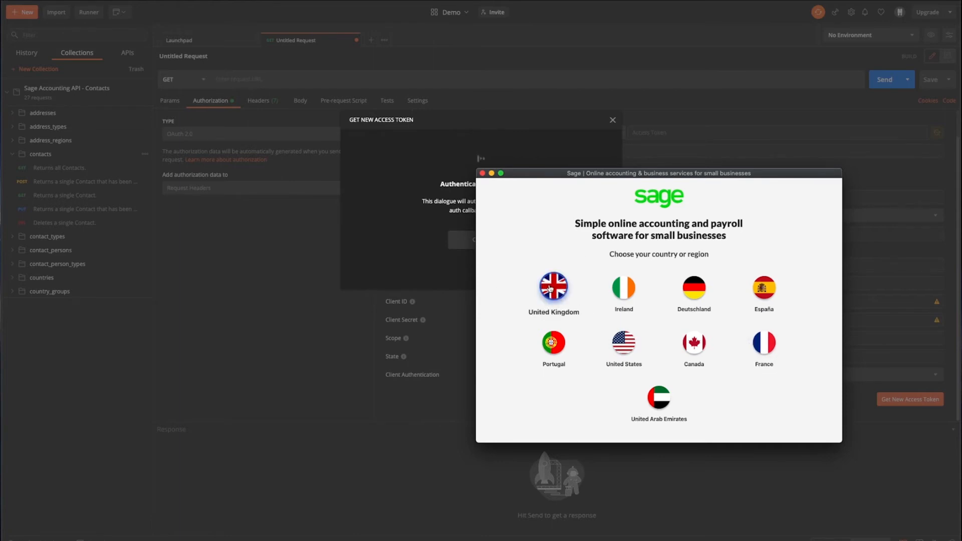
click(554, 287)
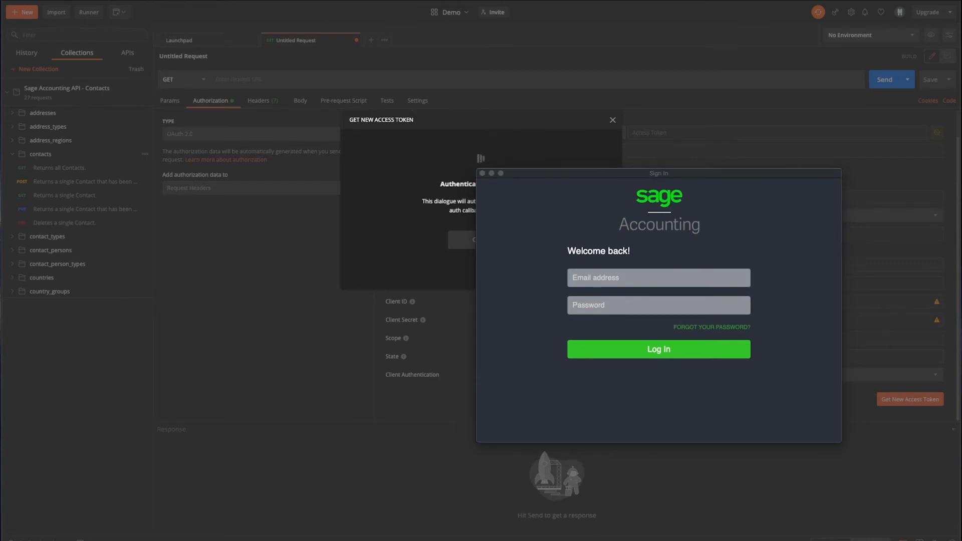
- Log in to Sage Accounting with the sbcademo1 email and password
click(659, 278)
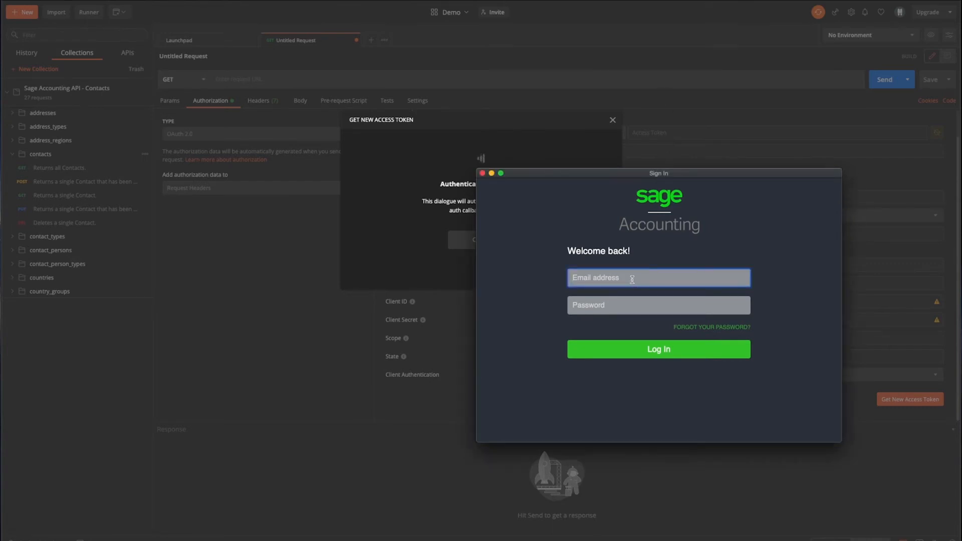
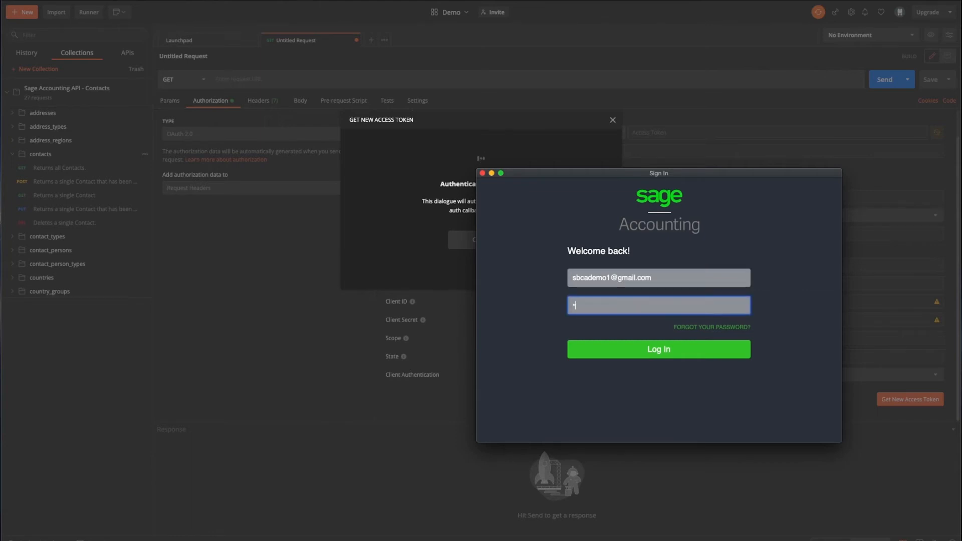
text(password)
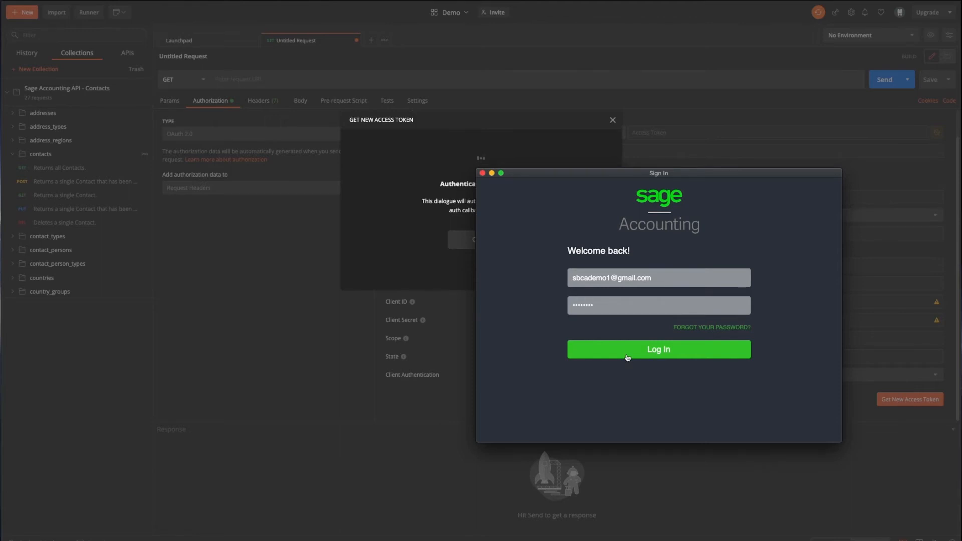
click(658, 349)
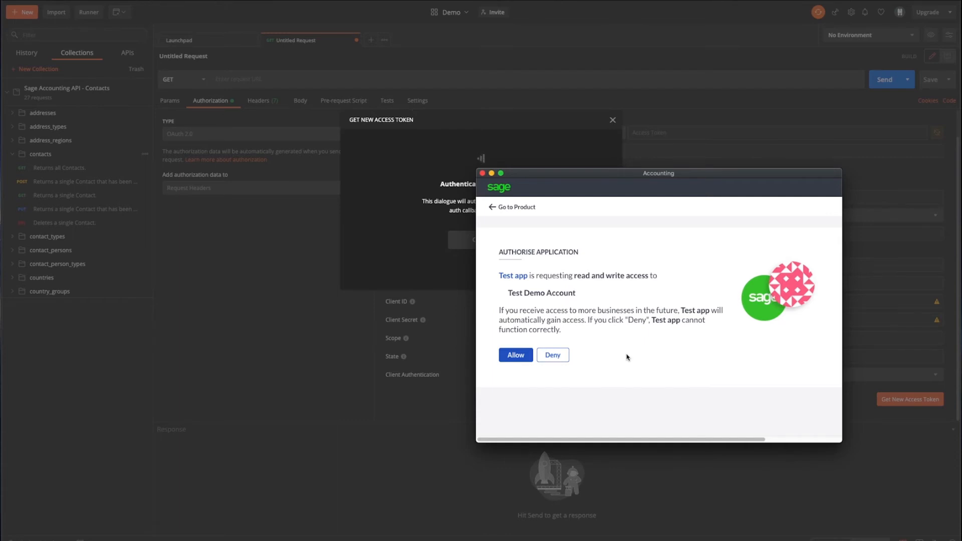
mouse_move(630, 355)
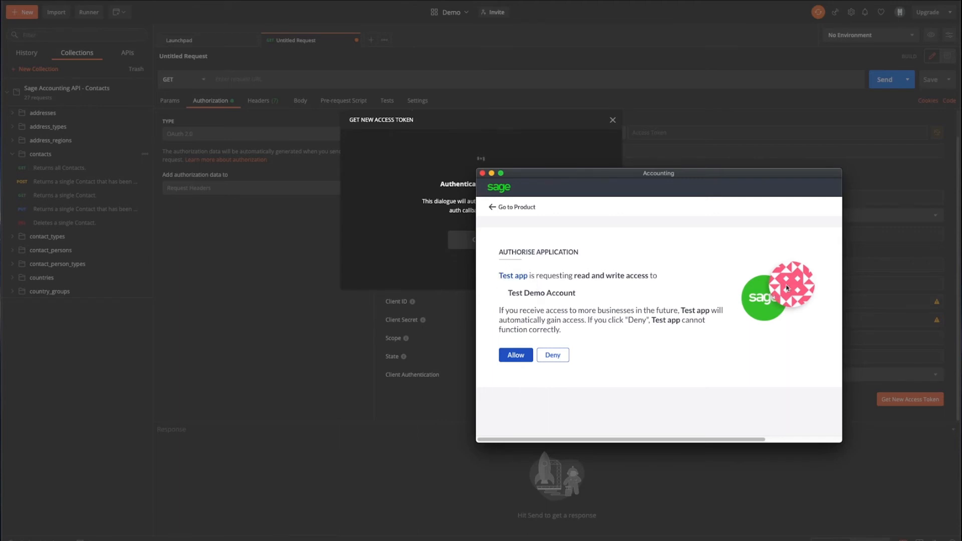
mouse_move(792, 272)
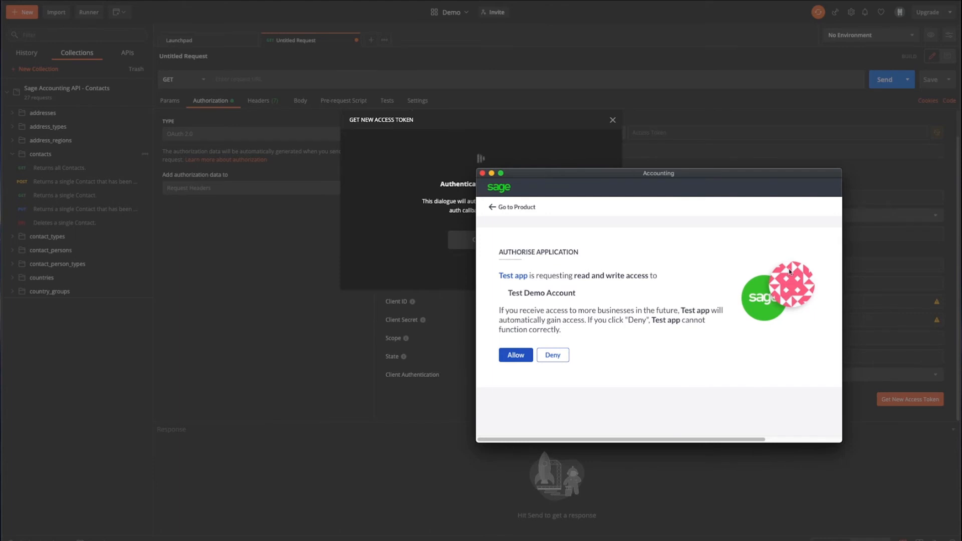
mouse_move(771, 329)
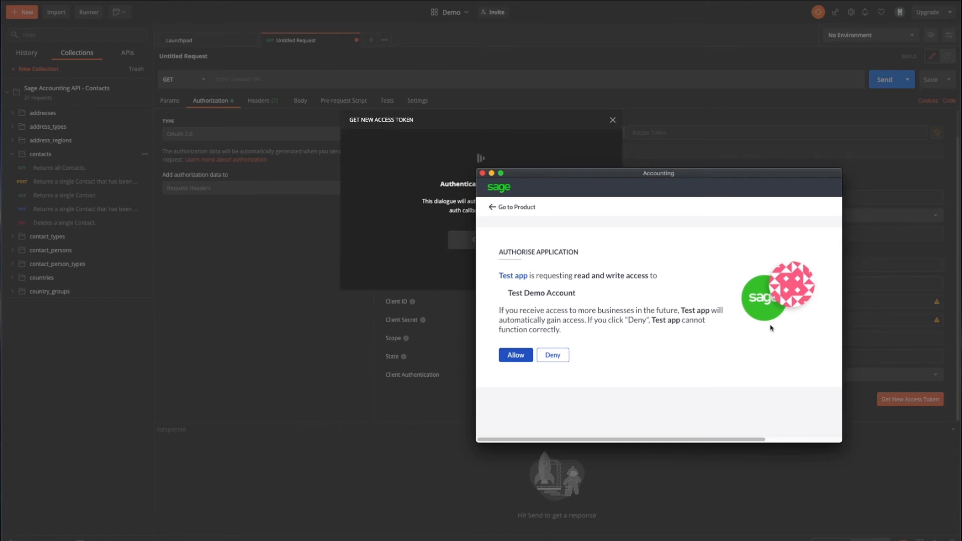
mouse_move(546, 400)
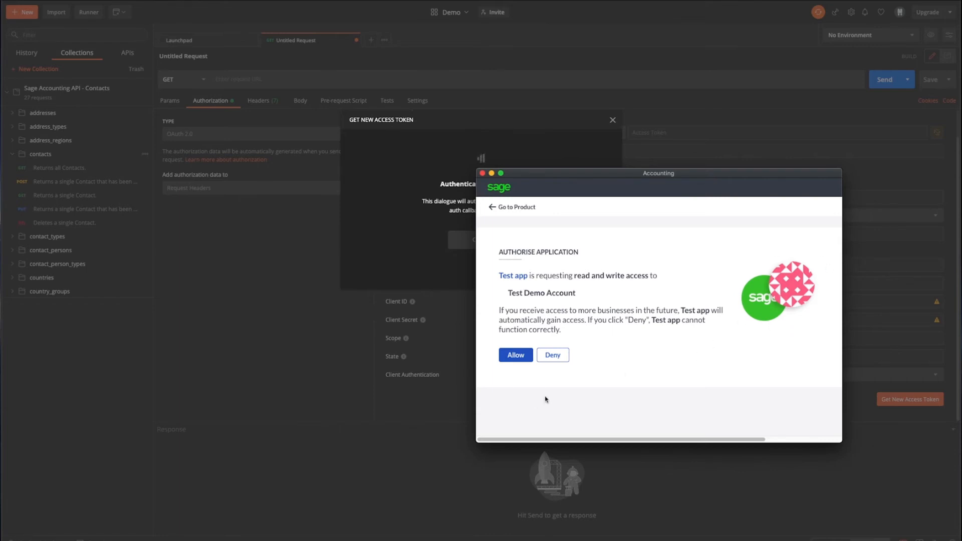
mouse_move(569, 277)
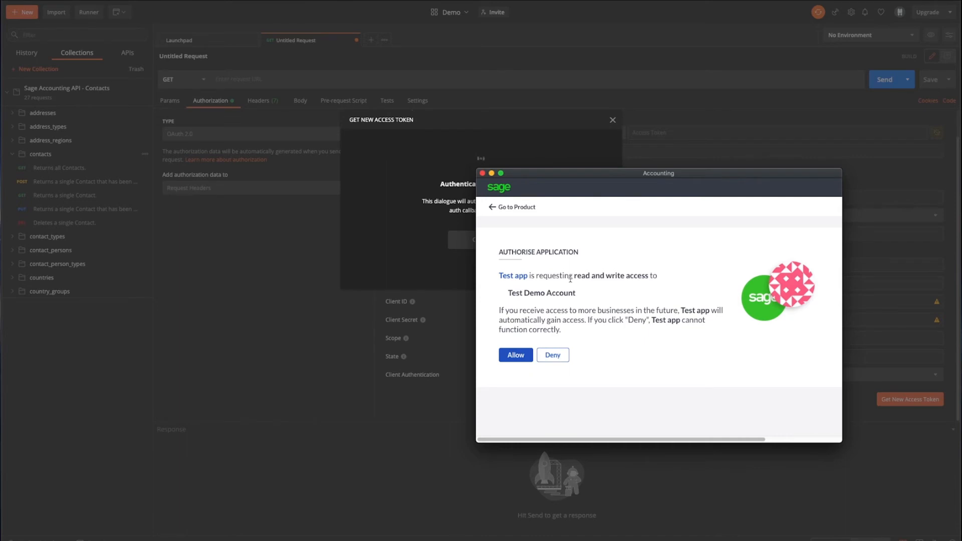
- Allow the Test app read and write access to the Test Demo Account on Sage
click(515, 355)
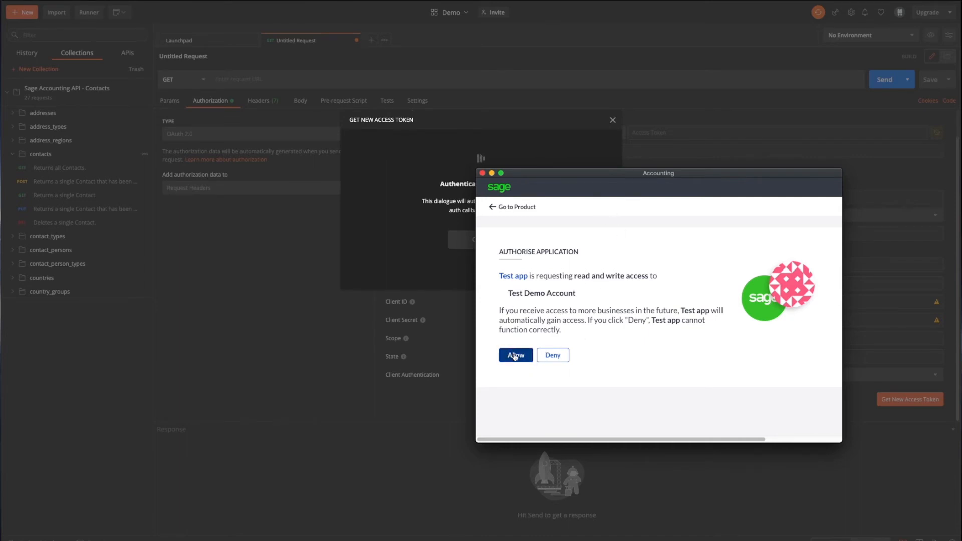
click(515, 355)
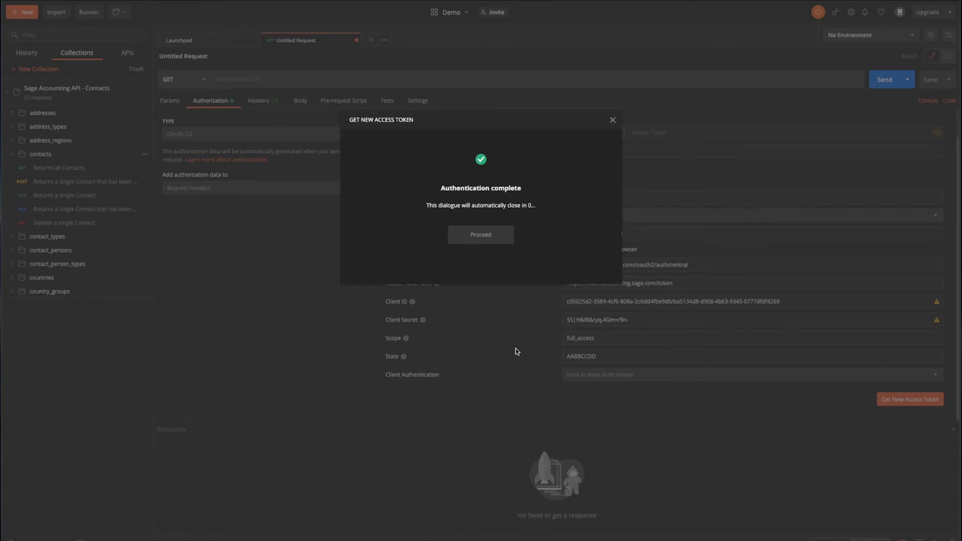
- Review the API v3.1 token's access token, refresh token, expiry and full_access scope, then close the manager
click(481, 234)
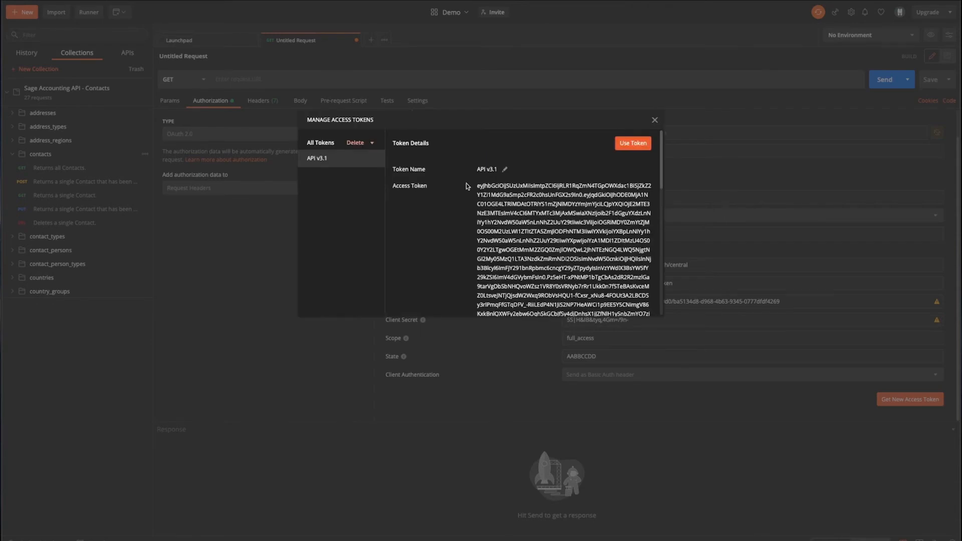
mouse_move(488, 194)
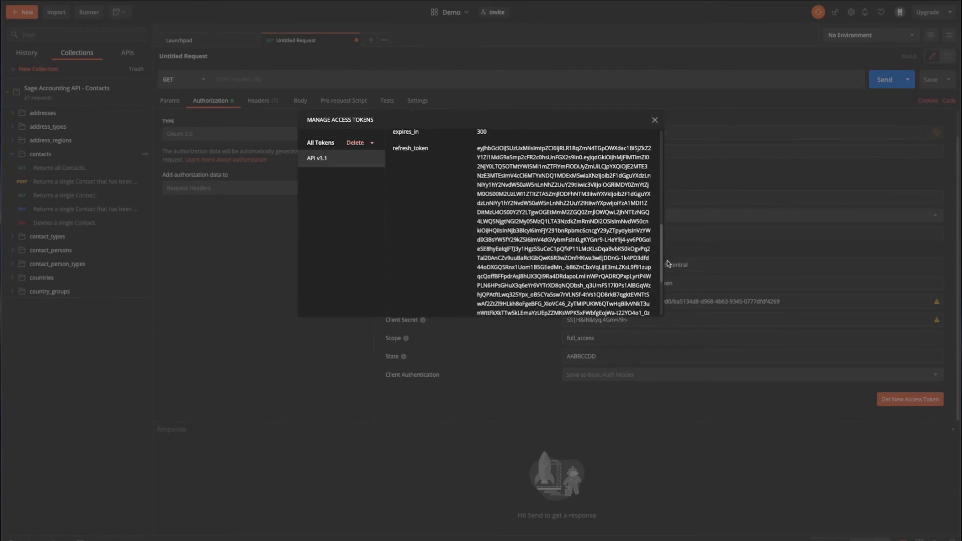
scroll(down, 3)
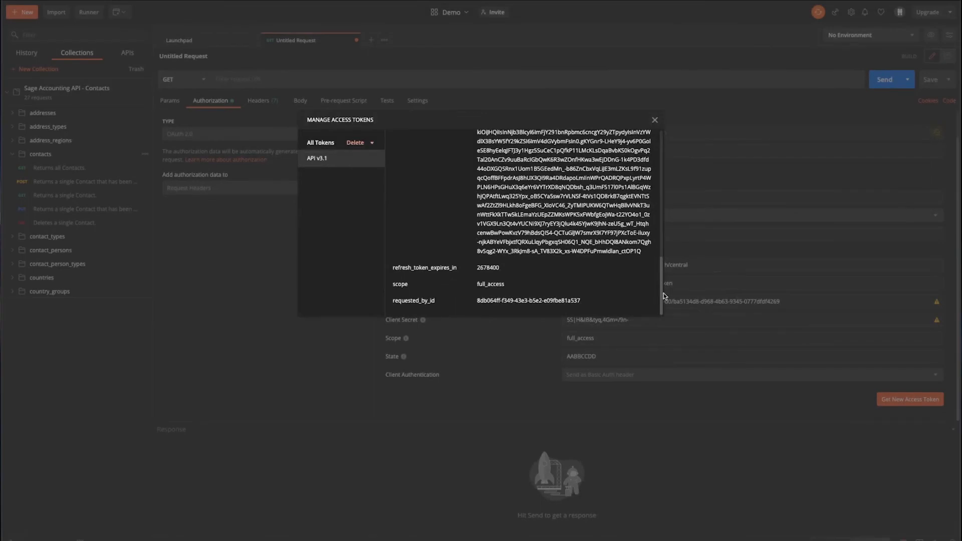
click(316, 158)
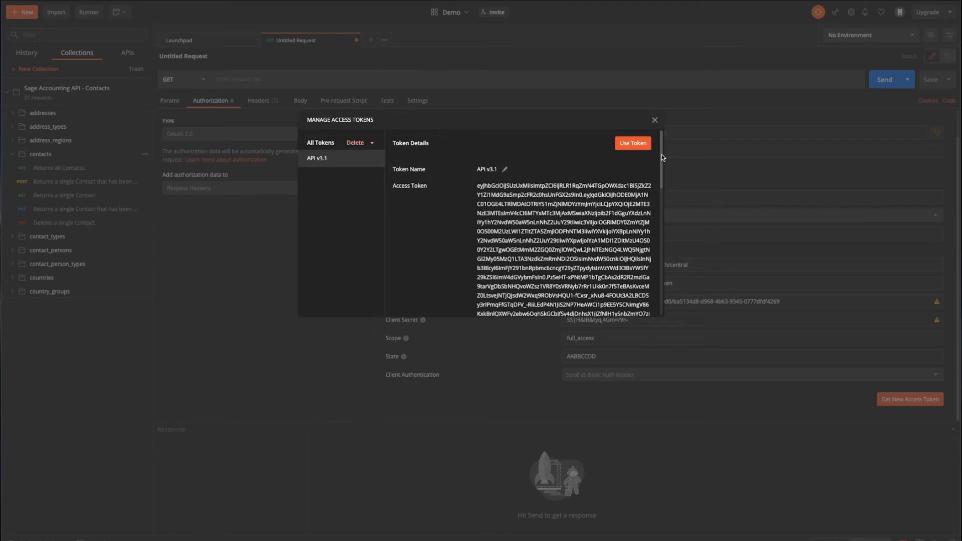
mouse_move(628, 174)
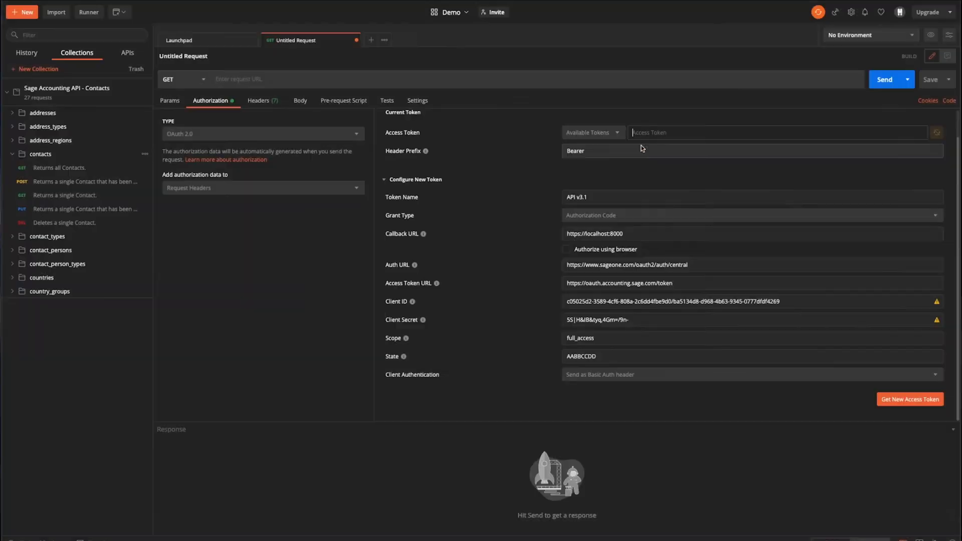
click(911, 399)
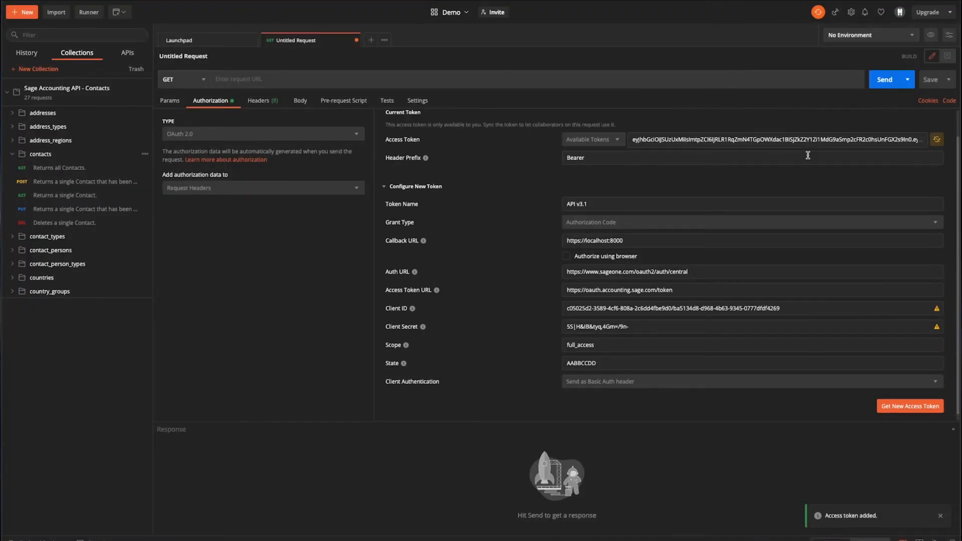
mouse_move(513, 150)
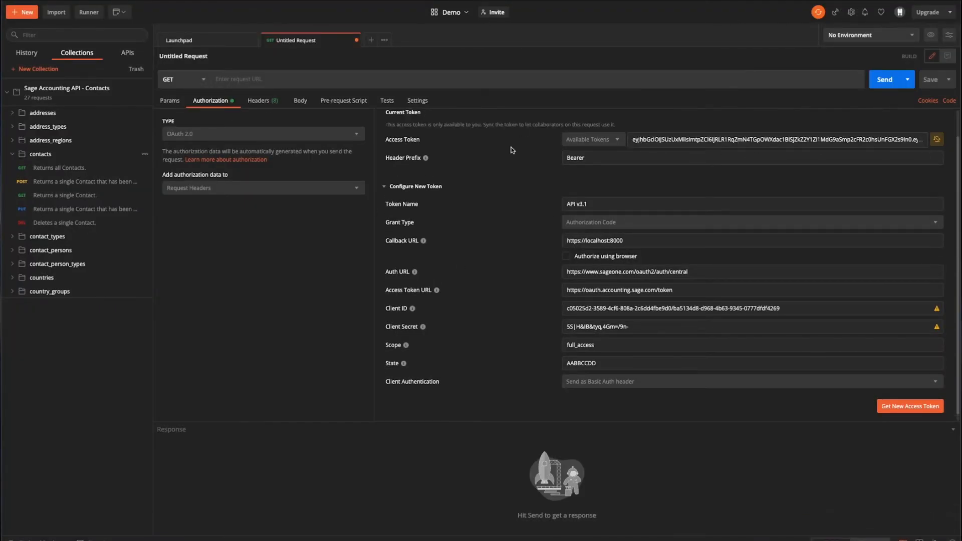
click(297, 79)
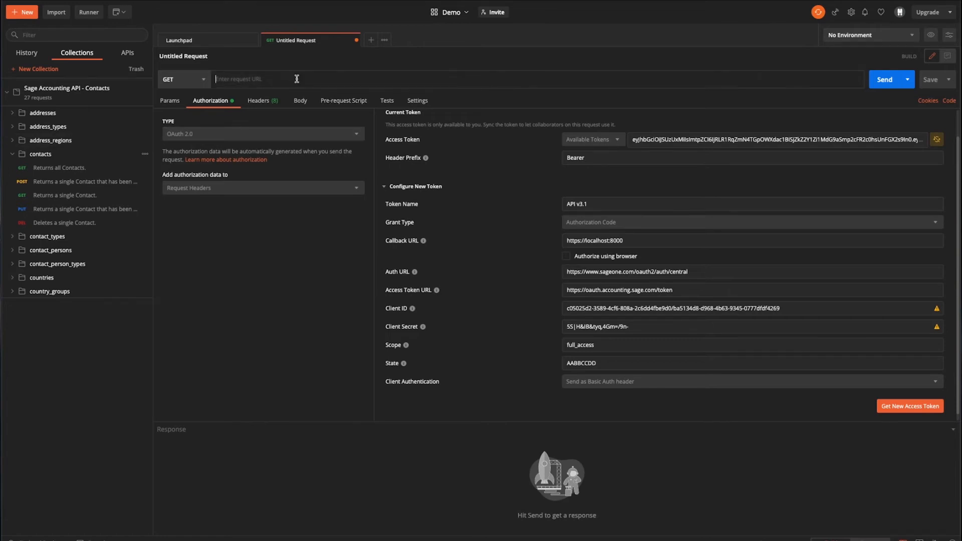
text(https://api.accounting.sage.com/v3.1/contacts)
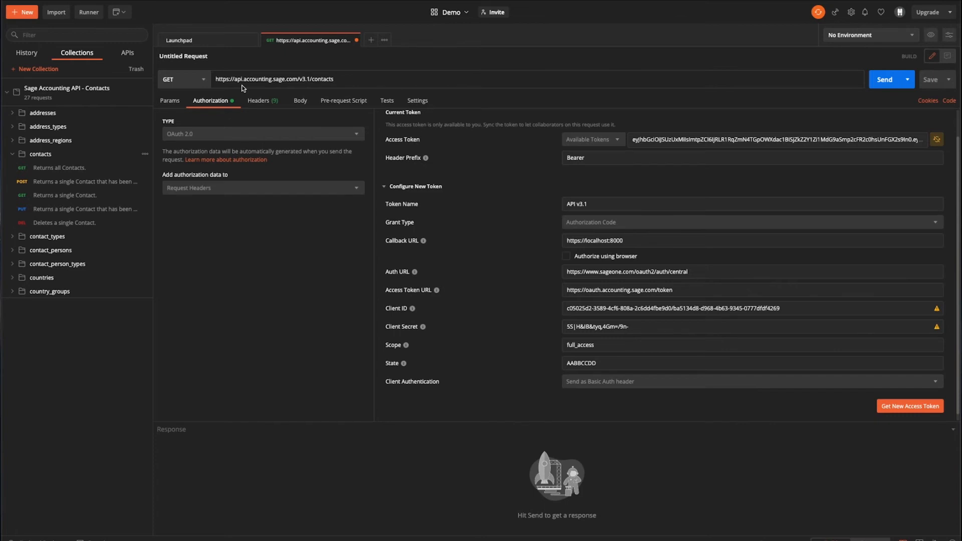
mouse_move(255, 89)
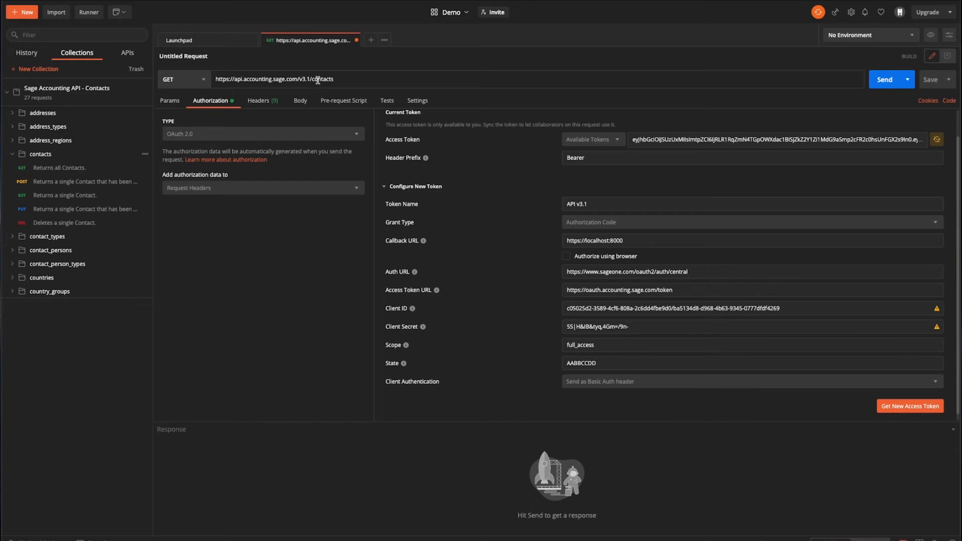
double_click(318, 80)
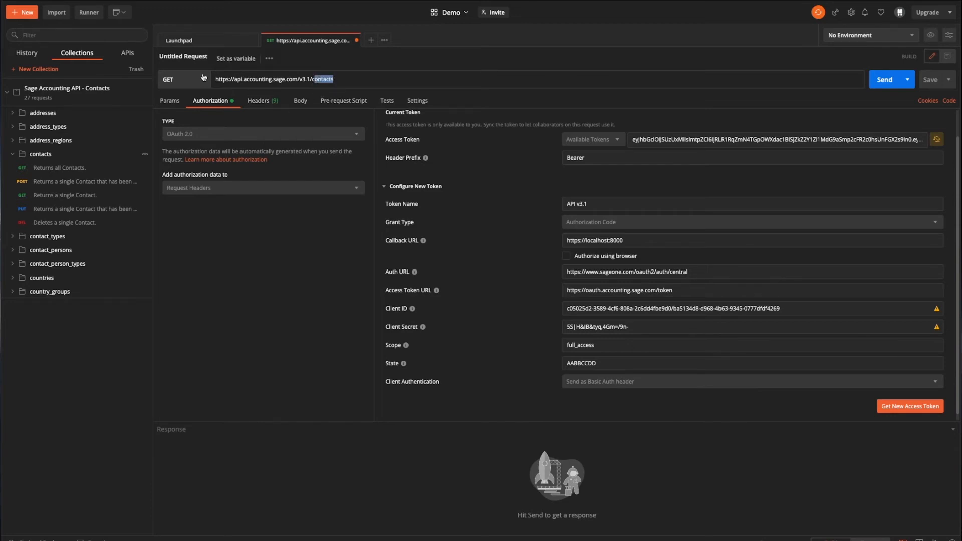
mouse_move(657, 63)
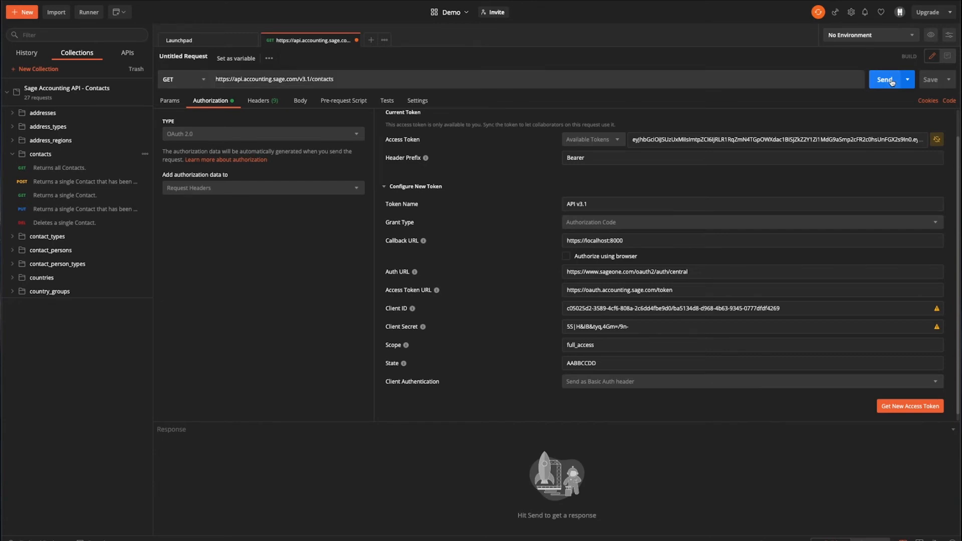
click(884, 79)
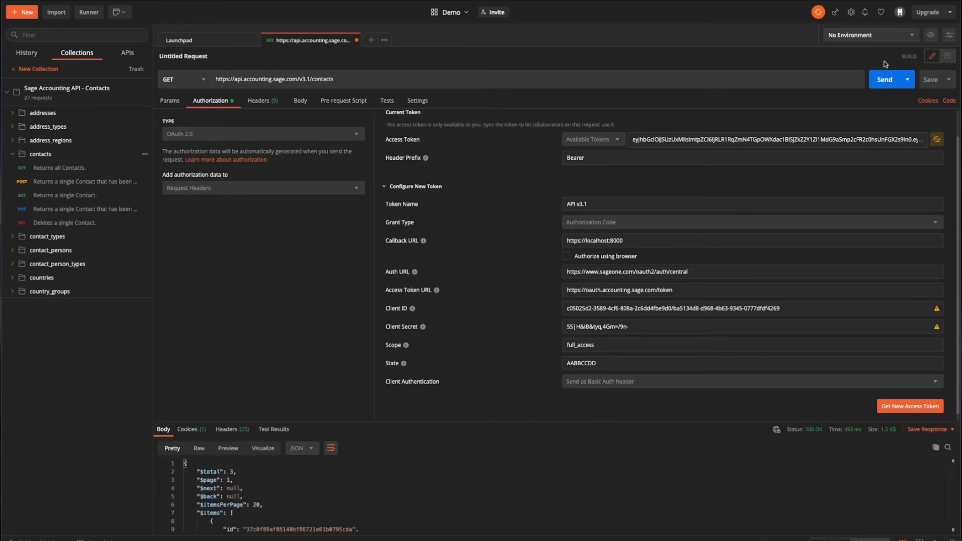
- Scroll the contacts response to the third contact, Test (Test001), and select its id value
scroll(down, 3)
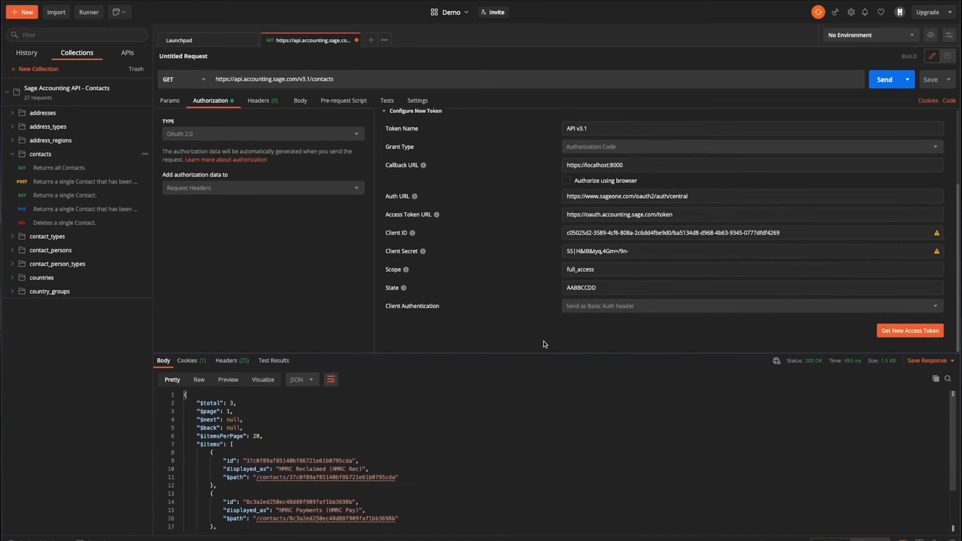
scroll(down, 3)
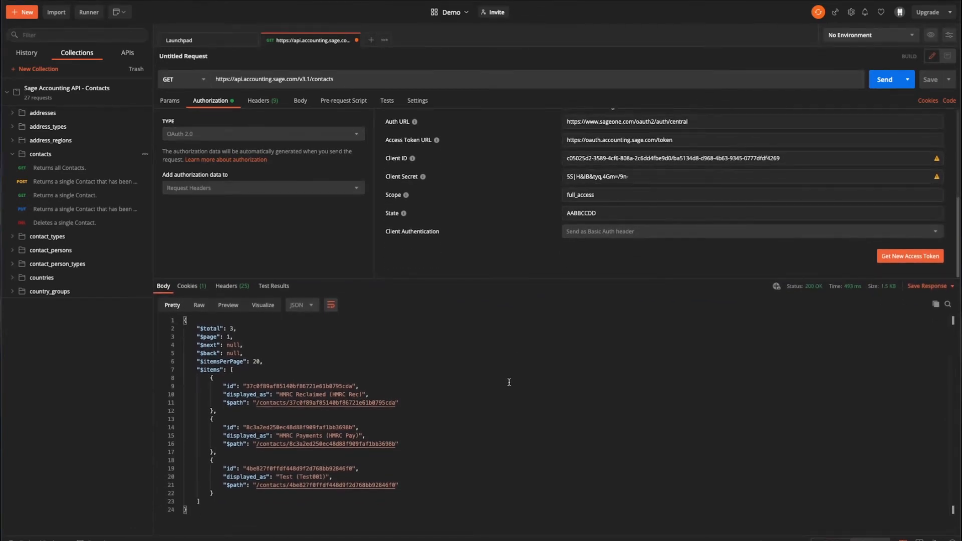
mouse_move(90, 350)
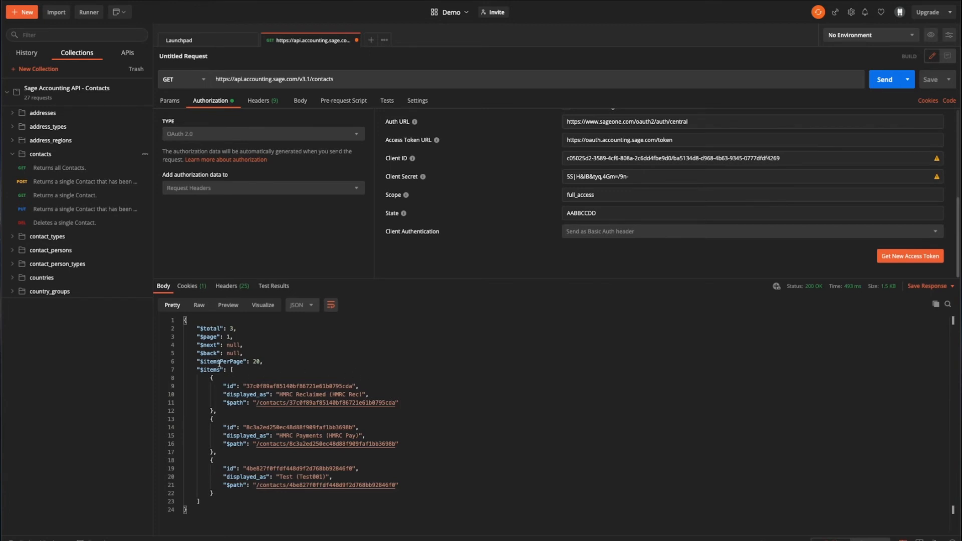
double_click(215, 329)
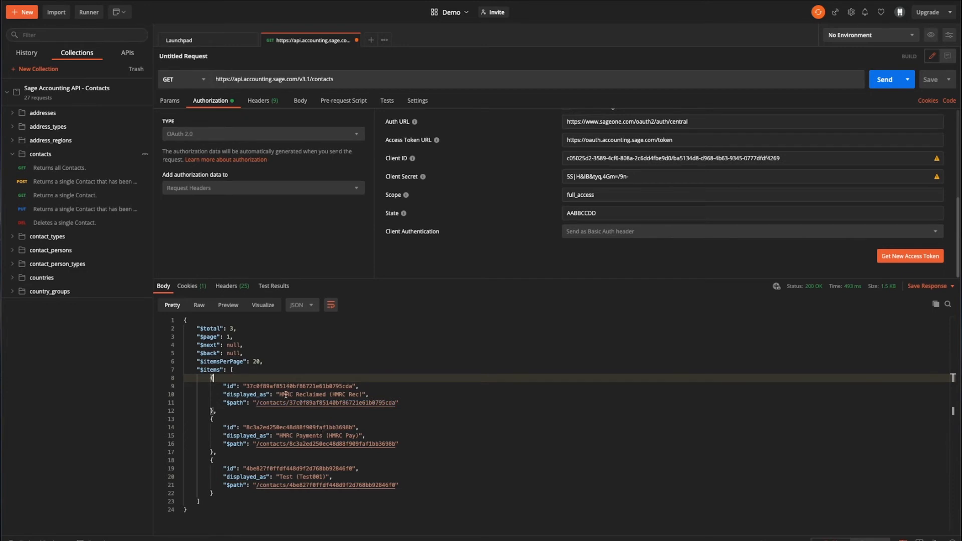
mouse_move(283, 428)
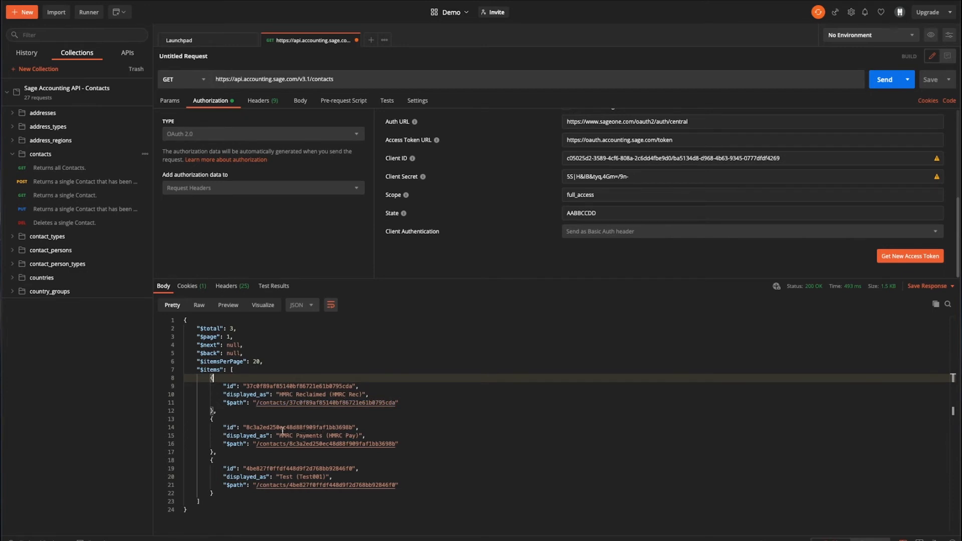
mouse_move(385, 476)
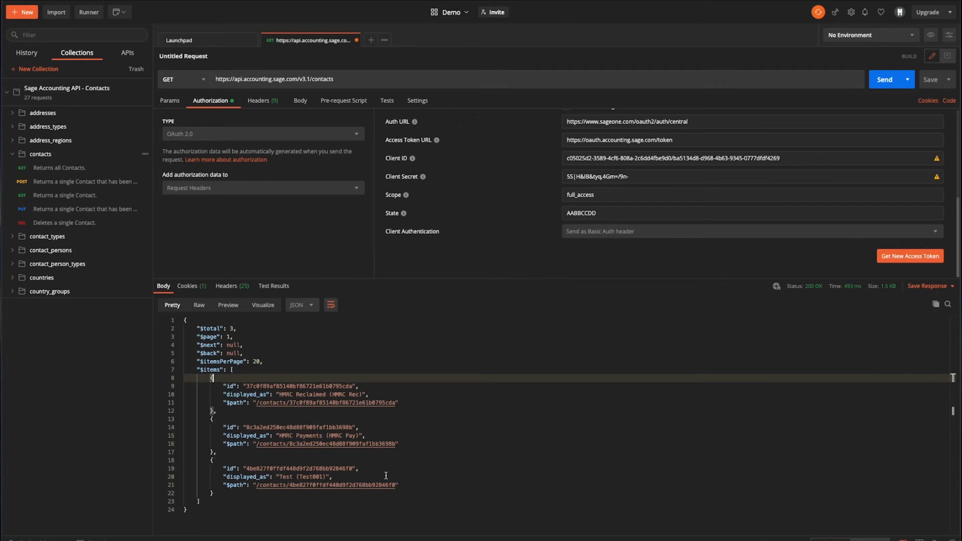
mouse_move(413, 484)
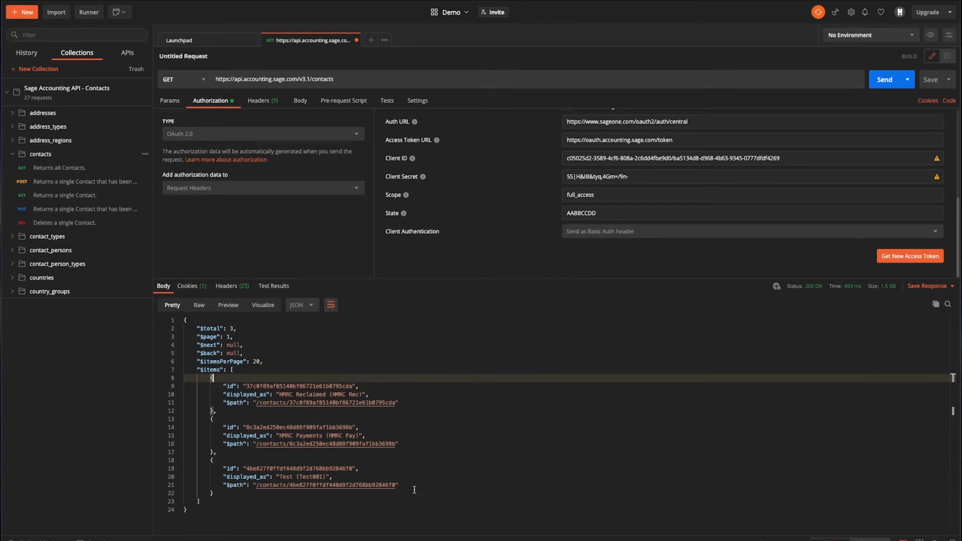
mouse_move(289, 477)
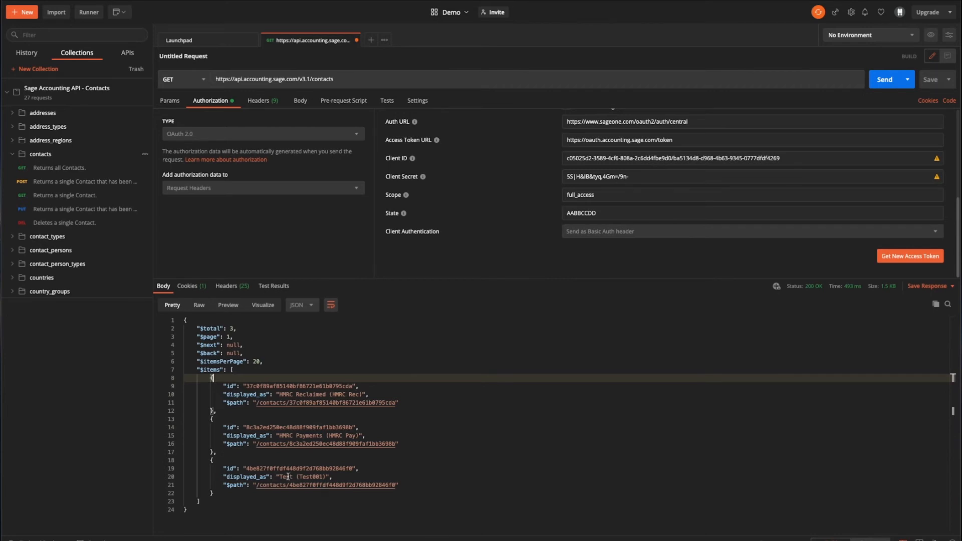
mouse_move(319, 495)
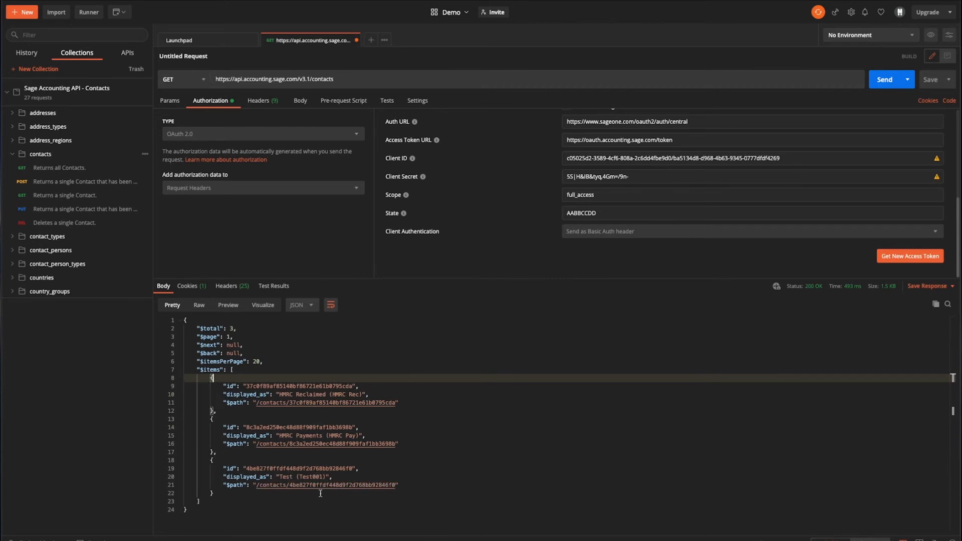
double_click(277, 469)
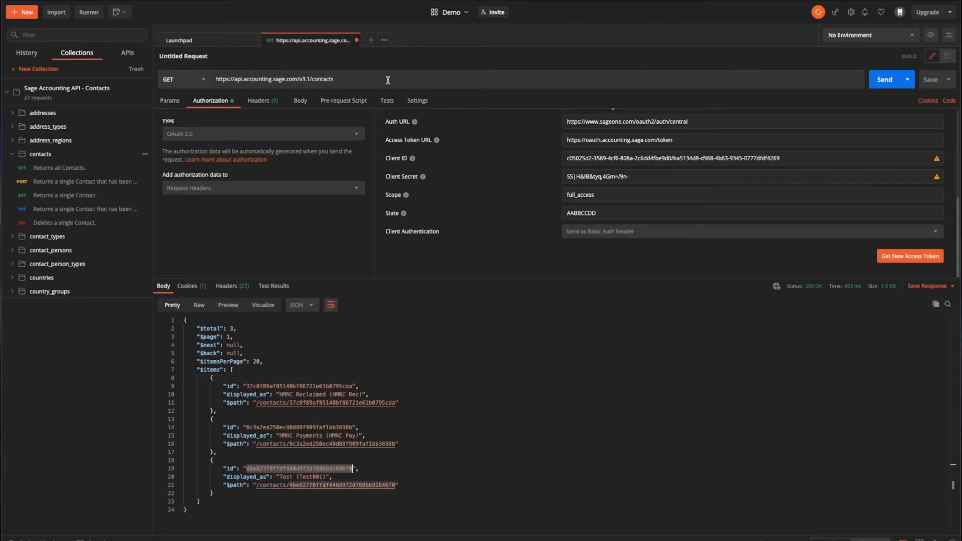
- Send a GET to /v3.1/contacts/4be827f0ffdf448d9f2d768bb92846f0 and read through the Test contact's full record
double_click(322, 78)
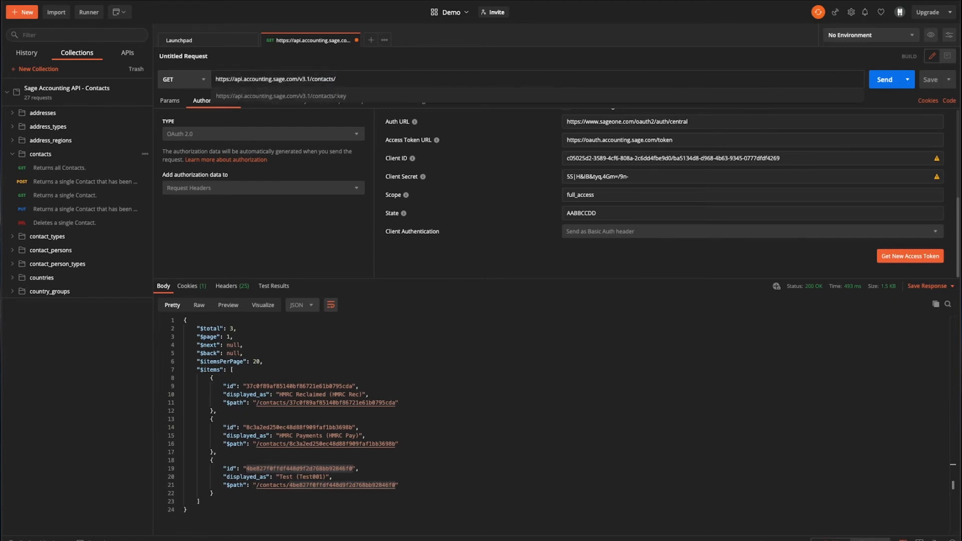
click(326, 485)
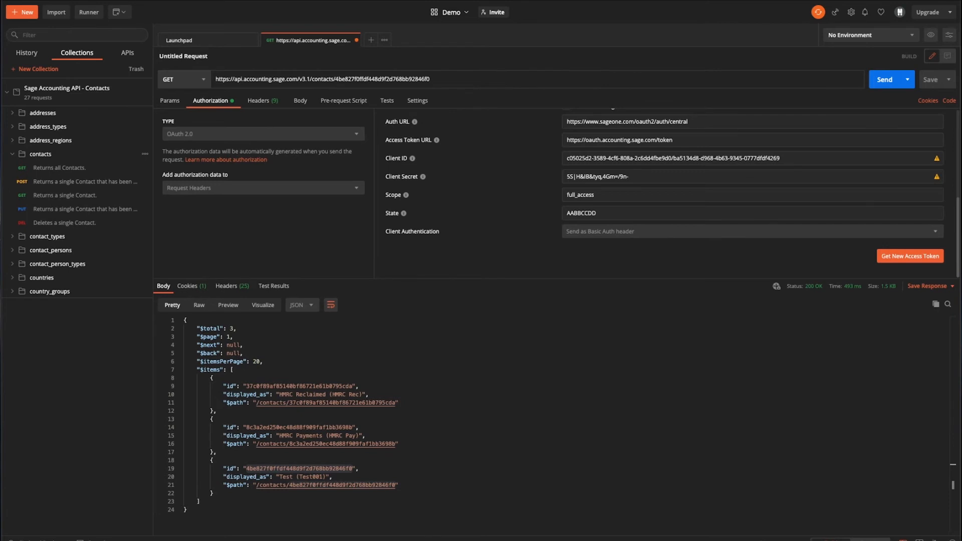
click(884, 79)
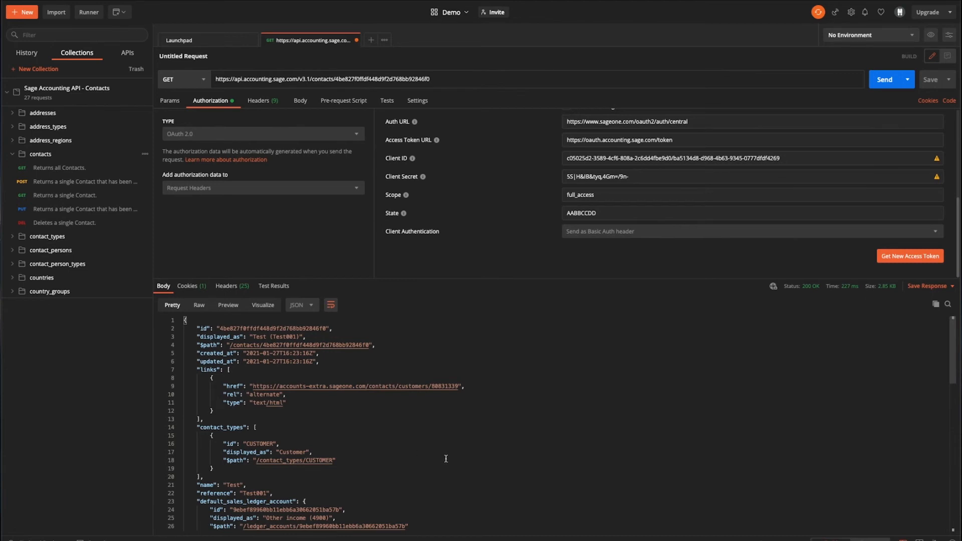
scroll(down, 3)
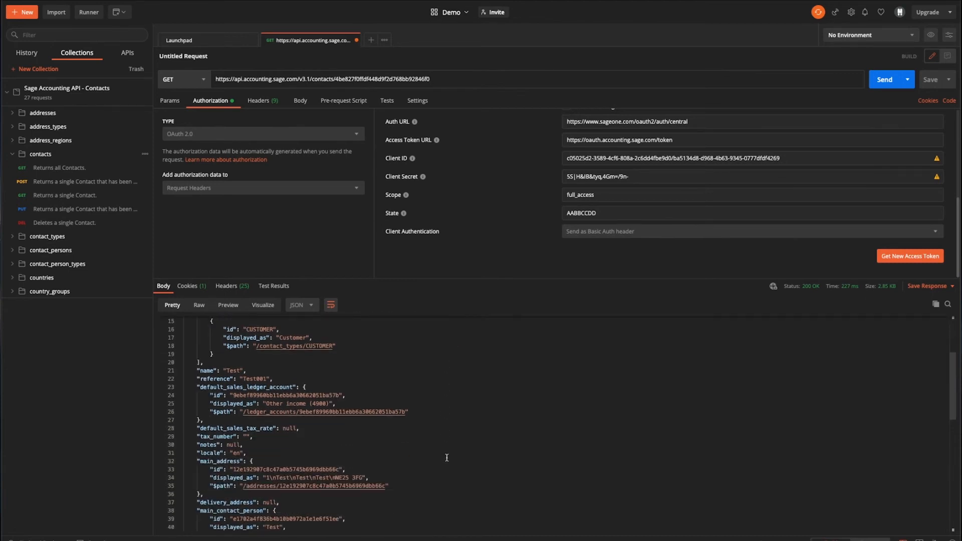
scroll(down, 3)
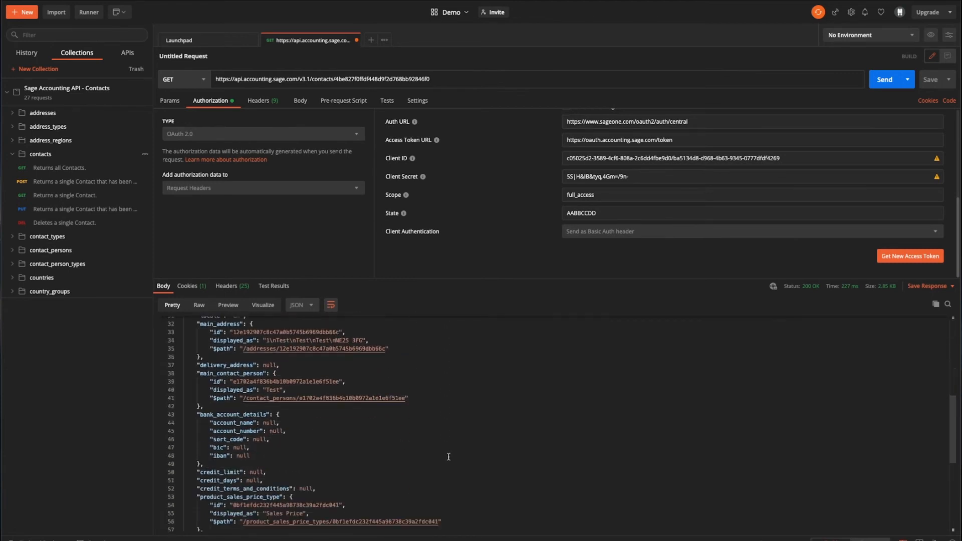
scroll(down, 3)
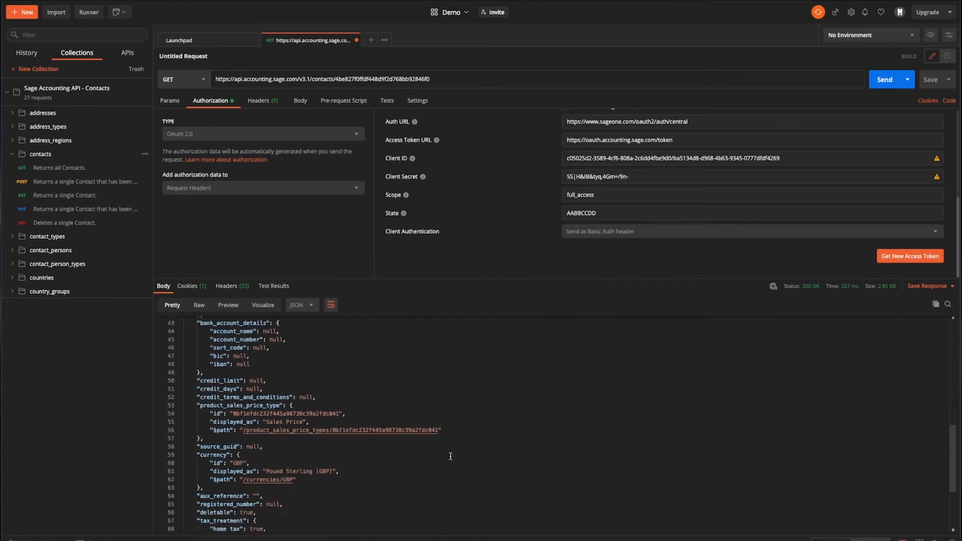
scroll(down, 3)
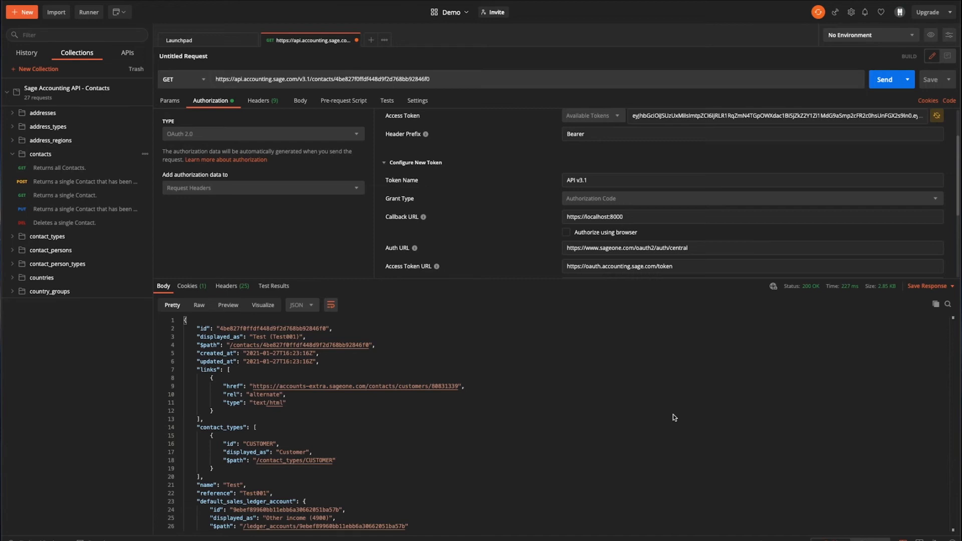
mouse_move(611, 294)
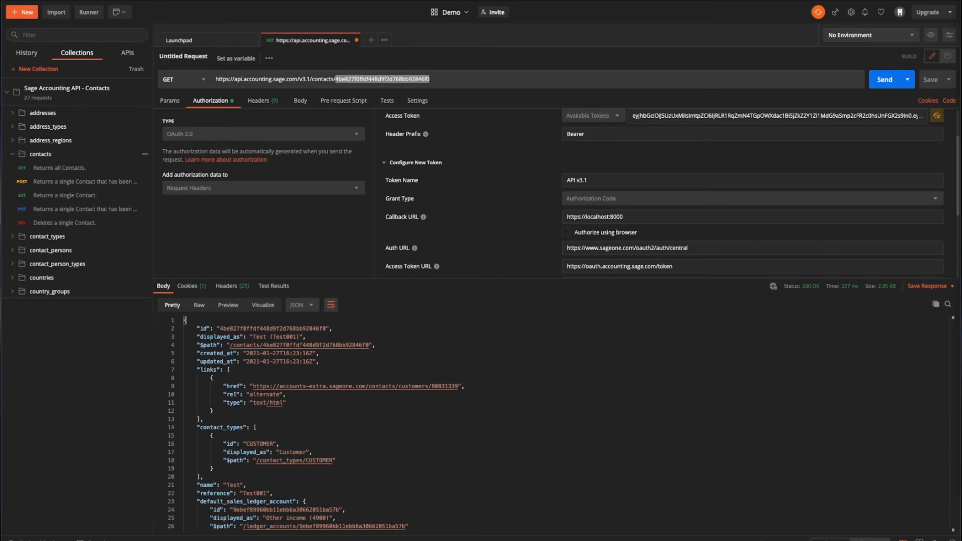
mouse_move(431, 89)
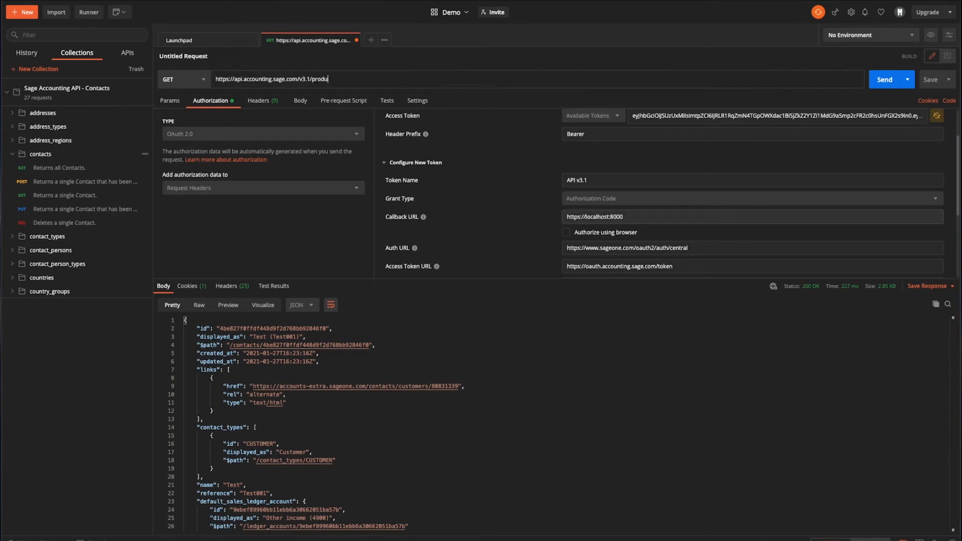
- Send a GET to /v3.1/products, get 401 Unauthorized for an expired token, and return to the token settings
click(884, 78)
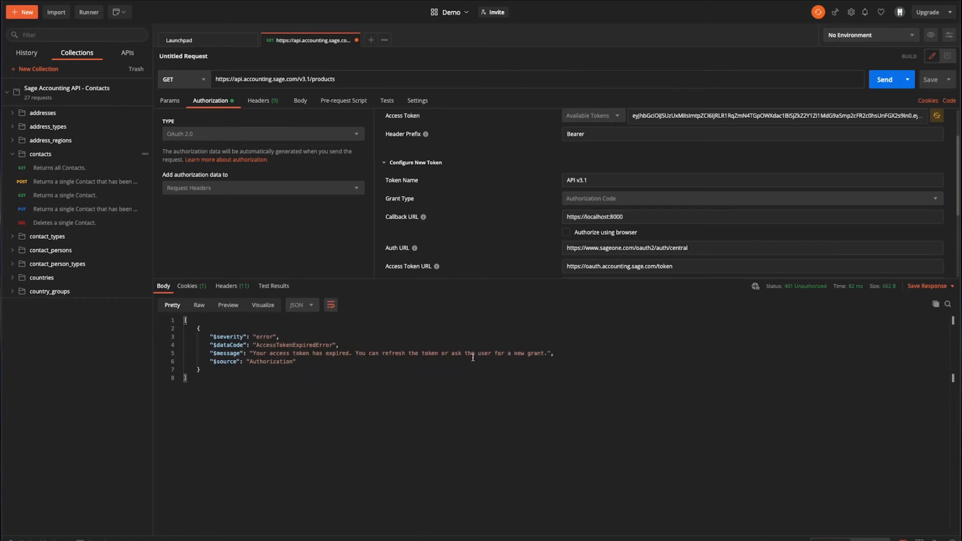
mouse_move(476, 311)
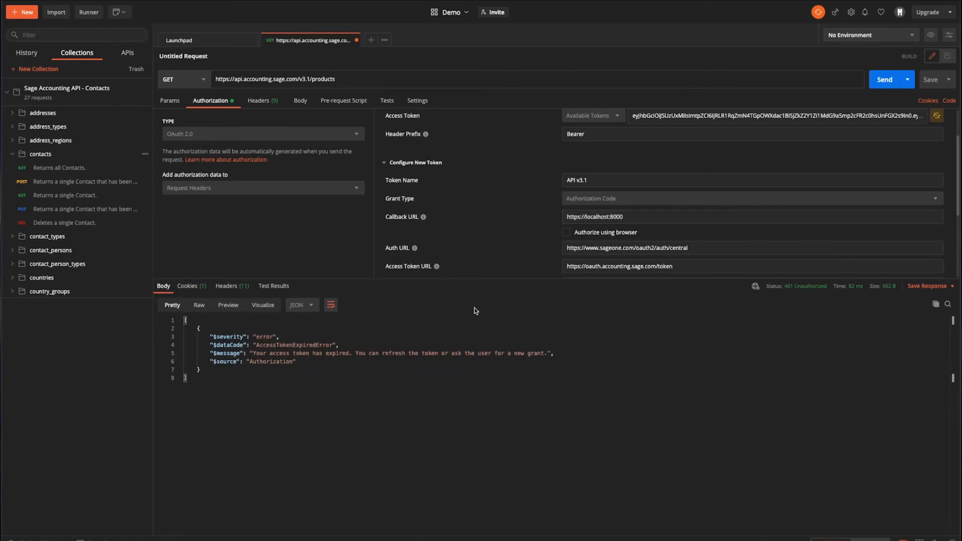
mouse_move(472, 322)
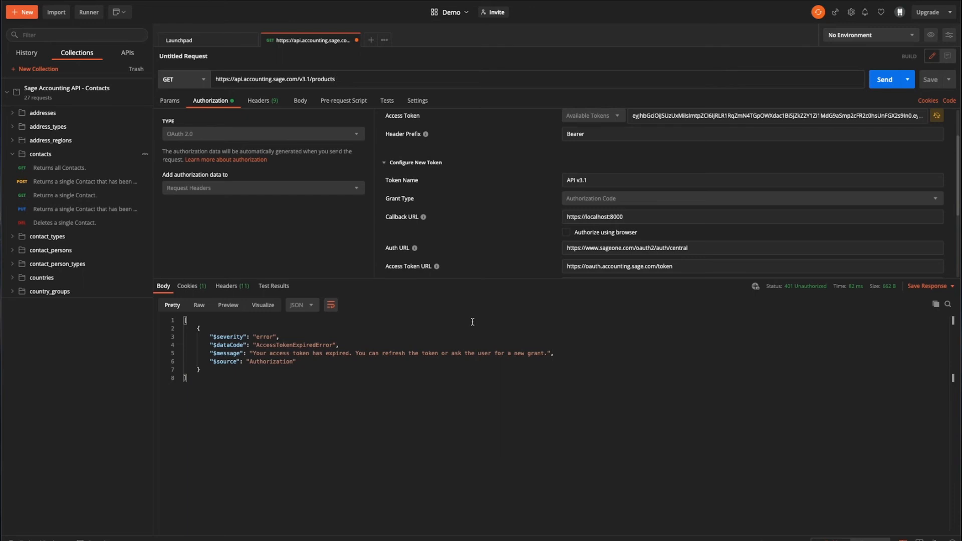
click(335, 78)
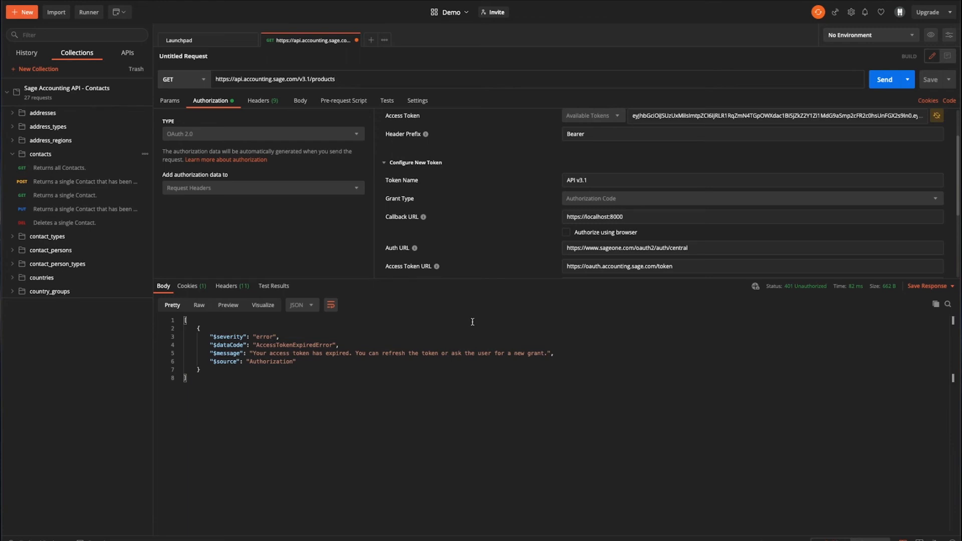
click(275, 78)
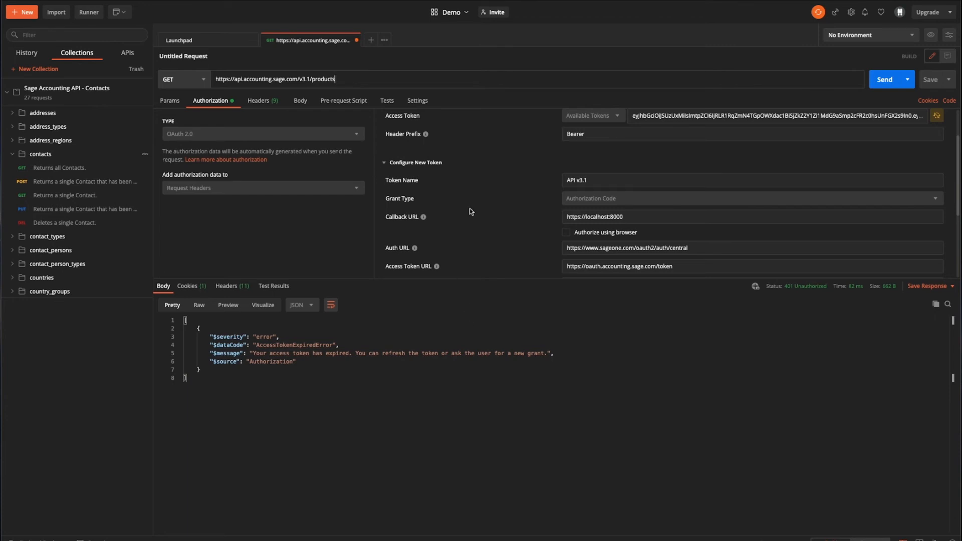
scroll(down, 3)
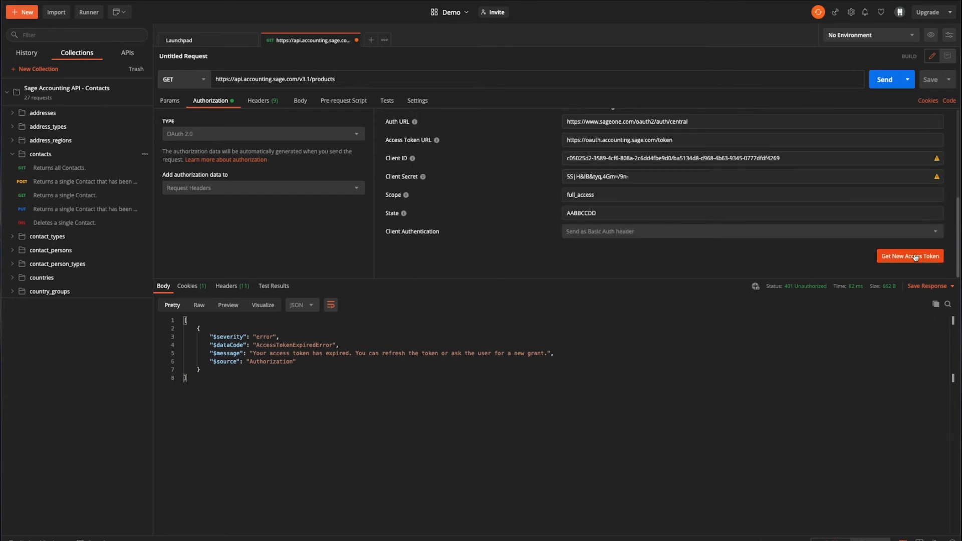
- Obtain a new access token, apply it, and resend the products request for 200 OK with one product
click(911, 256)
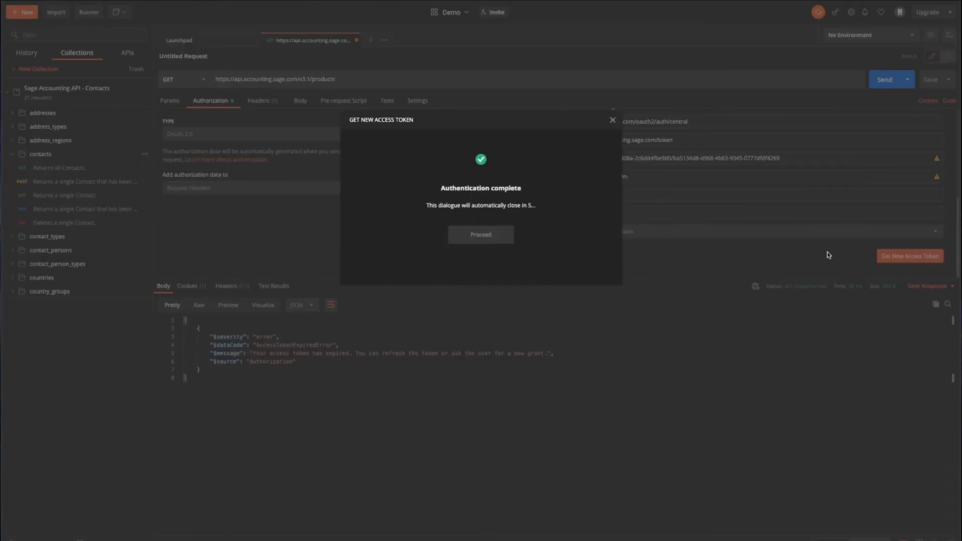
click(480, 234)
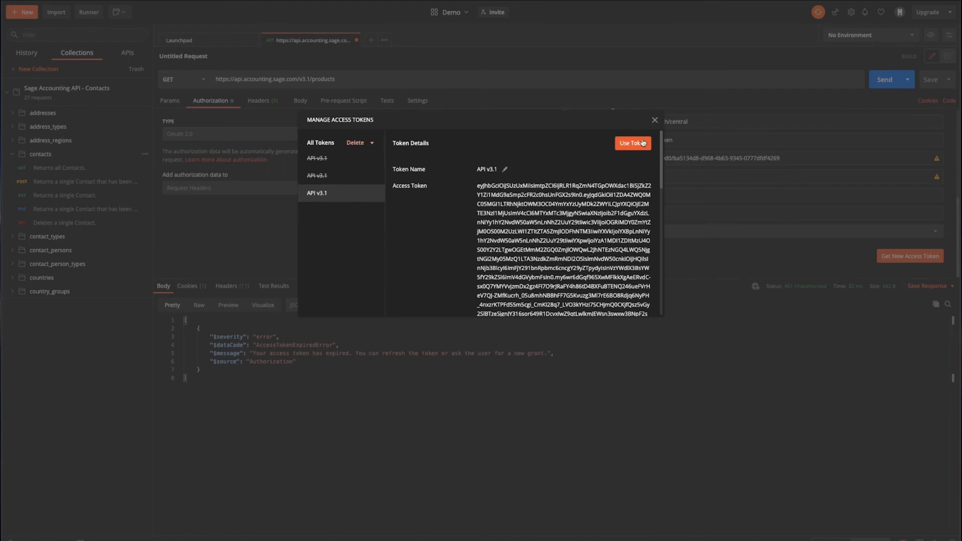
click(633, 143)
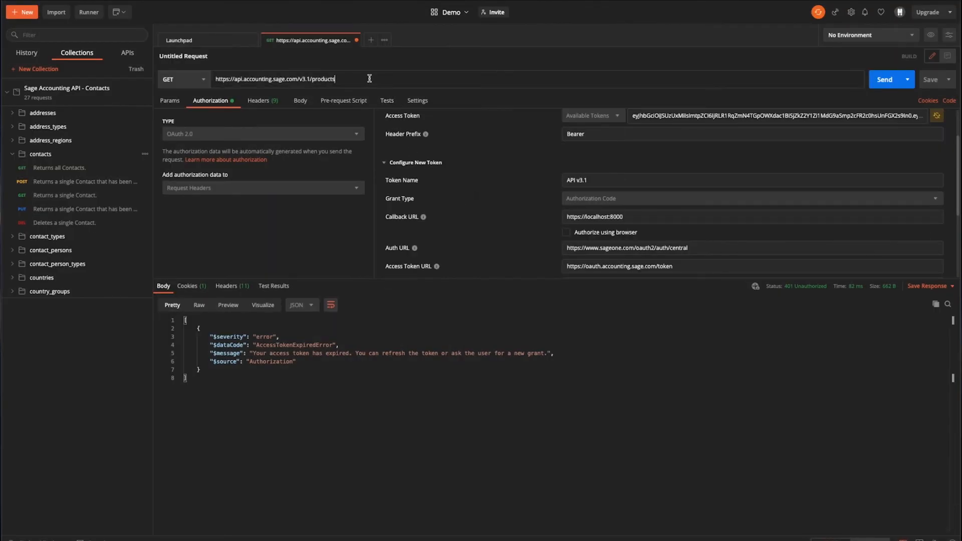
click(885, 79)
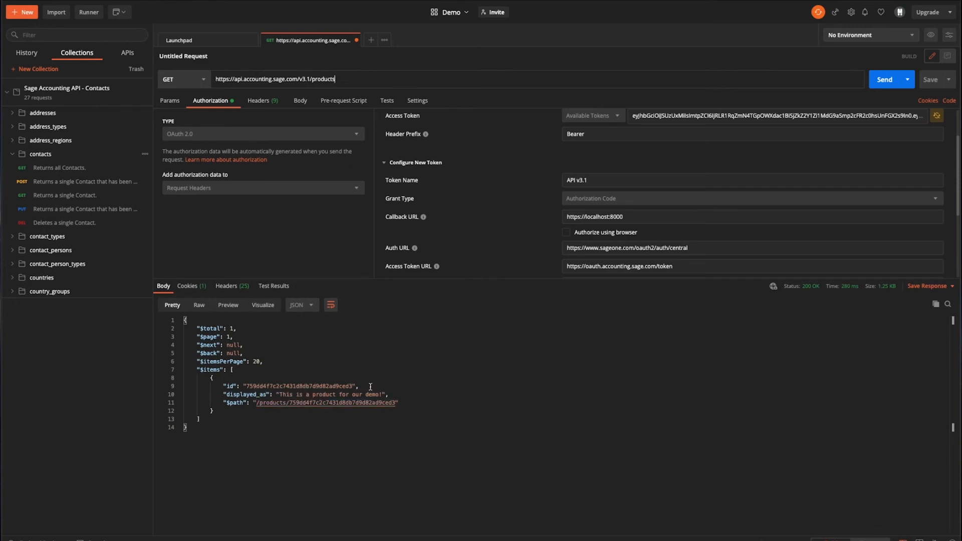
double_click(301, 386)
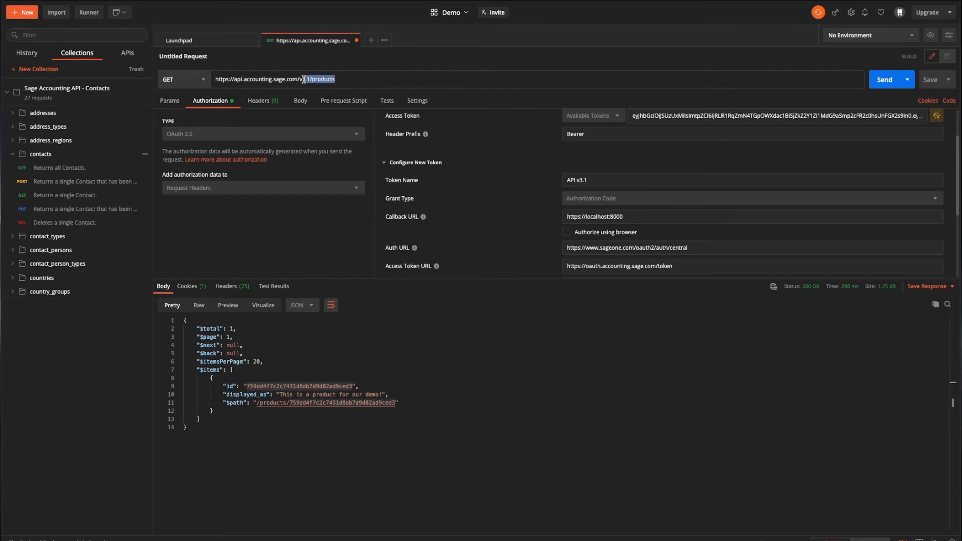
- Send a GET to /v3.1/ledger_accounts and look through the 124 accounts such as Bank Account and Cash
text(ledger_accoun)
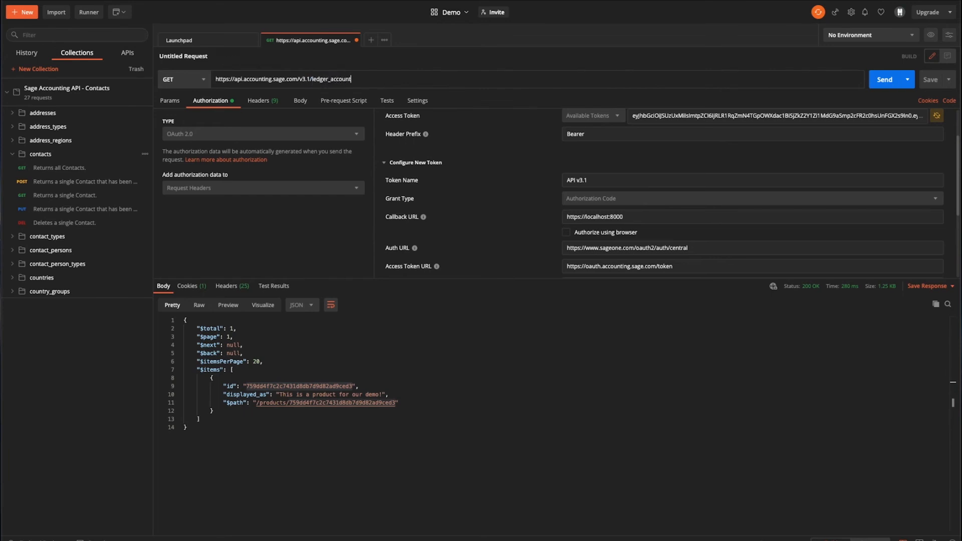
click(885, 79)
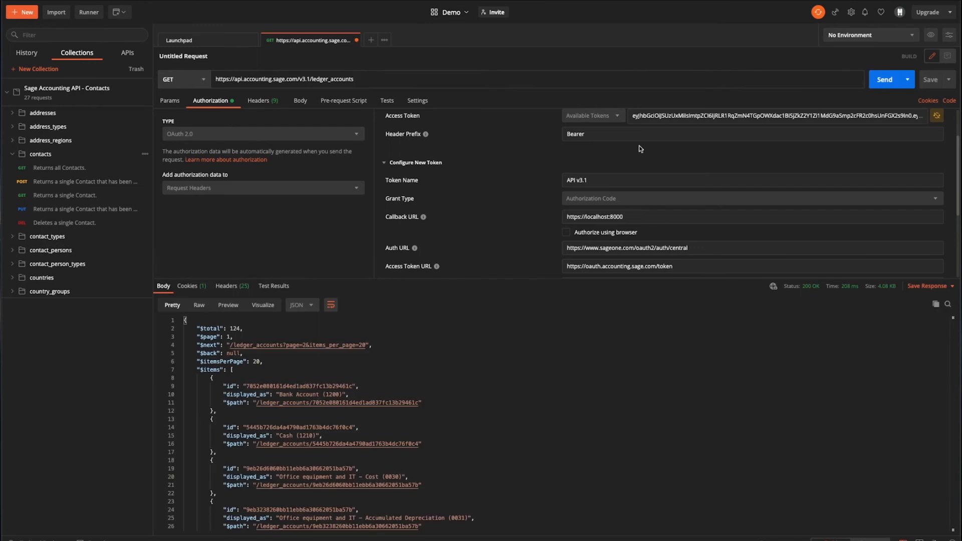
mouse_move(927, 349)
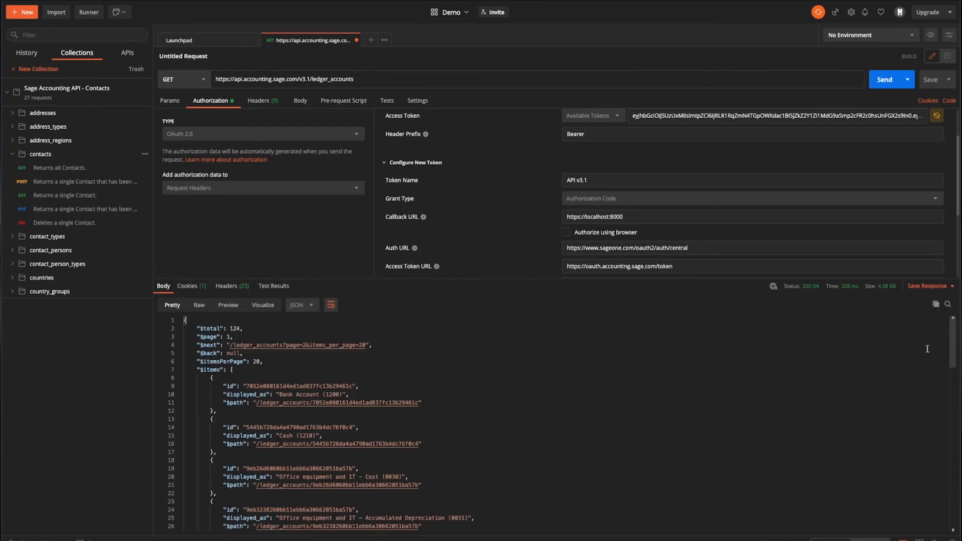
scroll(down, 3)
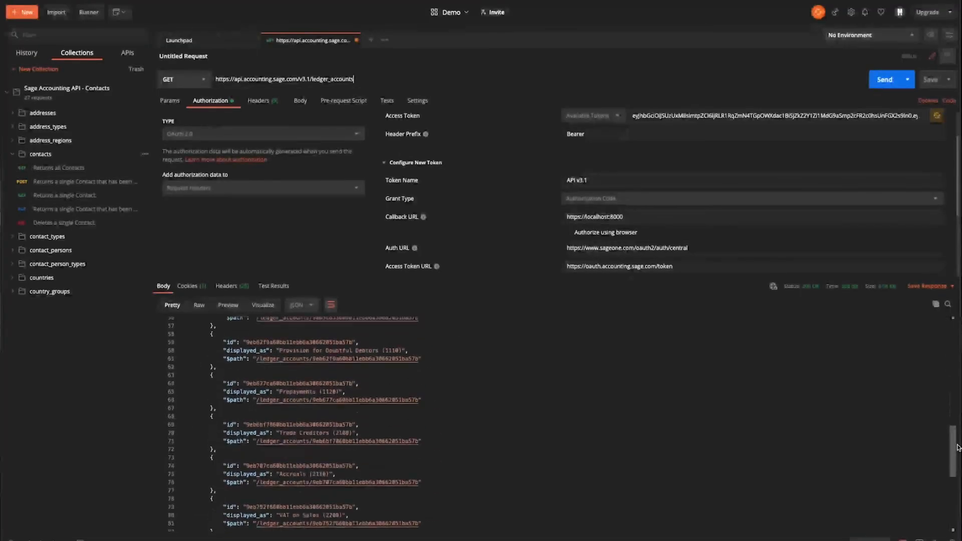
scroll(down, 3)
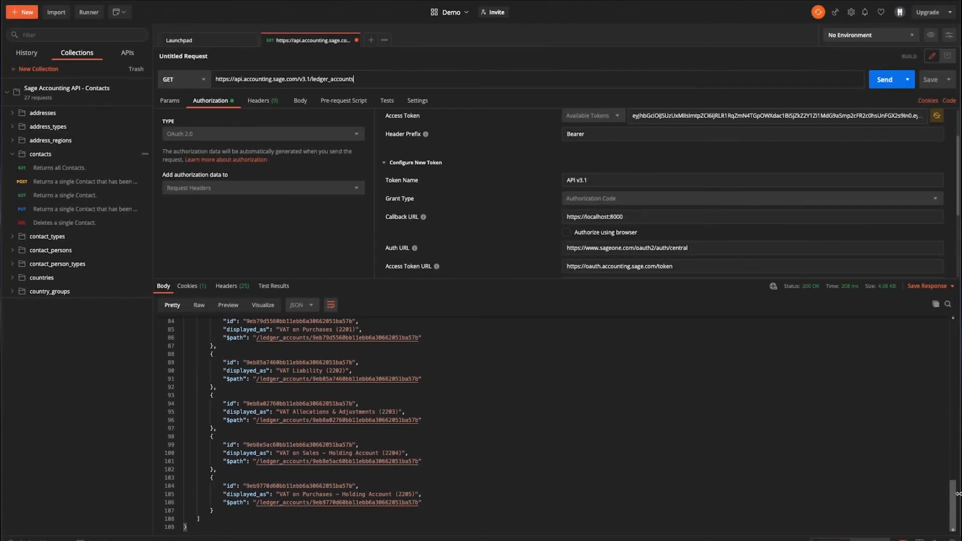
scroll(up, 3)
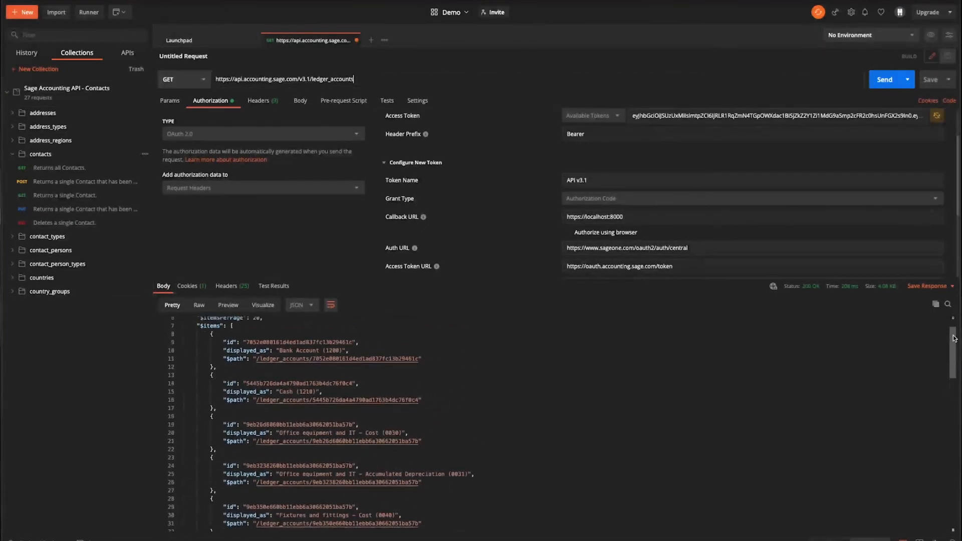
scroll(up, 3)
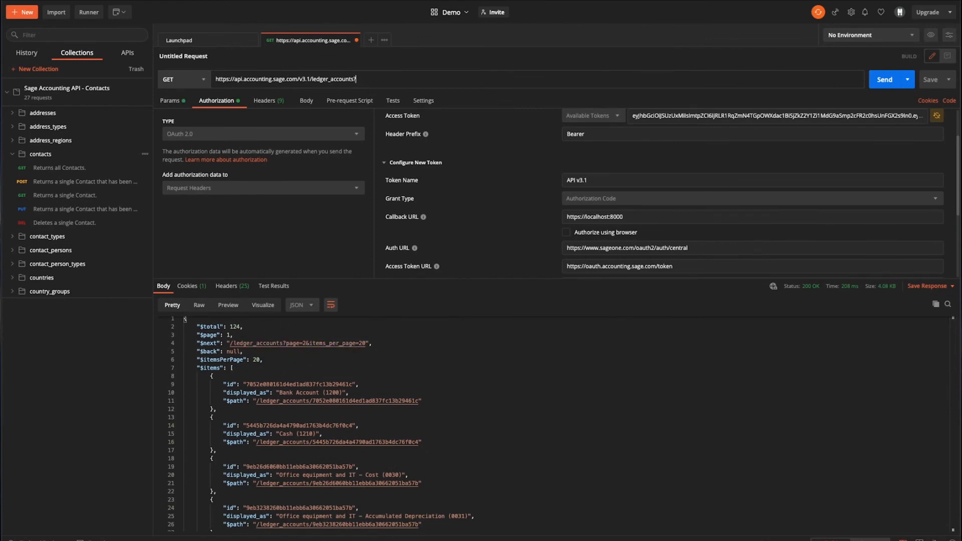
- Resend ledger_accounts with items_per_page=100 and select the id of the Sales - Products (4000) account
text(items_pe)
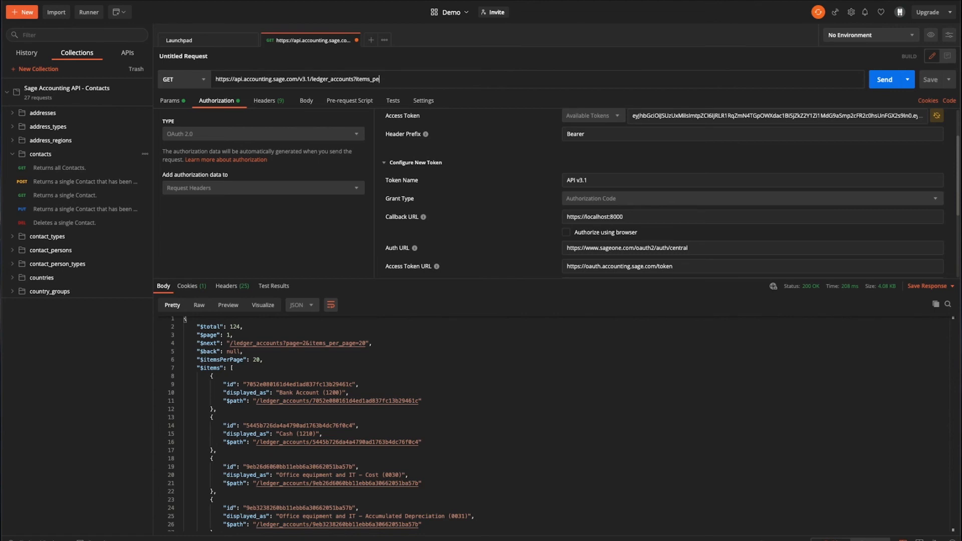
text(r_page)
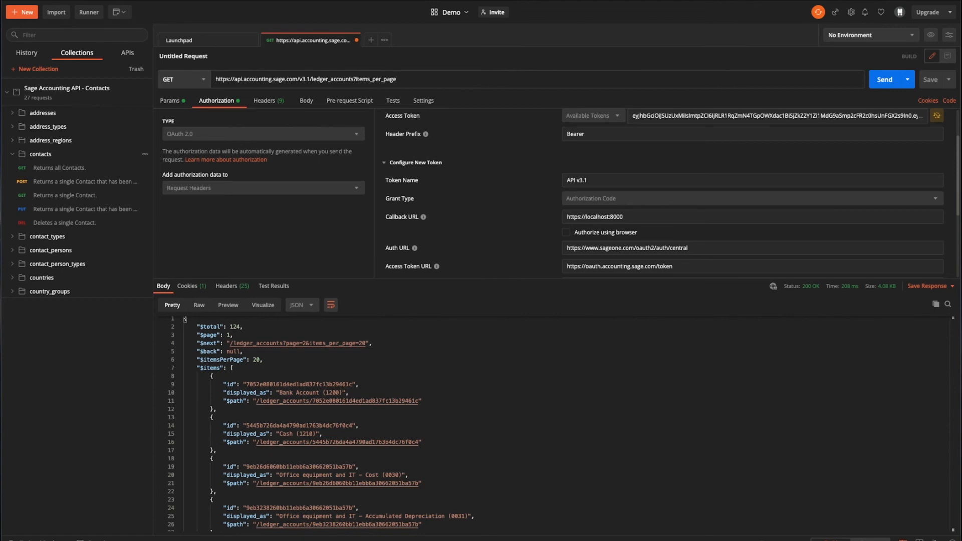
text(100)
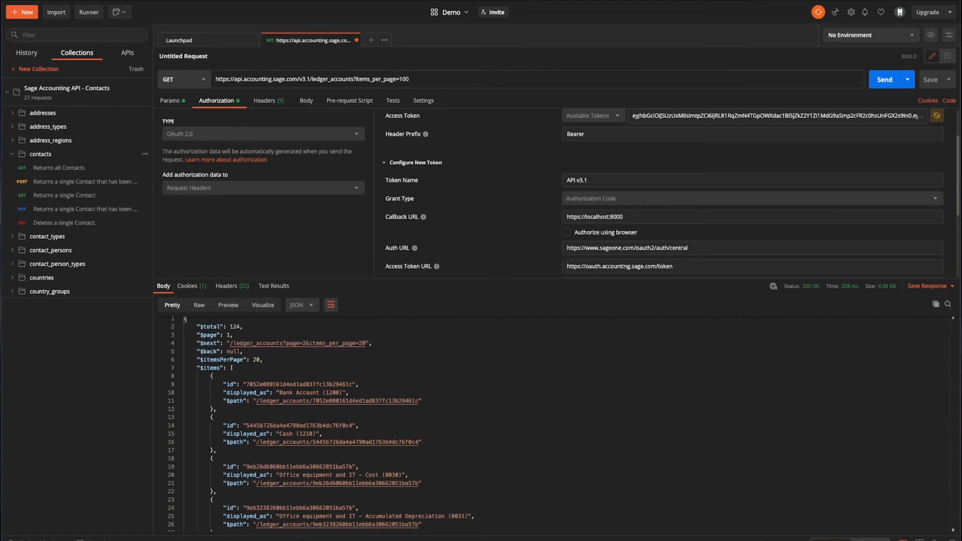
click(884, 79)
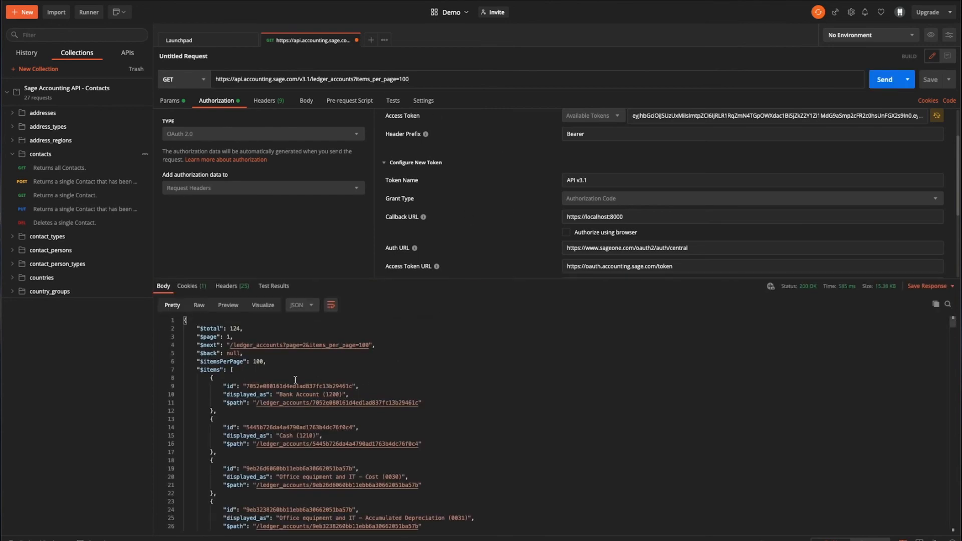
mouse_move(954, 326)
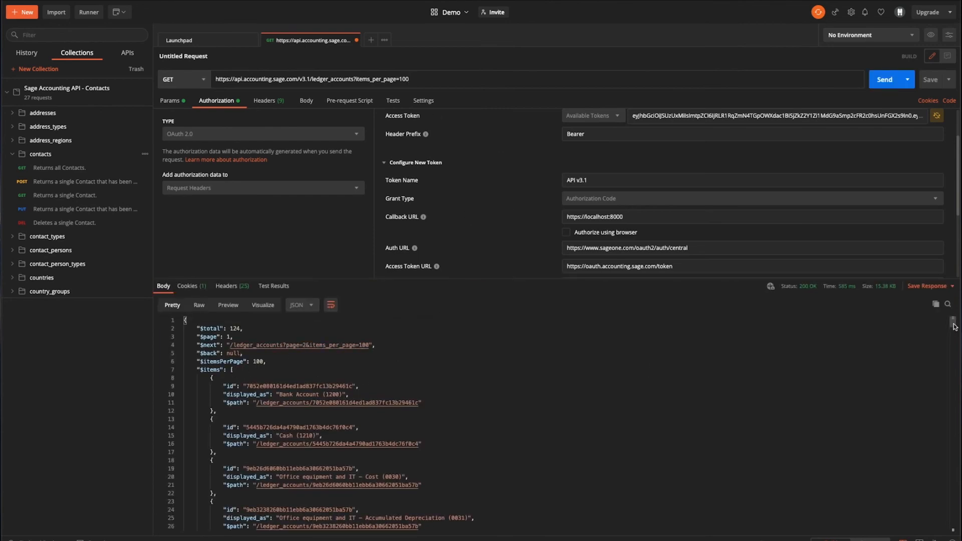
scroll(down, 3)
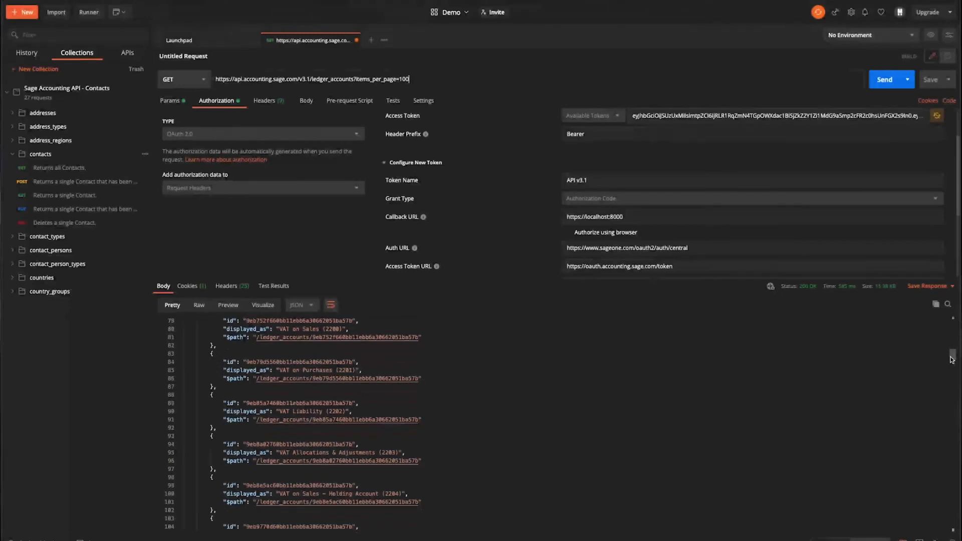
scroll(down, 3)
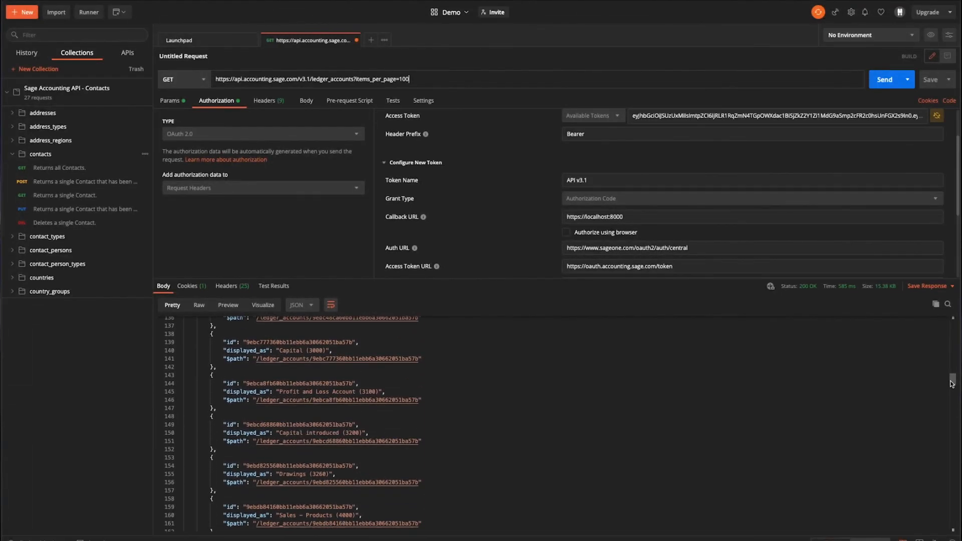
scroll(down, 3)
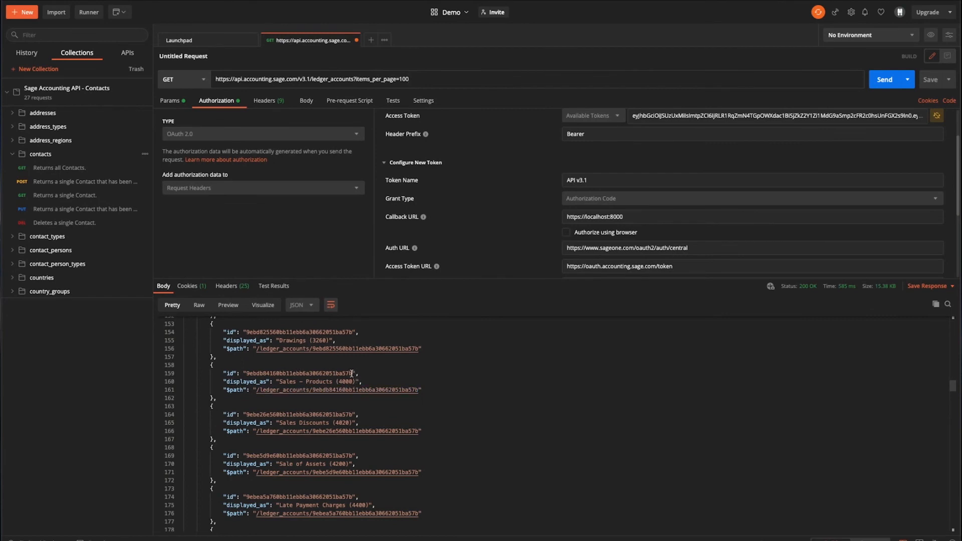
double_click(299, 373)
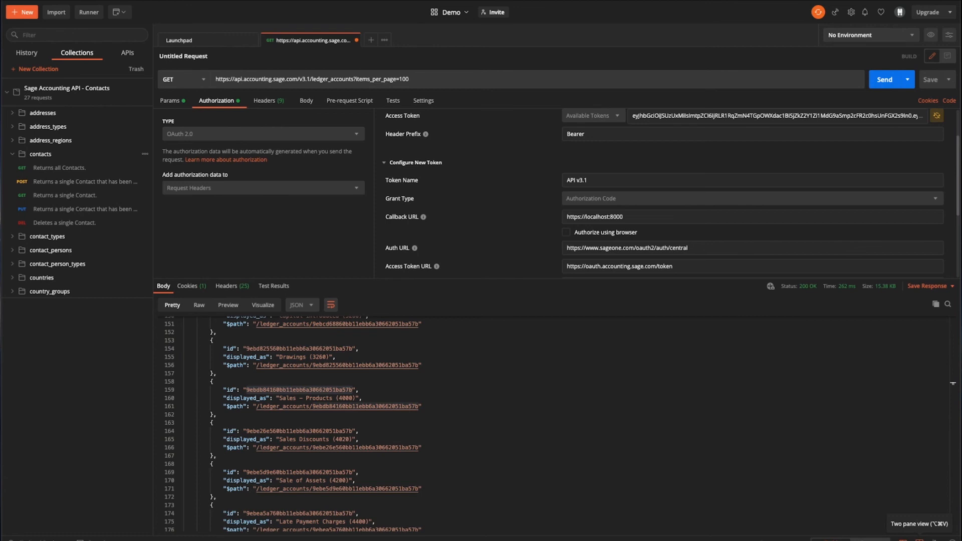
- Make the request a POST to /v3.1/sales_invoices with an empty raw JSON body ready for editing
click(178, 78)
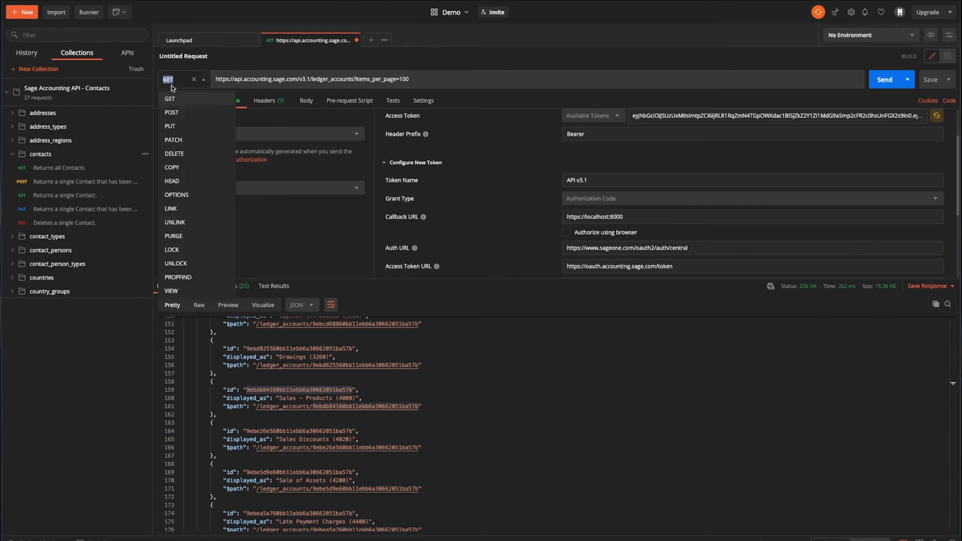
click(171, 111)
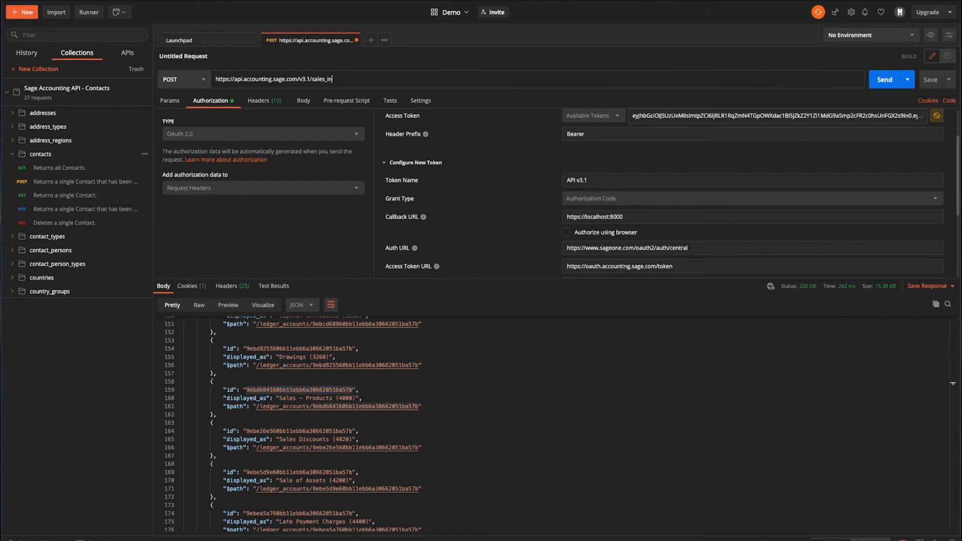
text(voices)
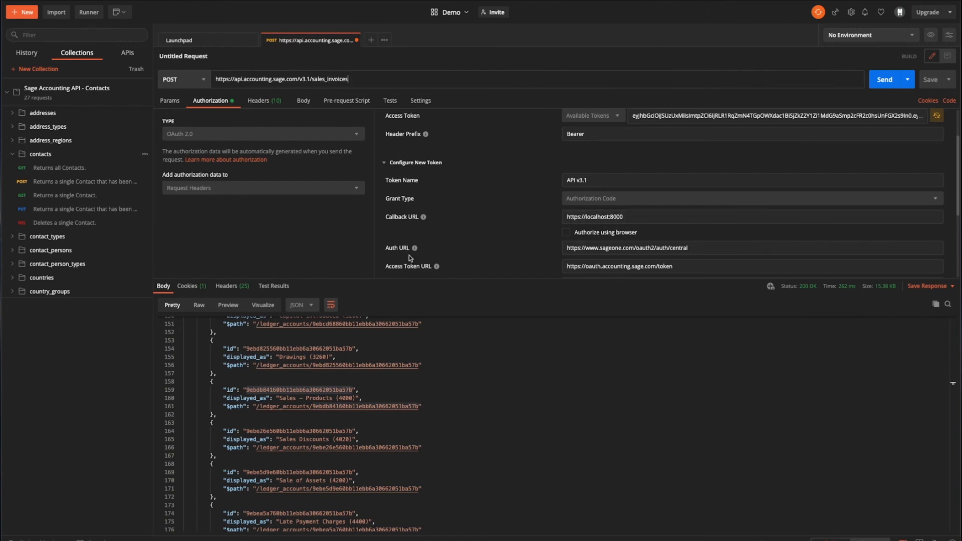
click(303, 100)
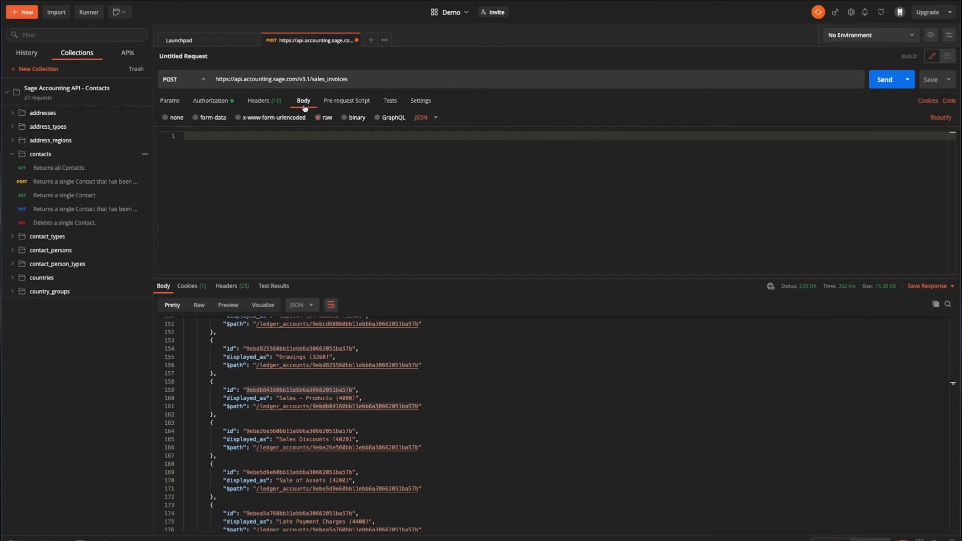
mouse_move(318, 117)
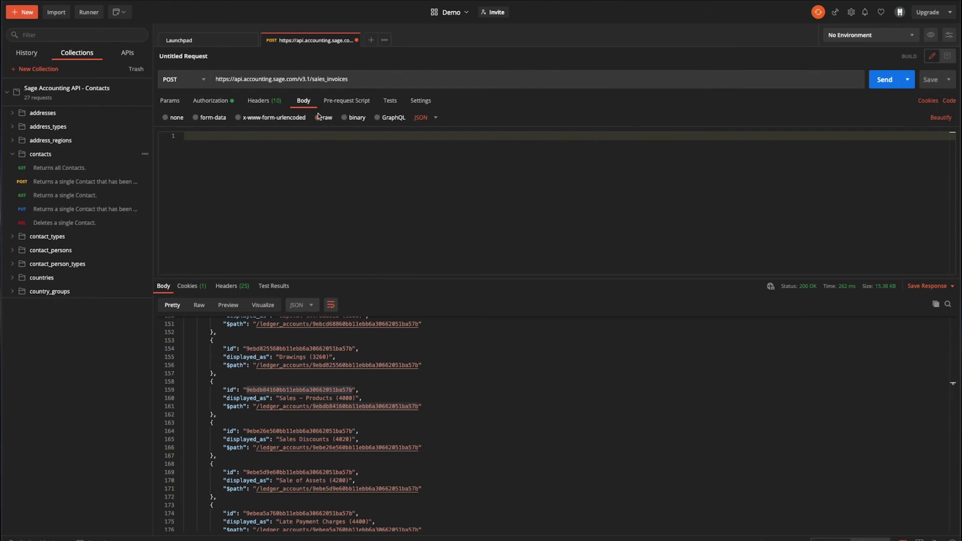
click(319, 117)
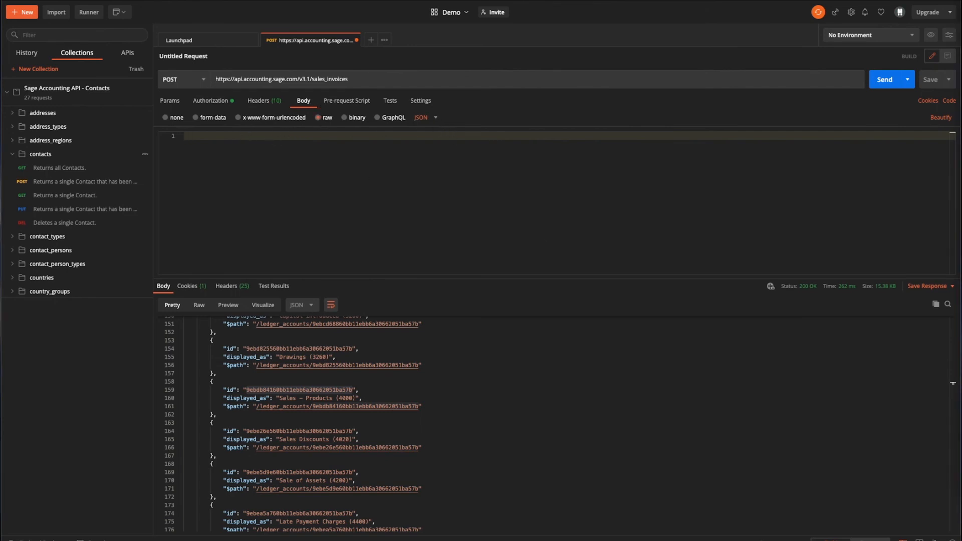
mouse_move(274, 156)
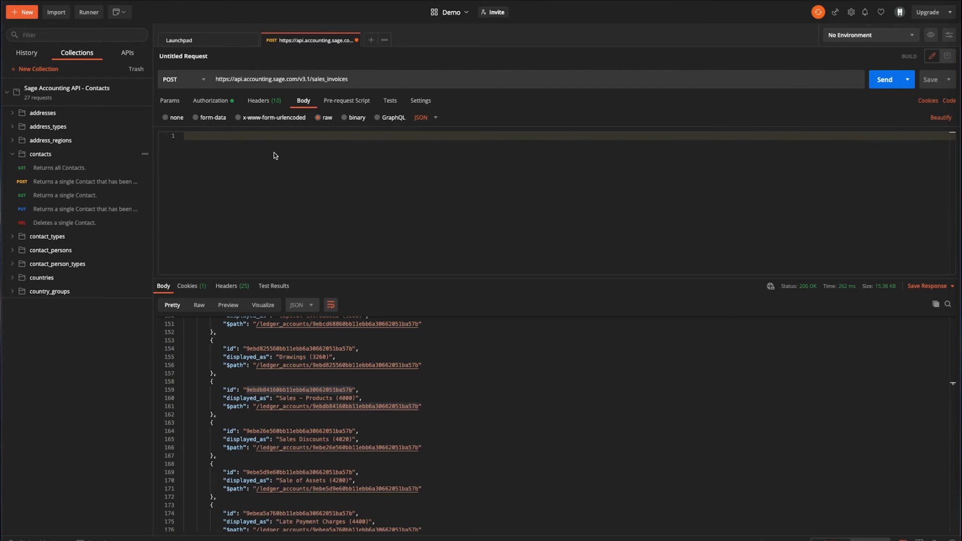
click(227, 137)
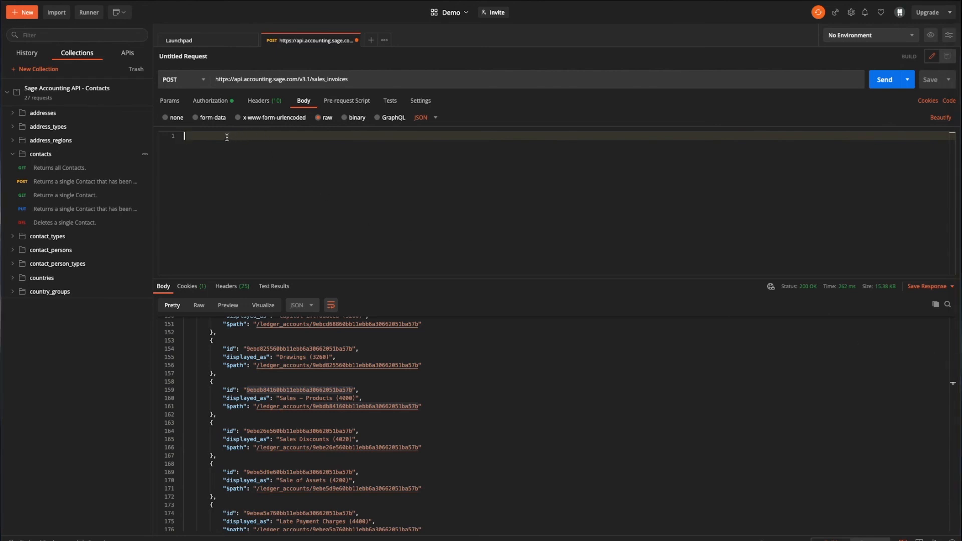
- Enter the sales_invoice JSON body with invoice_number 98, one line of quantity 2 at unit price 100
text({"sales_invoice": {...}})
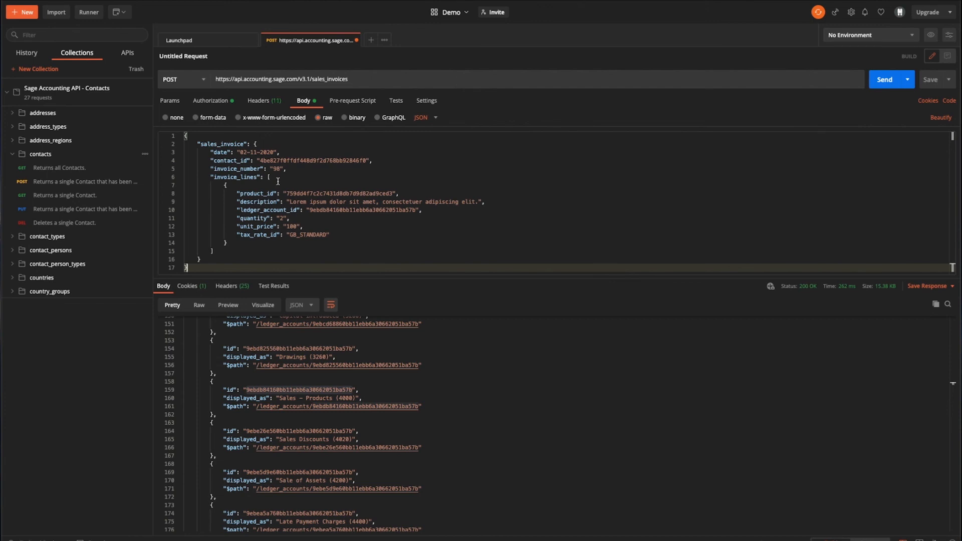
mouse_move(259, 157)
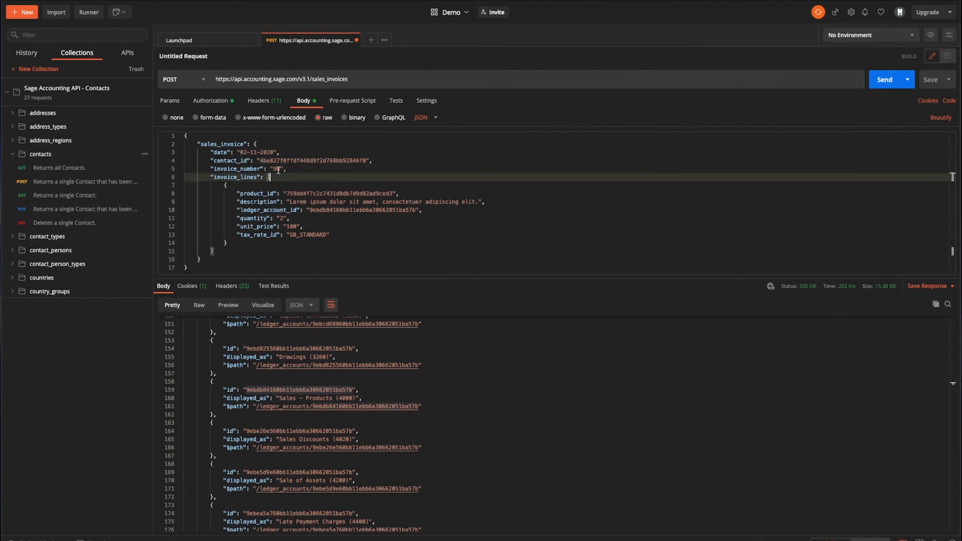
text(8)
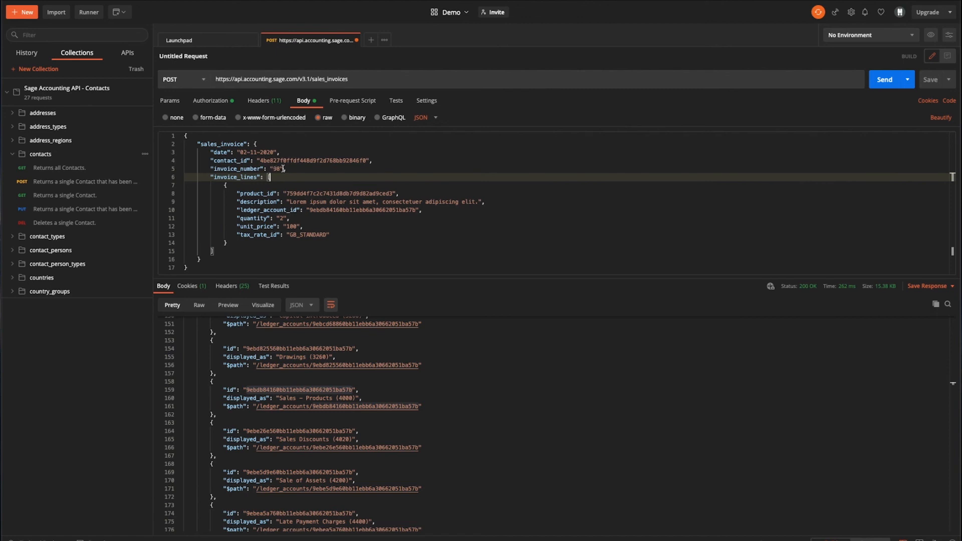
click(285, 169)
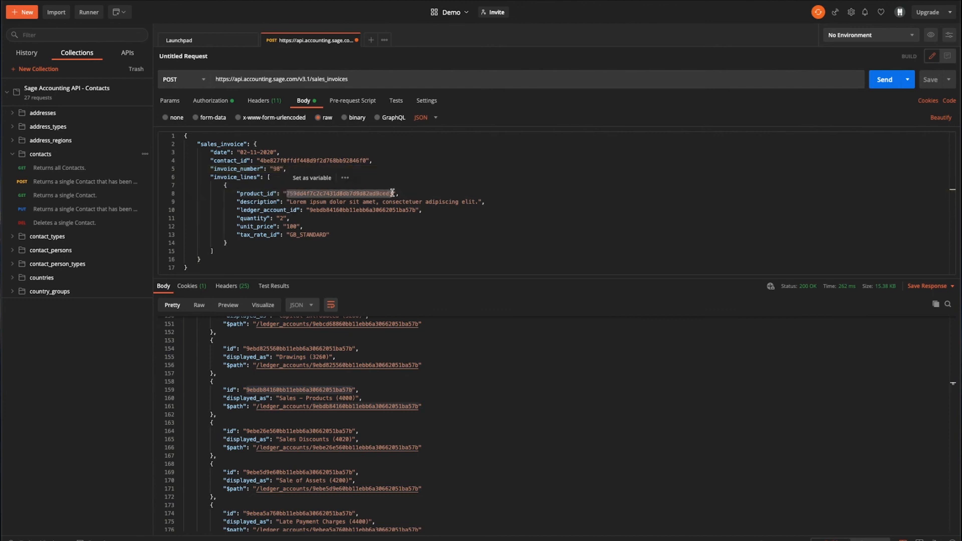
mouse_move(294, 201)
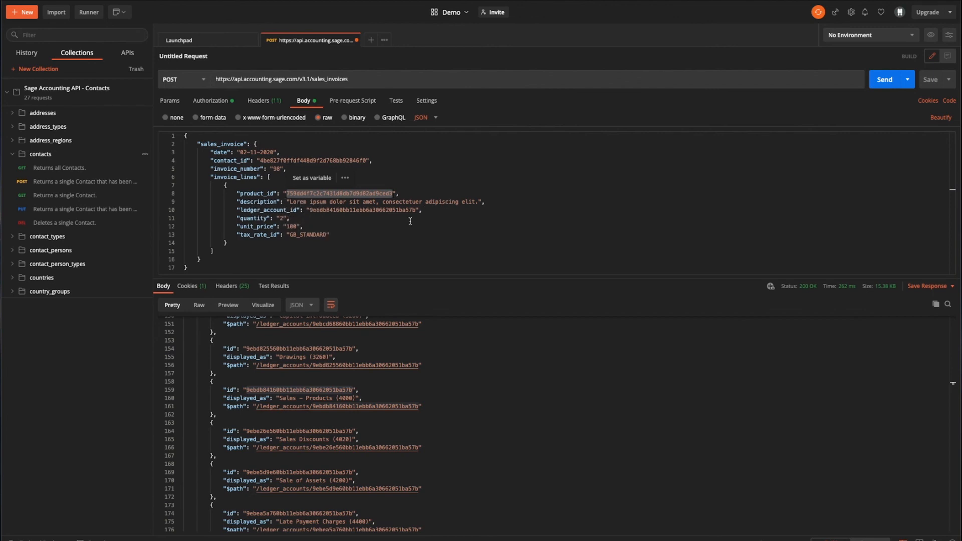
mouse_move(412, 210)
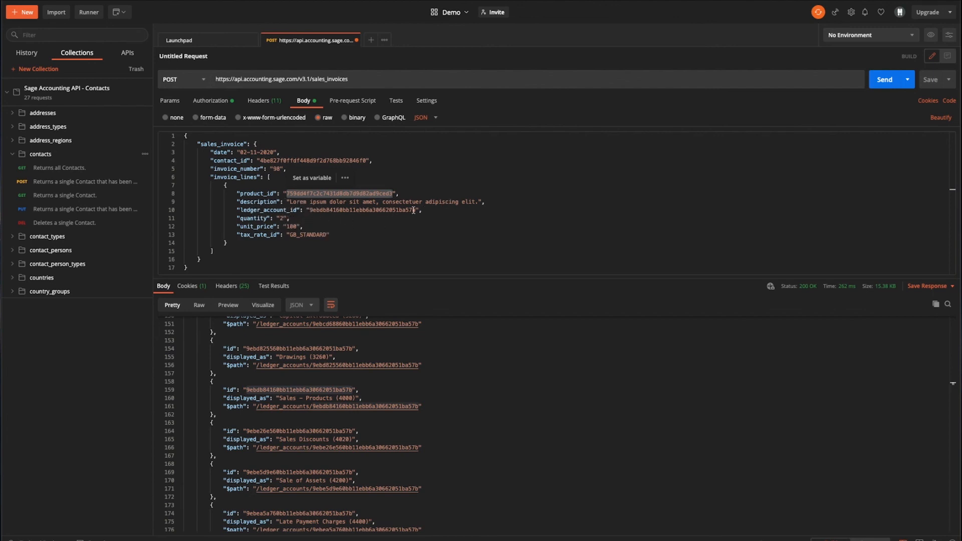
mouse_move(344, 395)
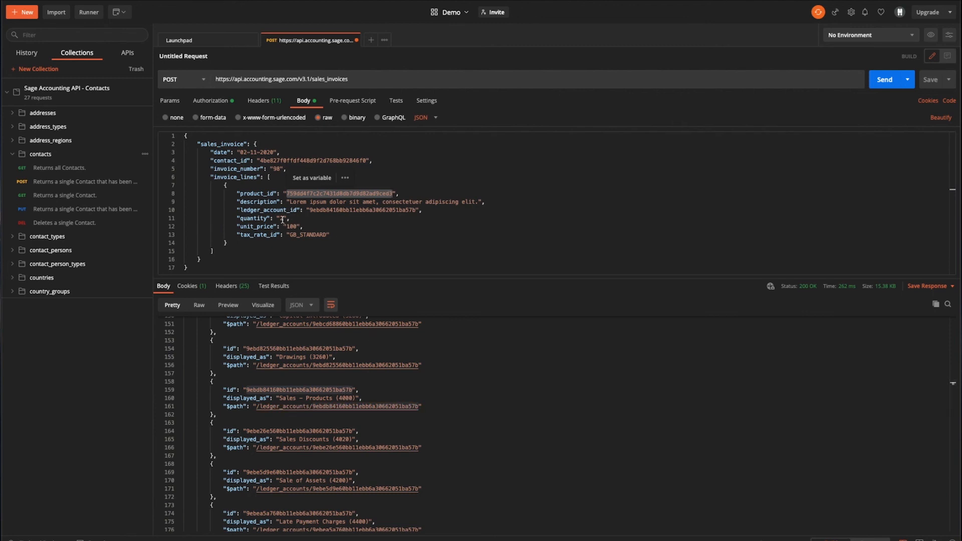
text(2)
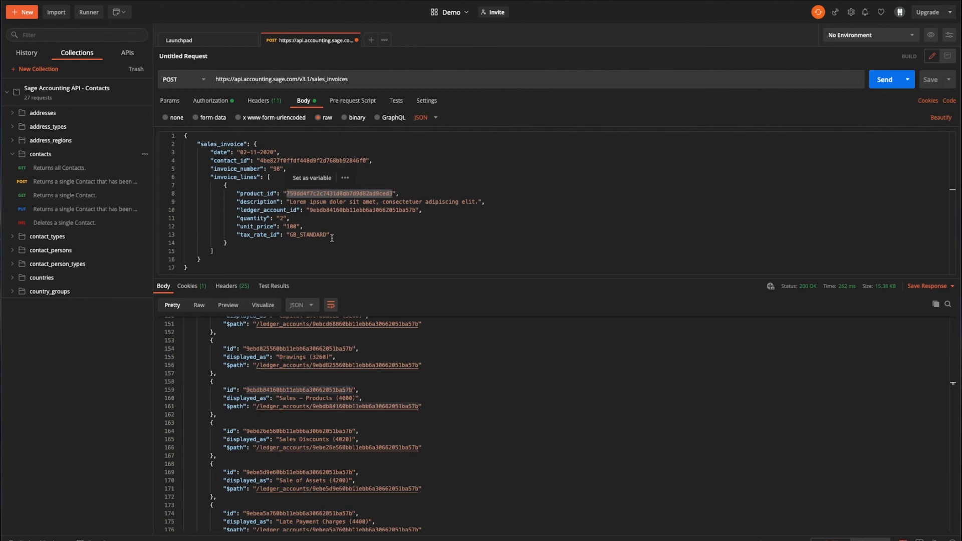
mouse_move(229, 100)
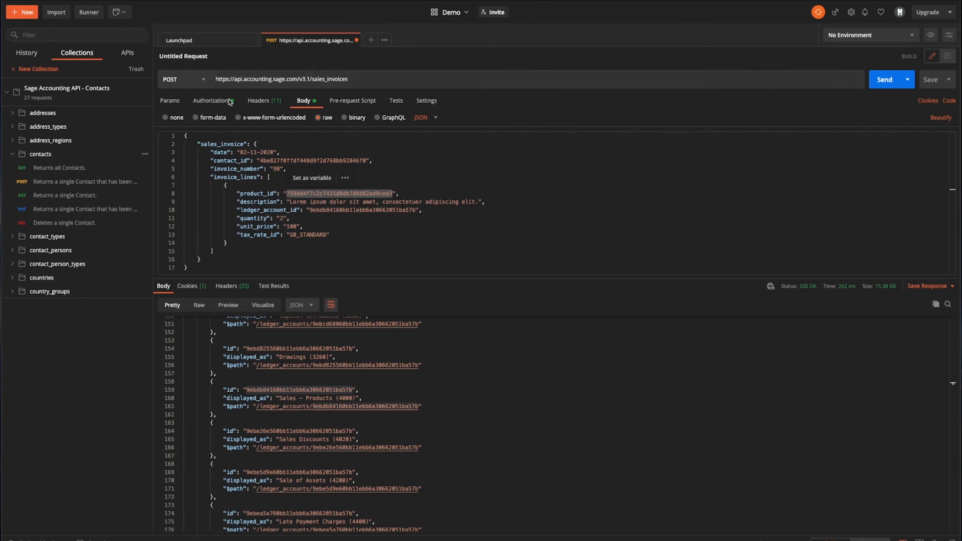
mouse_move(884, 80)
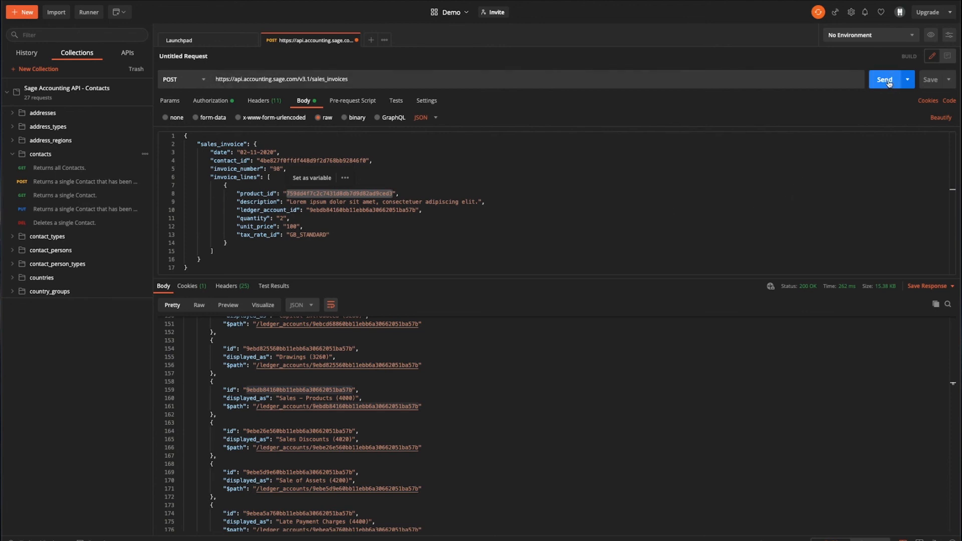
- Send the request and review the 201 Created response for invoice SI-98, Unpaid, total 200.0
click(885, 80)
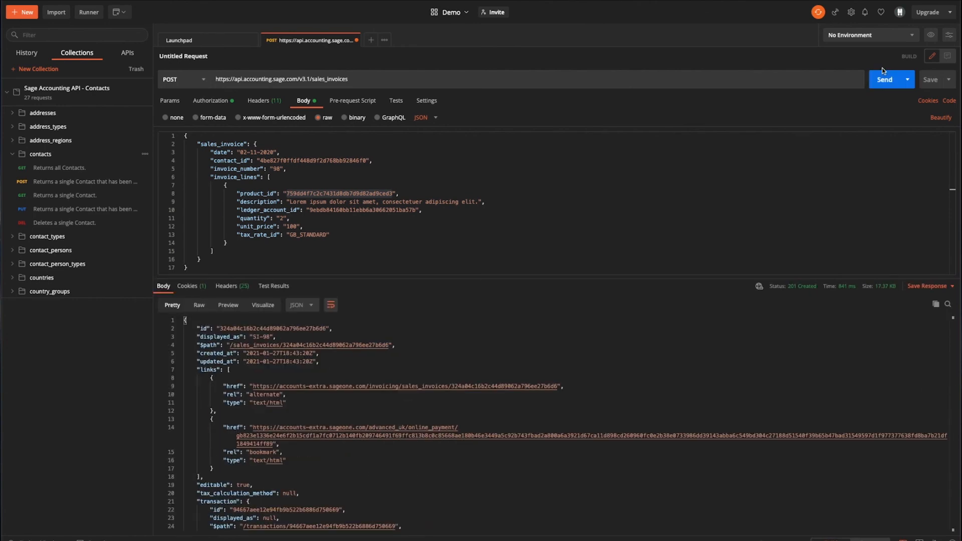
mouse_move(789, 270)
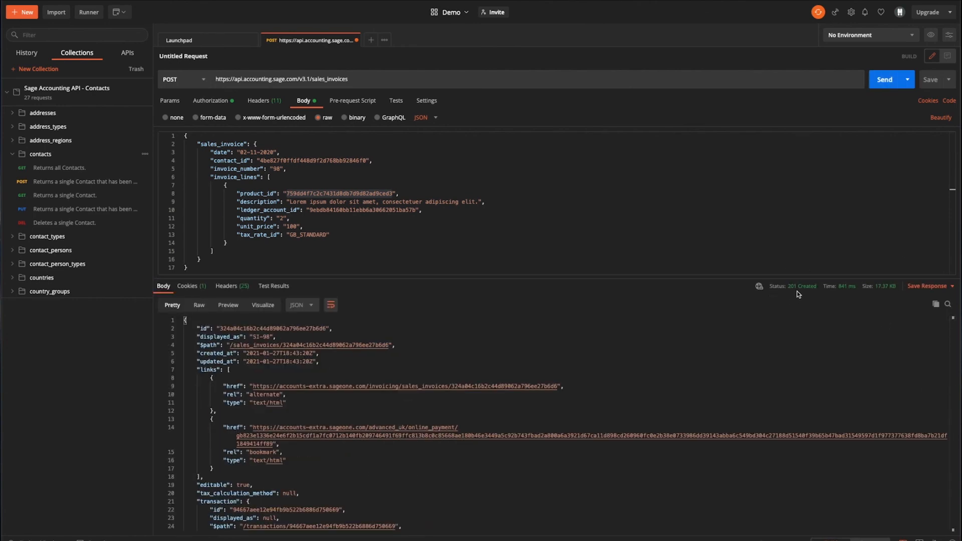
mouse_move(306, 331)
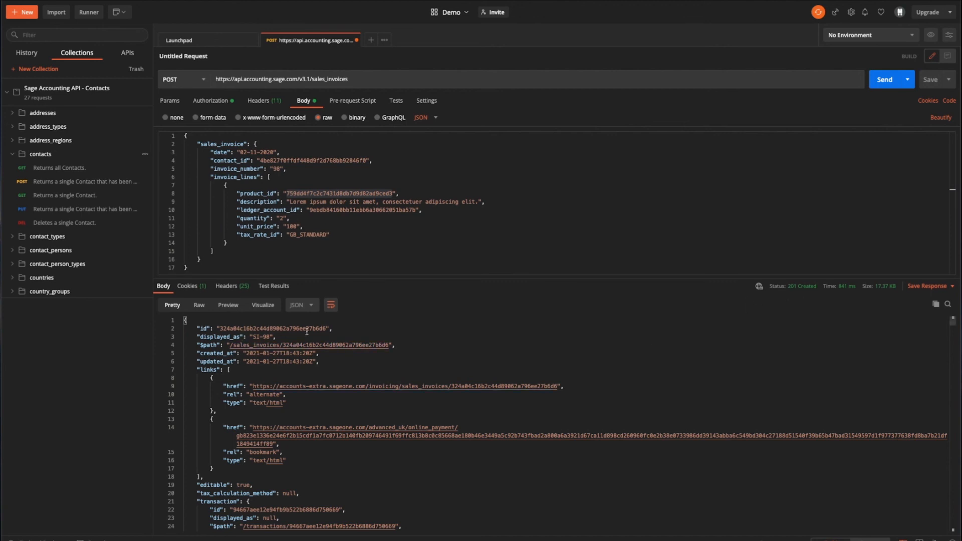
scroll(down, 3)
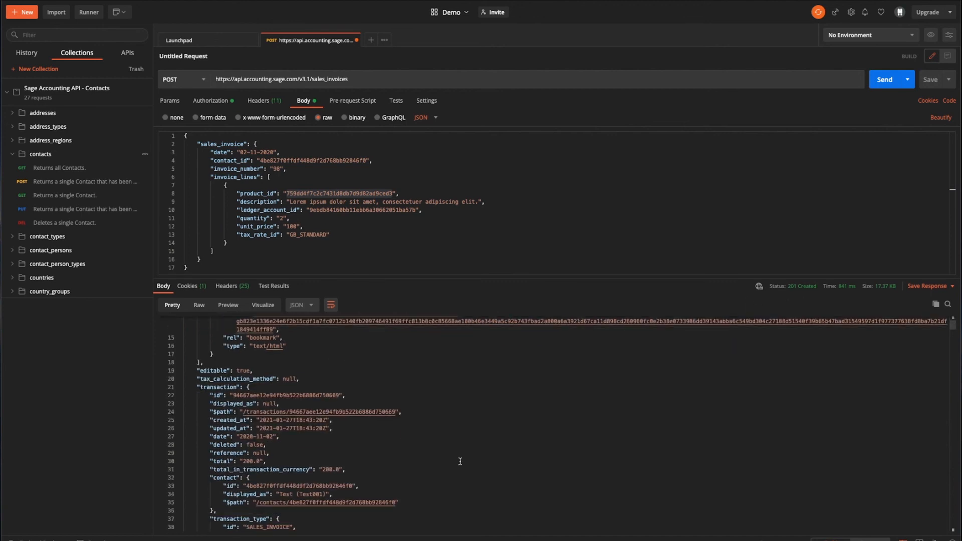
scroll(down, 3)
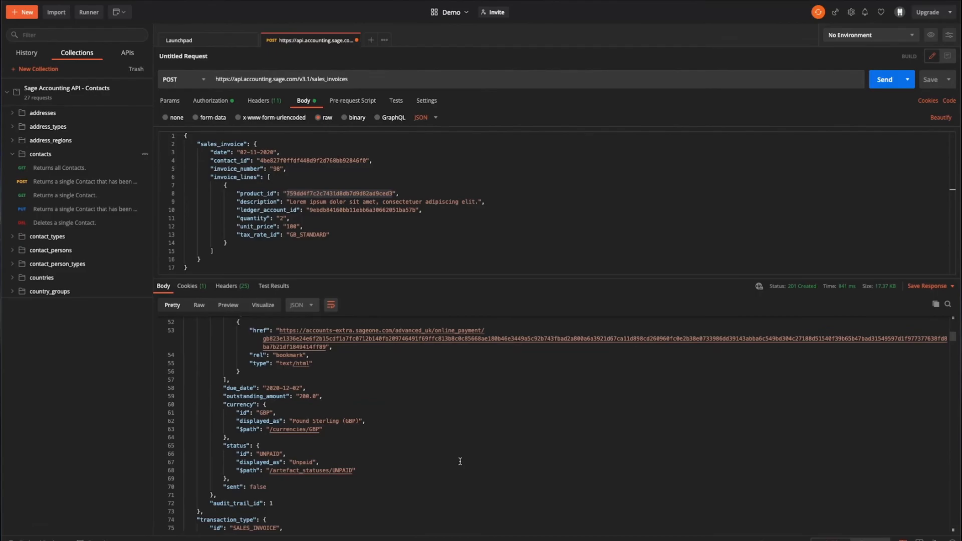